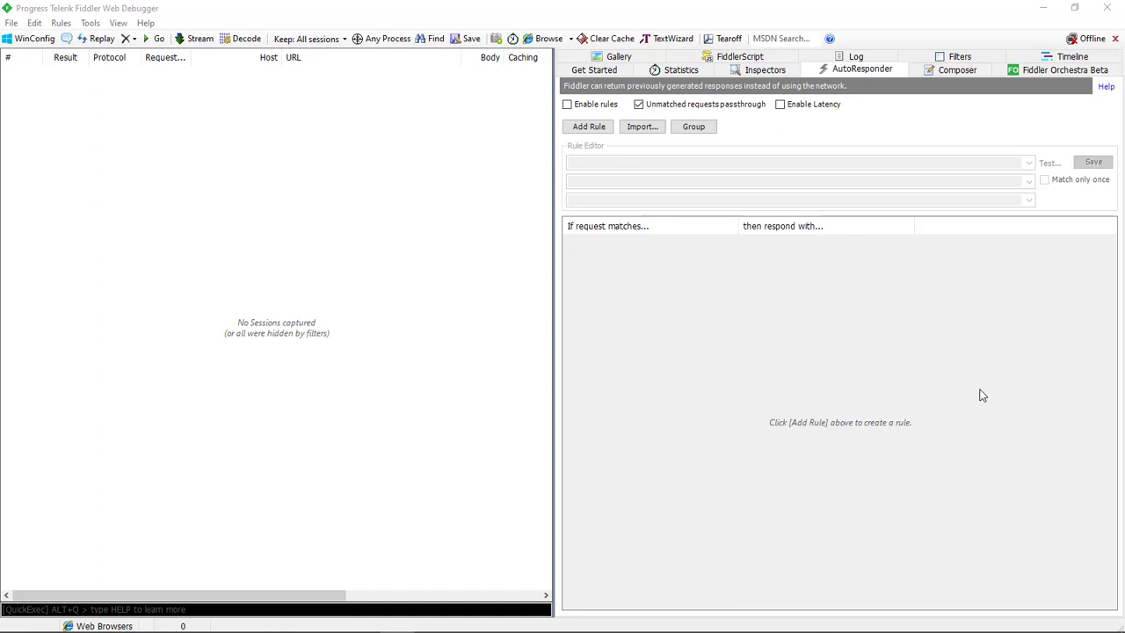
pyautogui.moveTo(828, 395)
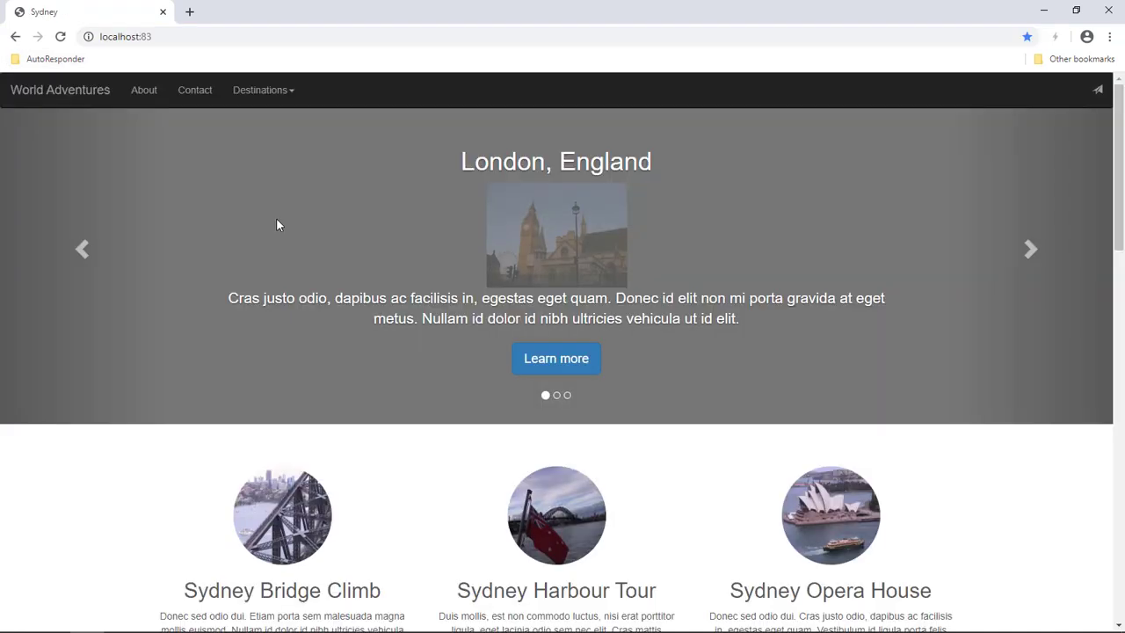
# Reload the localhost:83 World Adventures page in Chrome so Fiddler captures its 14 requests.
pyautogui.press('alt+tab')
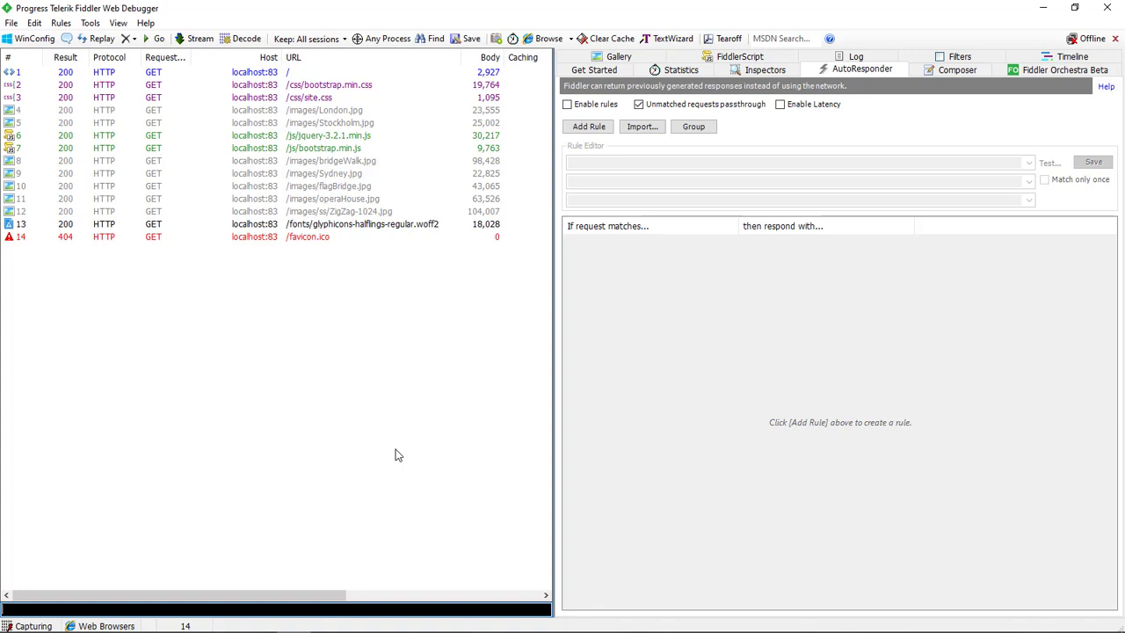
pyautogui.moveTo(302, 147)
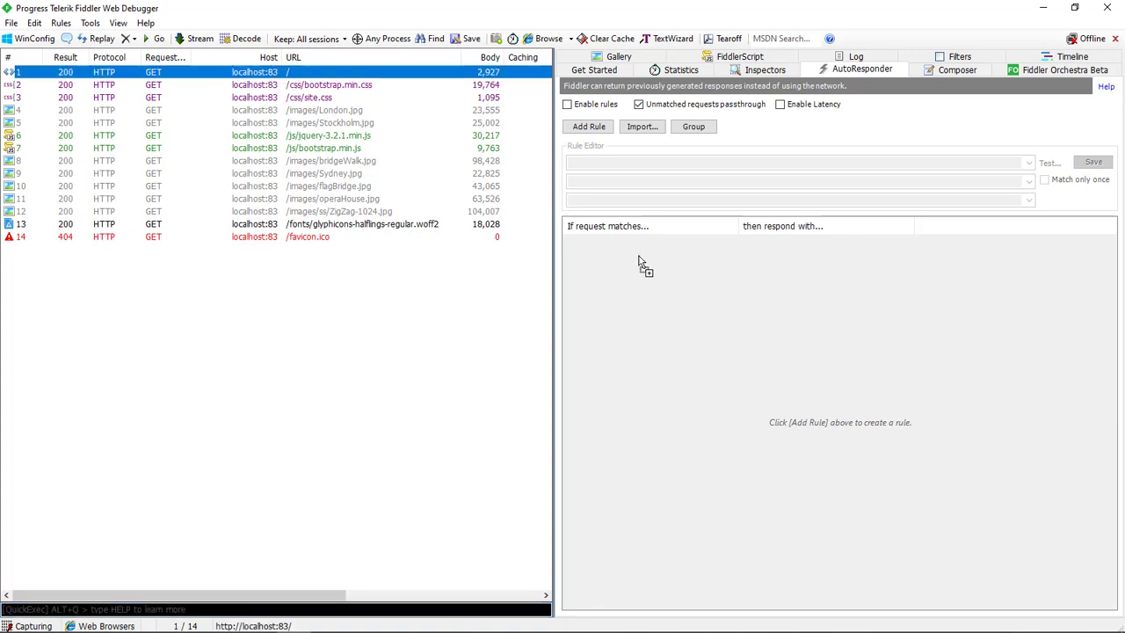
pyautogui.click(588, 127)
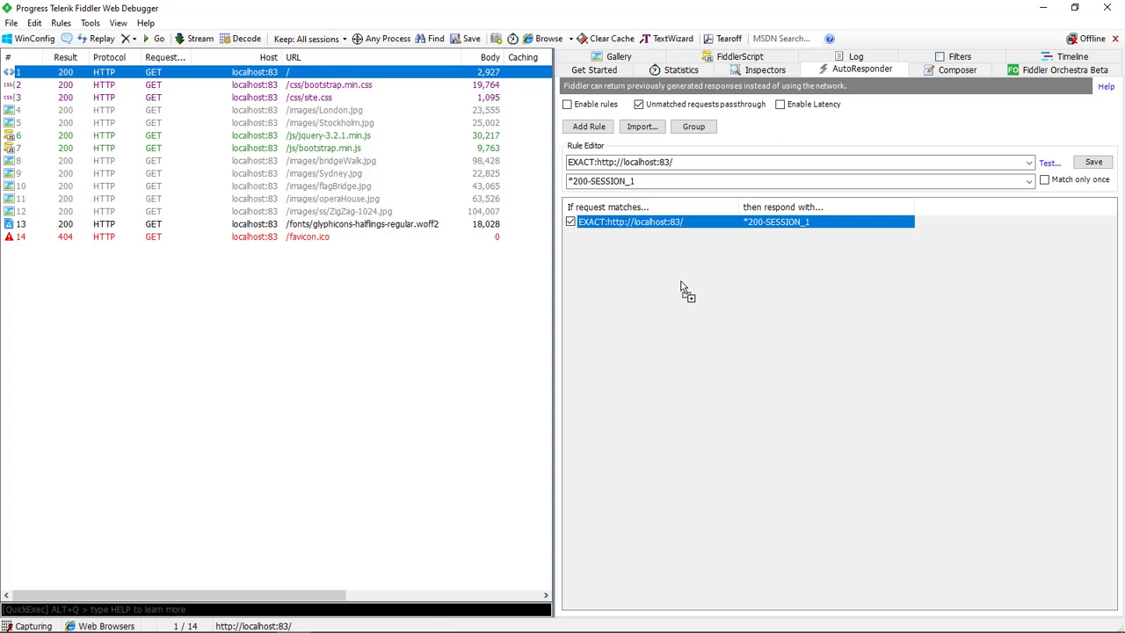
# Export all captured sessions in Raw Files format to a Dump folder on the desktop.
pyautogui.click(11, 22)
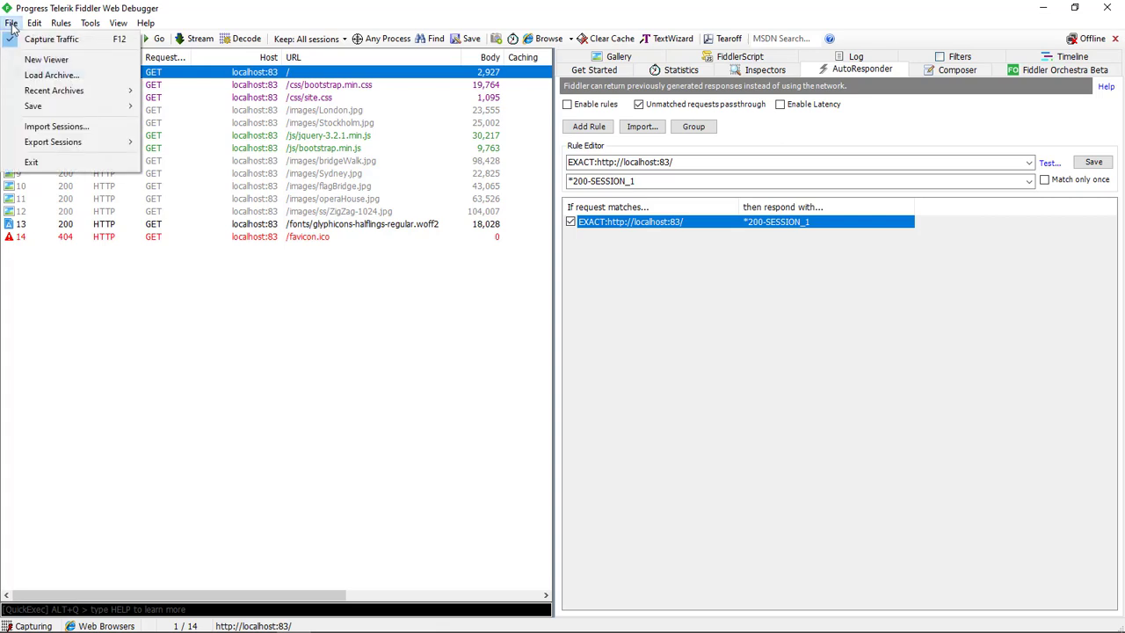
pyautogui.click(53, 142)
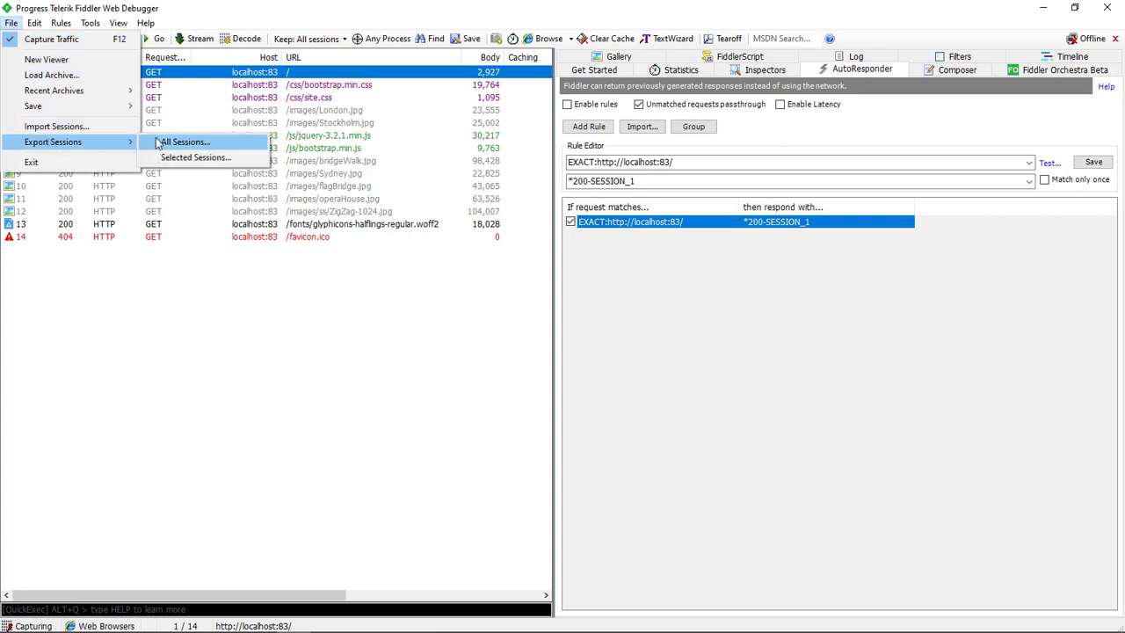
pyautogui.click(185, 141)
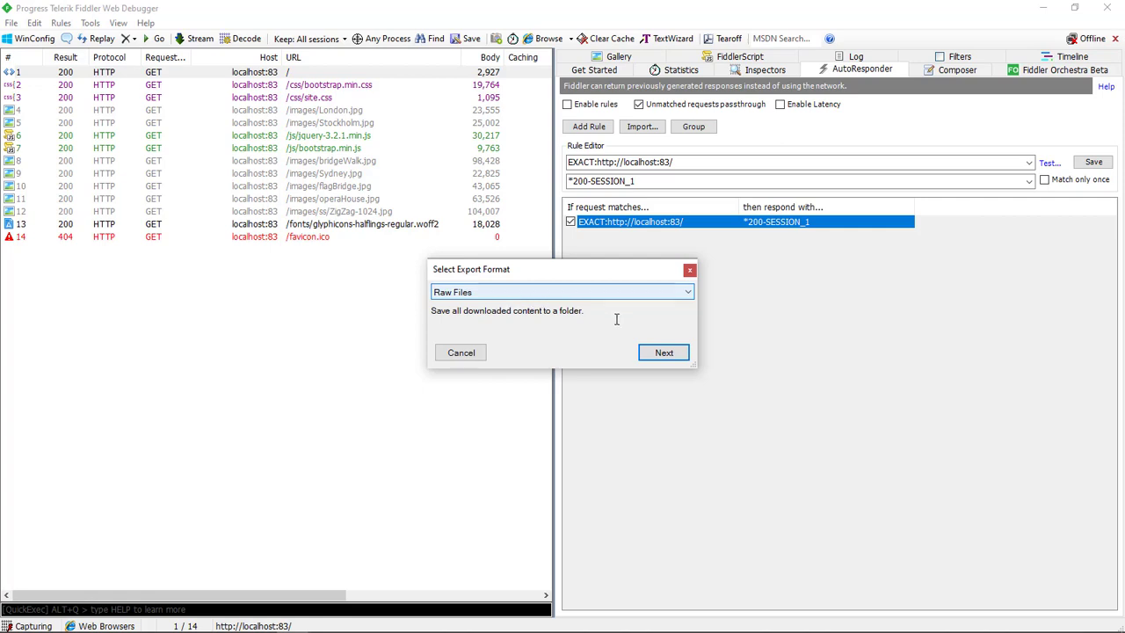
pyautogui.click(663, 351)
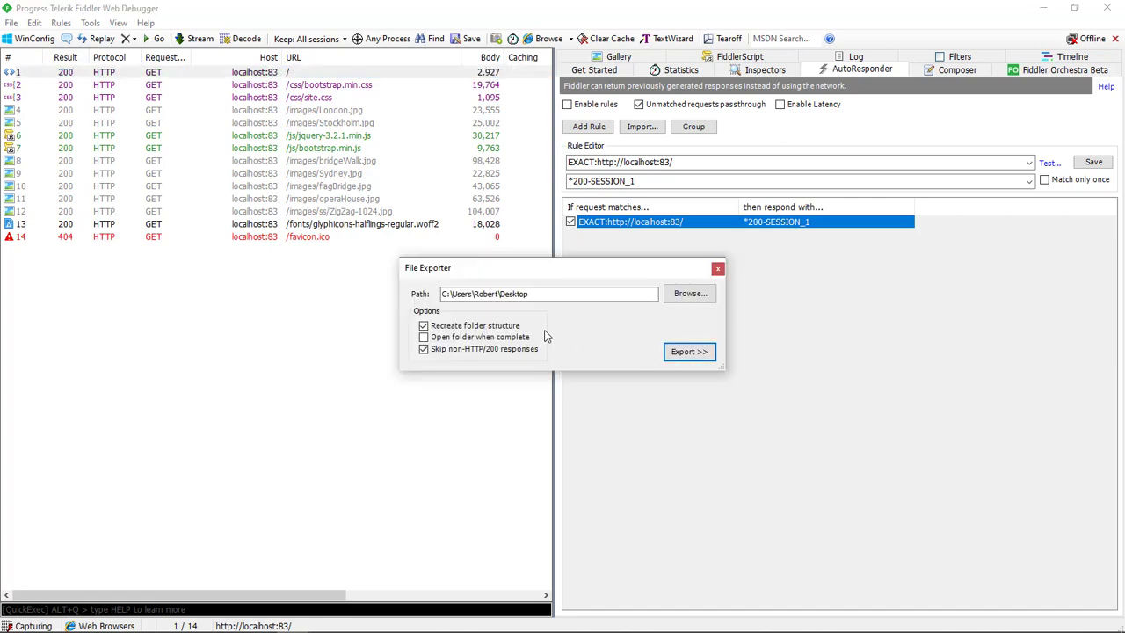
pyautogui.click(423, 337)
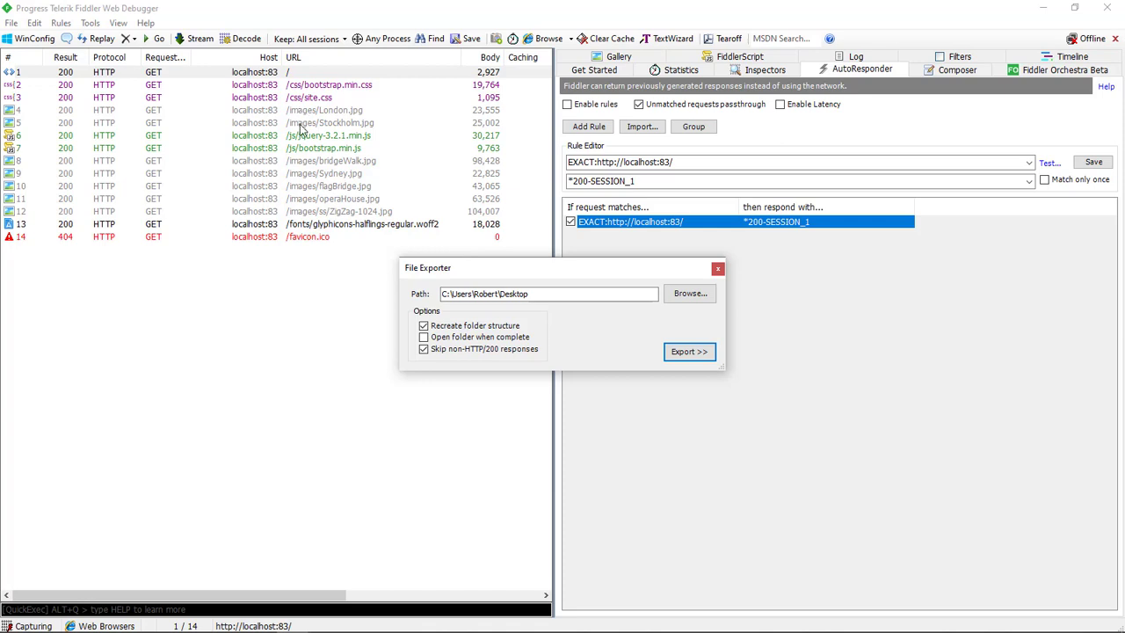
pyautogui.moveTo(417, 231)
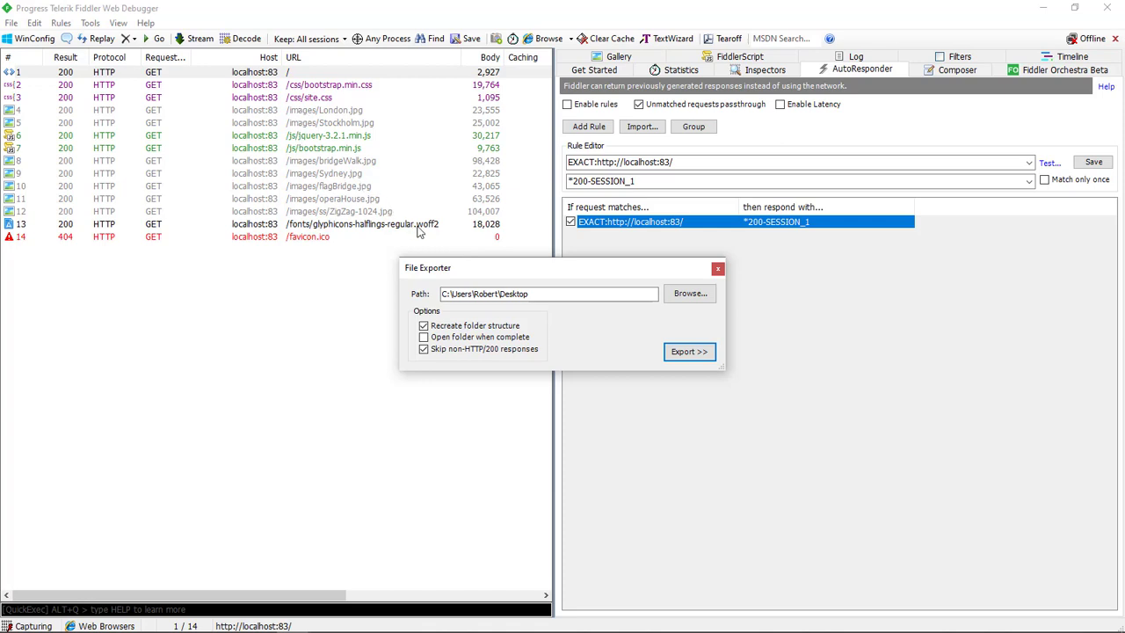
pyautogui.moveTo(474, 269)
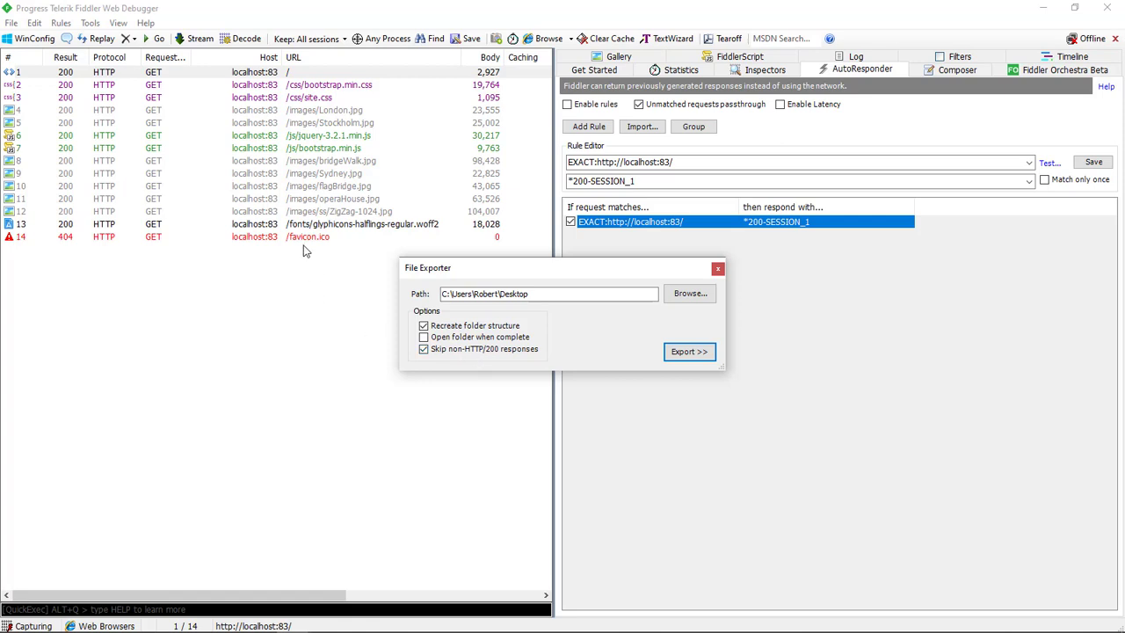
pyautogui.moveTo(640, 345)
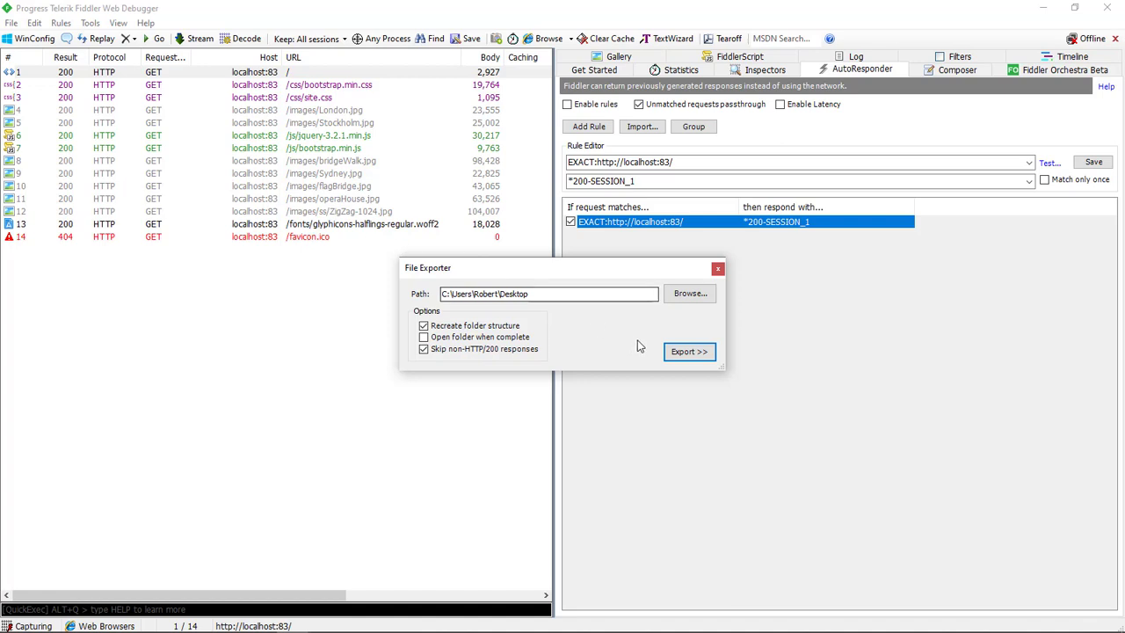
pyautogui.click(689, 351)
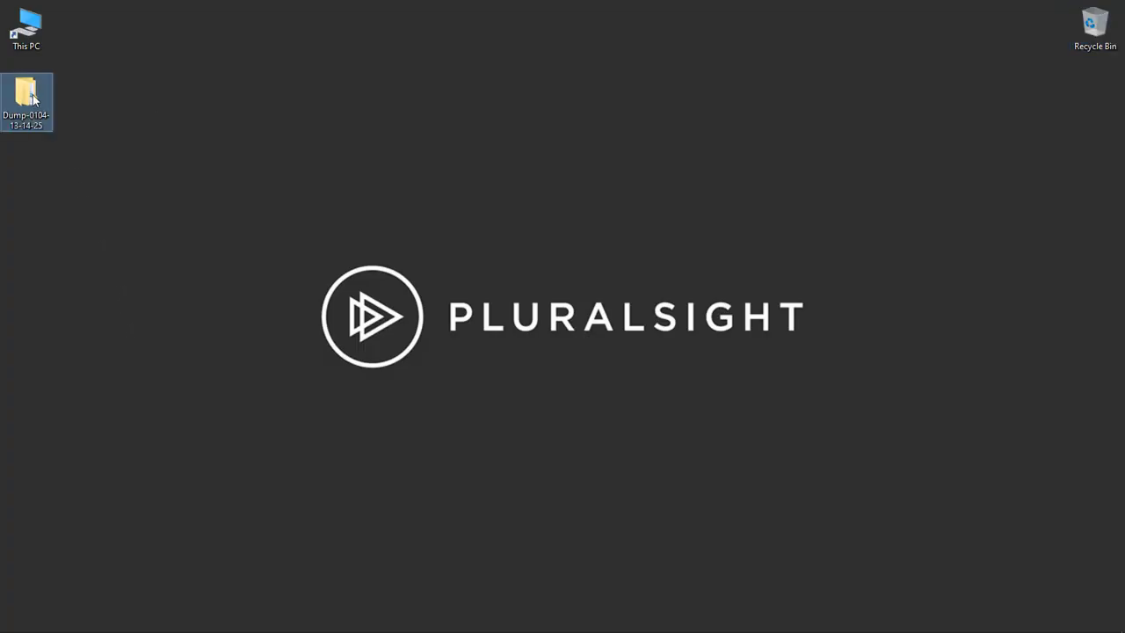
# Browse the Dump's localhost-83 and images folders, then create a desktop folder named Demo.
pyautogui.doubleClick(26, 88)
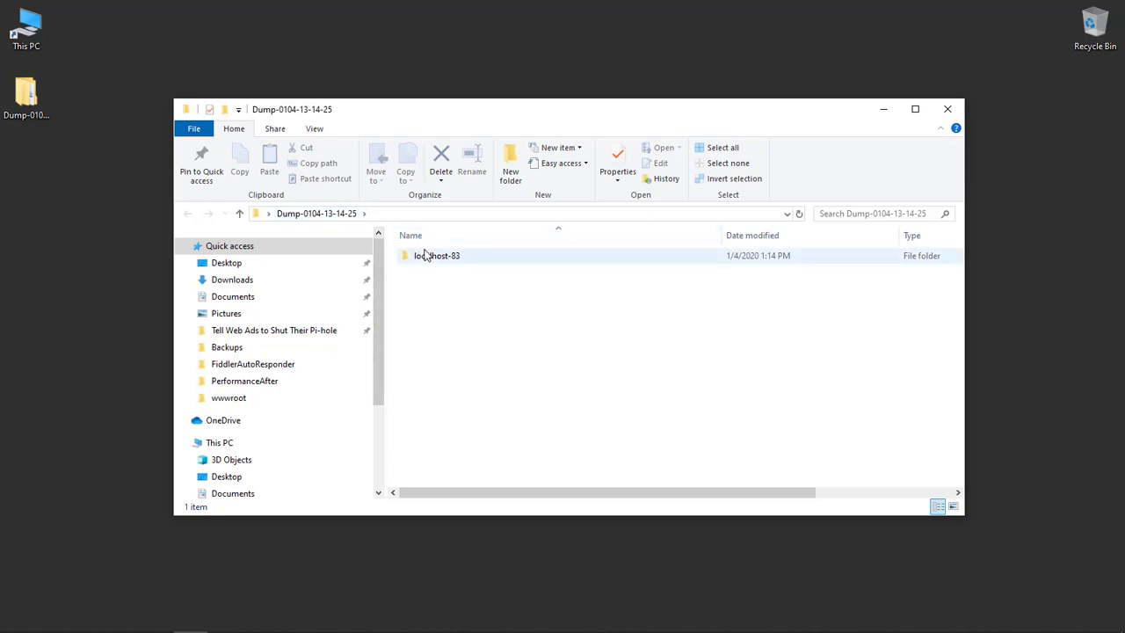
pyautogui.doubleClick(436, 255)
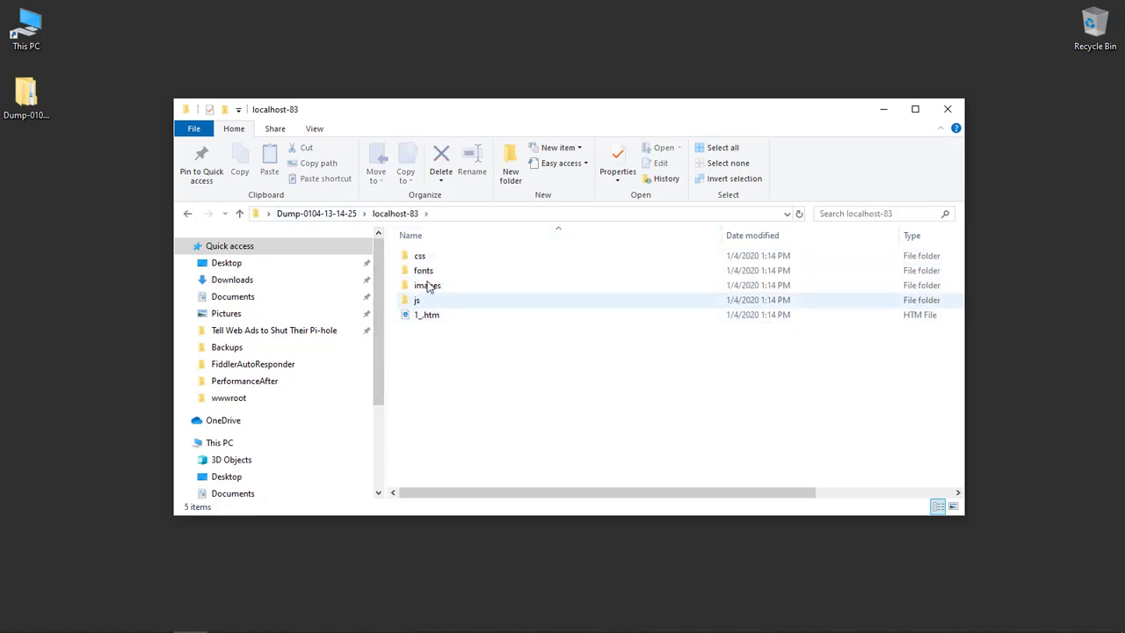
pyautogui.click(427, 315)
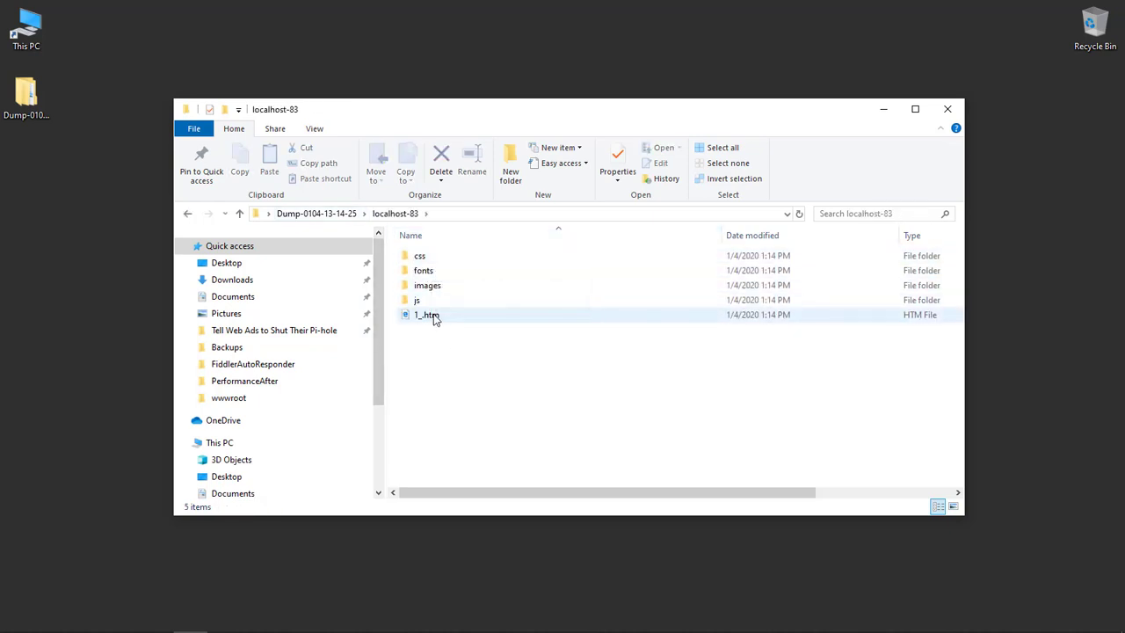
pyautogui.doubleClick(427, 285)
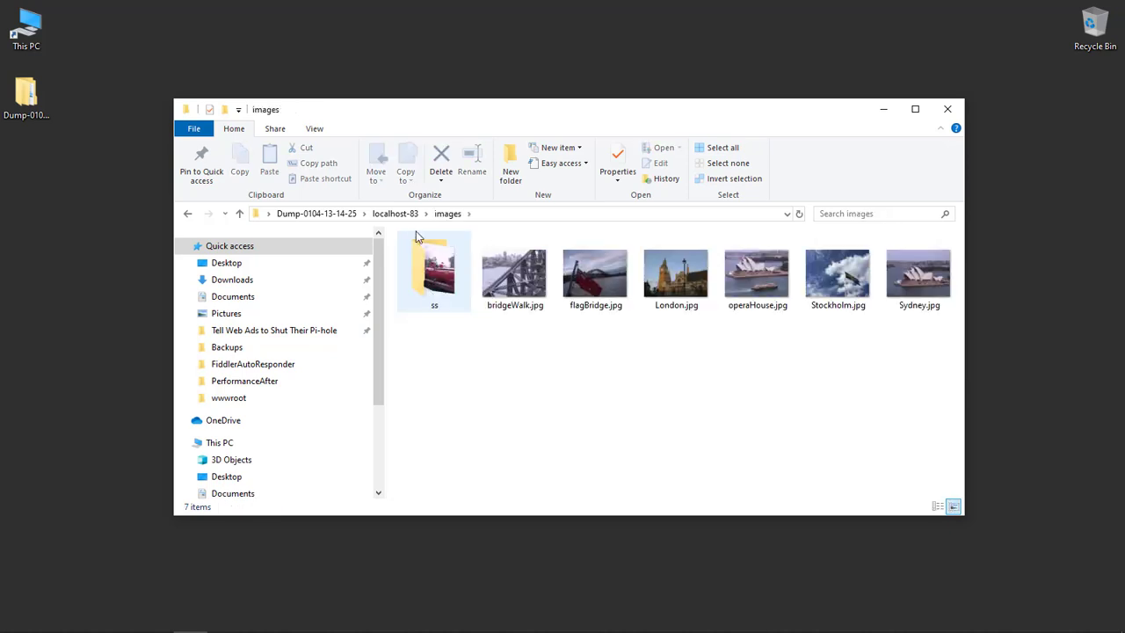
pyautogui.click(394, 213)
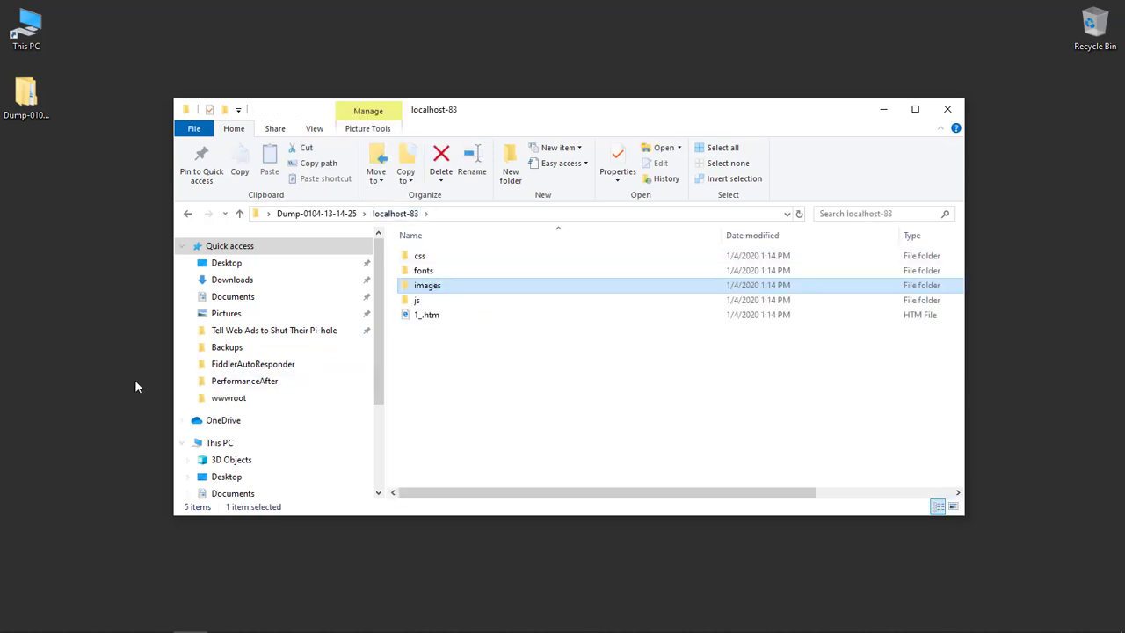
pyautogui.rightClick(136, 387)
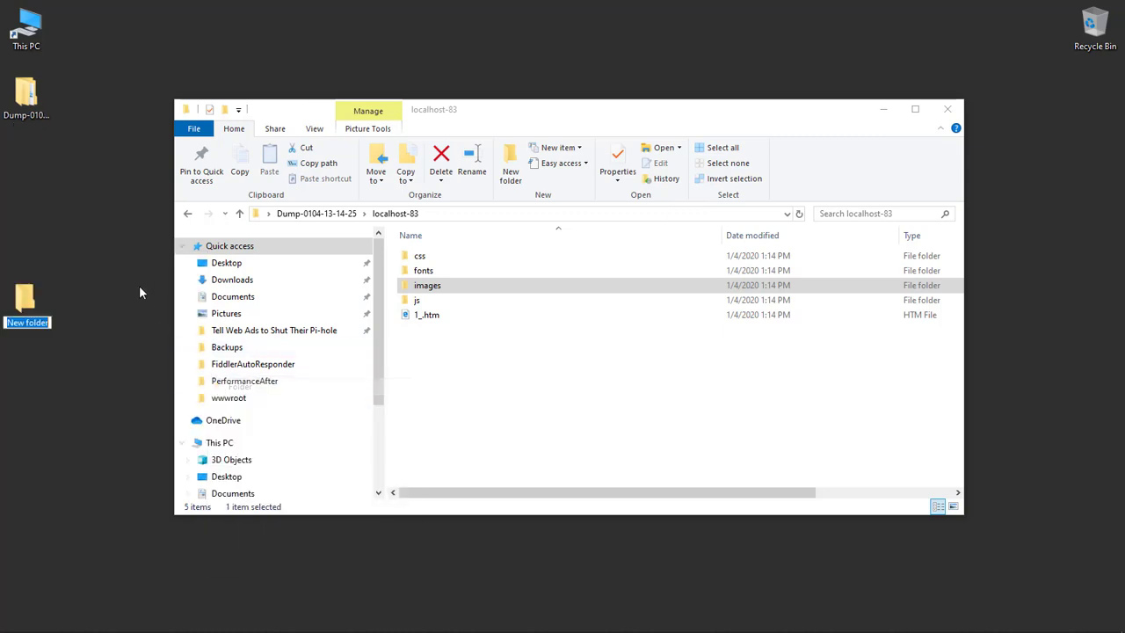
pyautogui.write('Demo')
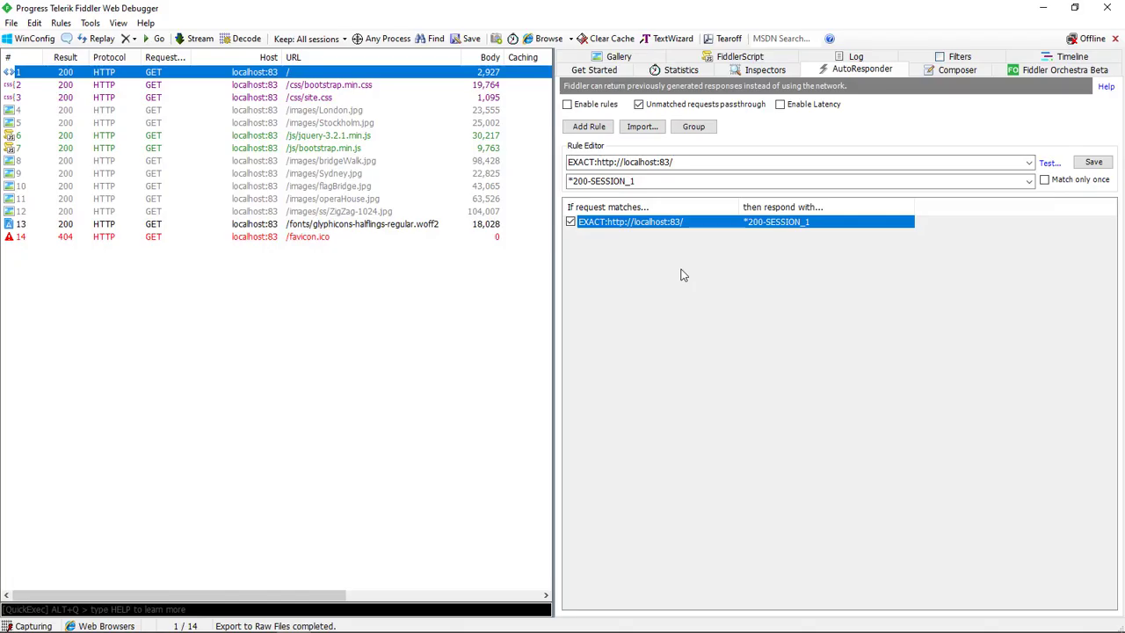
pyautogui.click(648, 182)
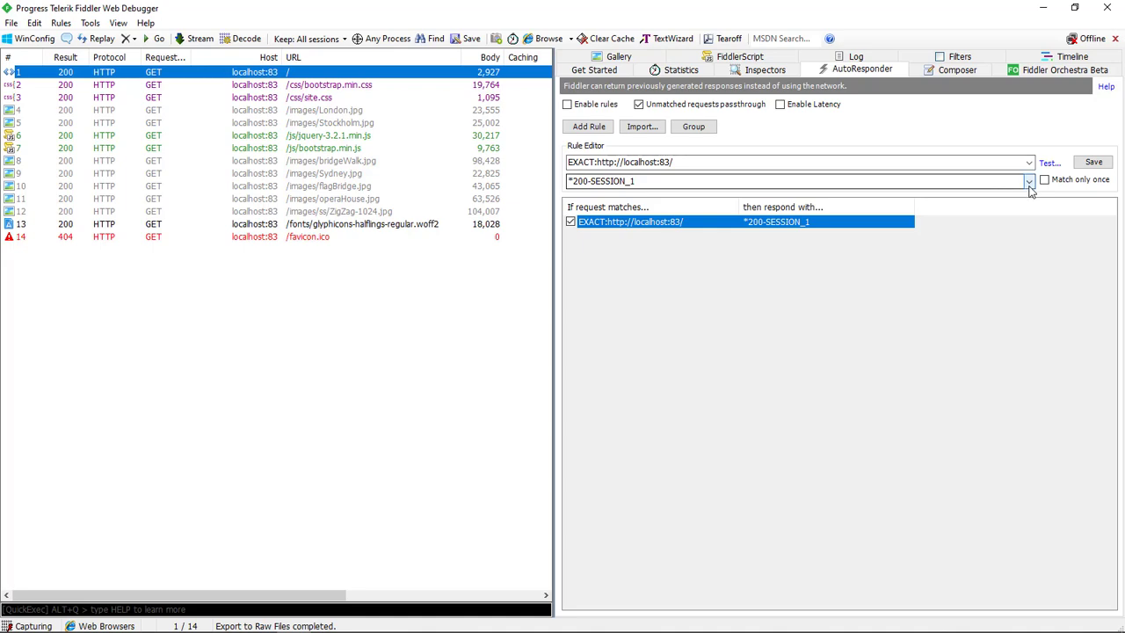
# Set the localhost:83 rule's response to the file Desktop\Demo\1_.htm.
pyautogui.click(1029, 182)
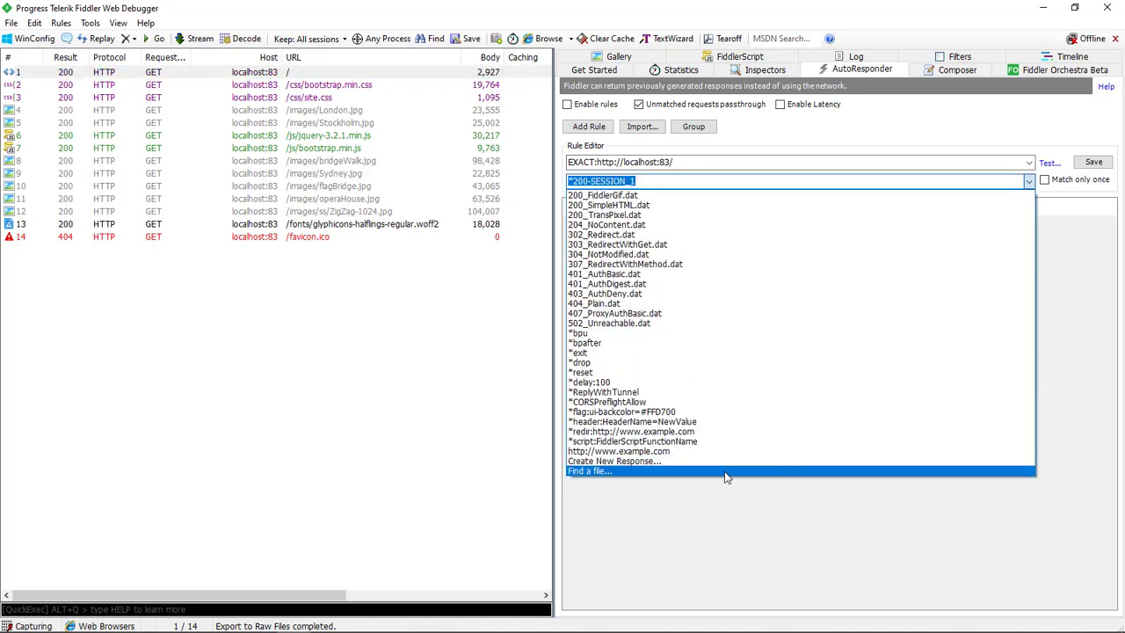
pyautogui.click(594, 471)
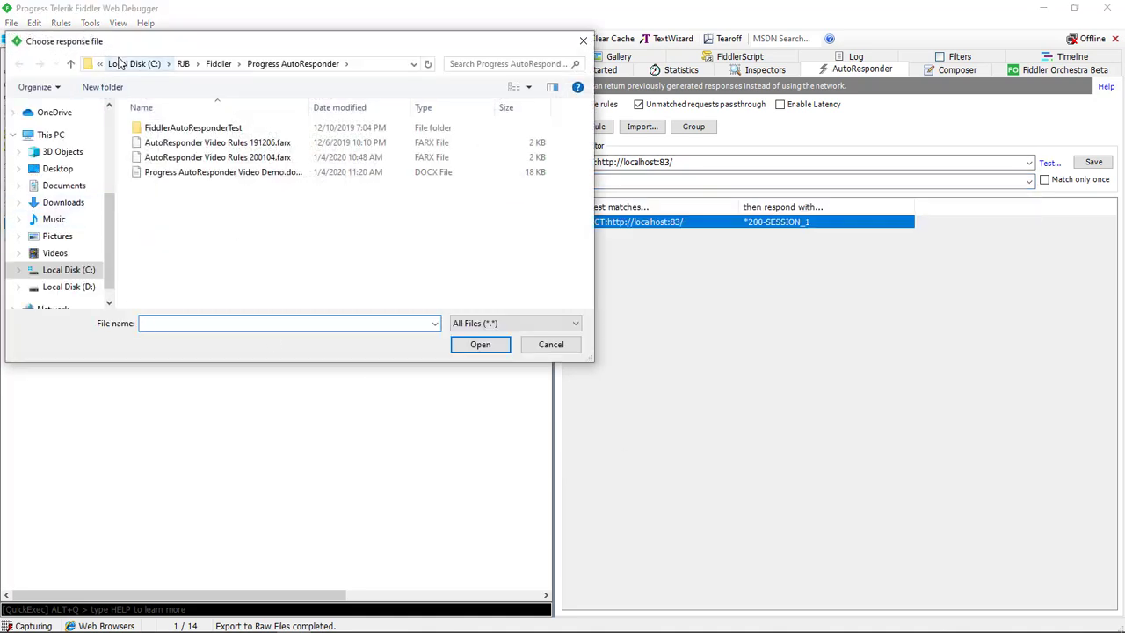
pyautogui.click(57, 168)
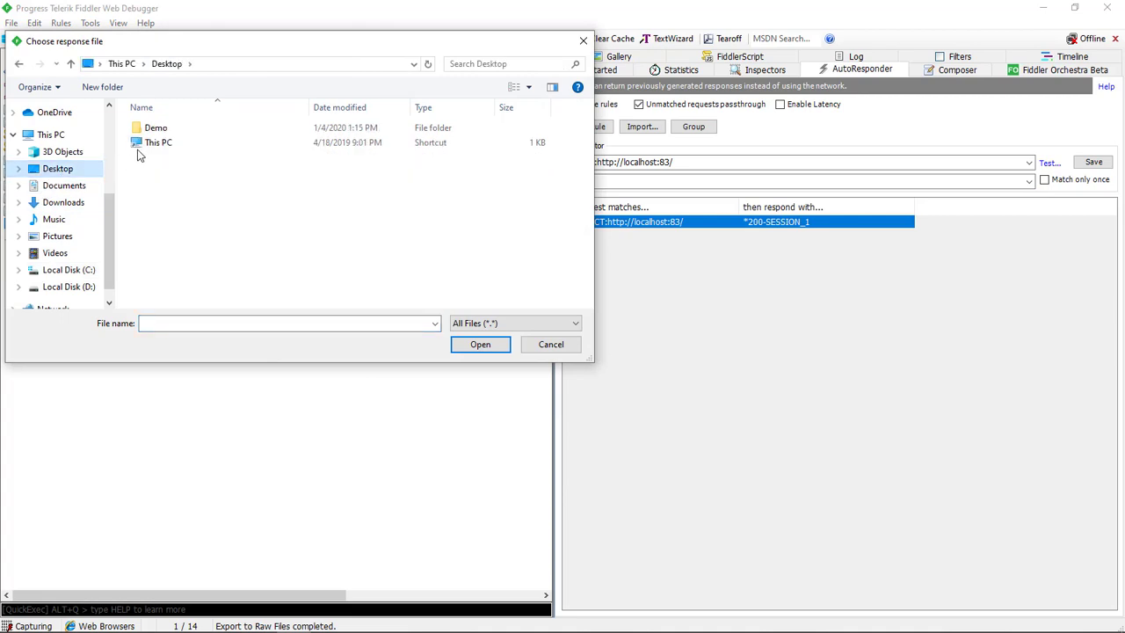
pyautogui.doubleClick(155, 128)
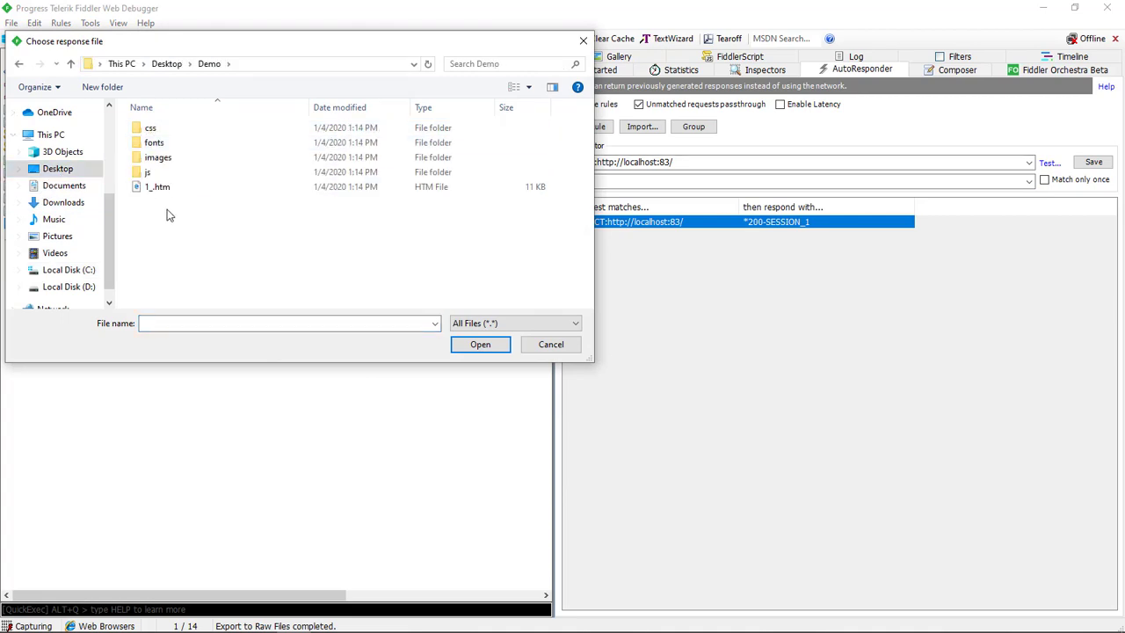
pyautogui.click(157, 186)
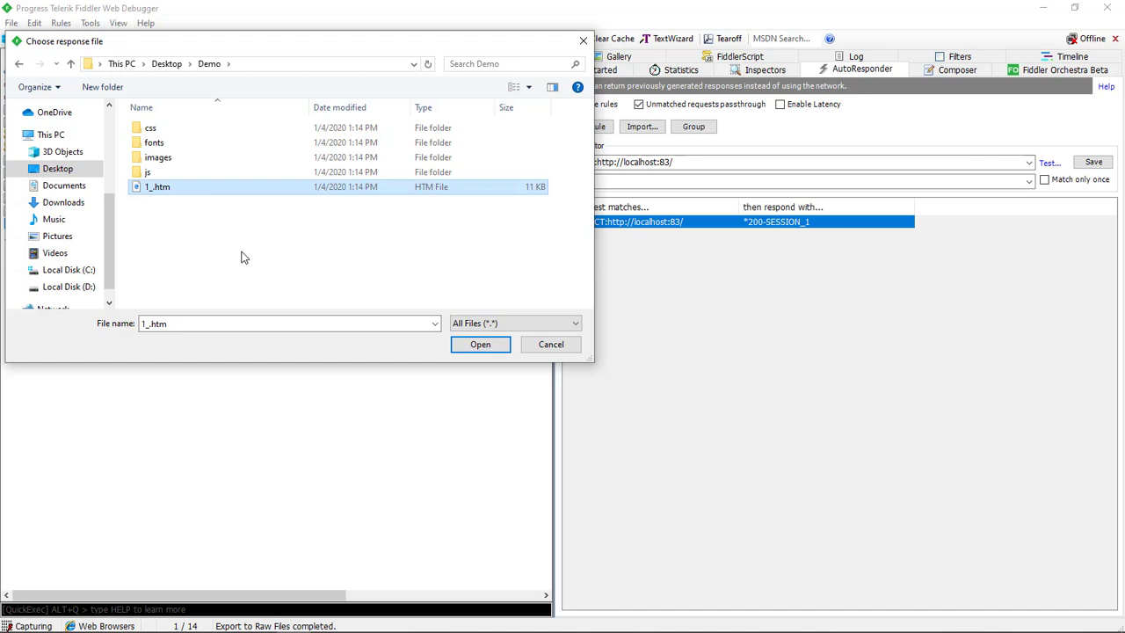
pyautogui.moveTo(319, 263)
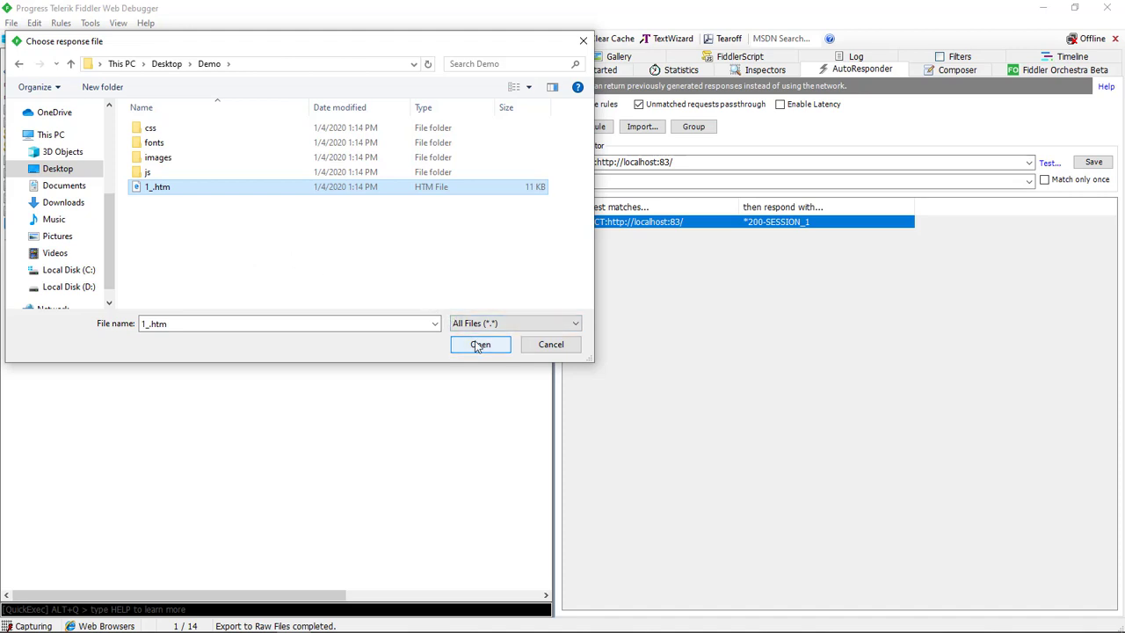
pyautogui.click(480, 344)
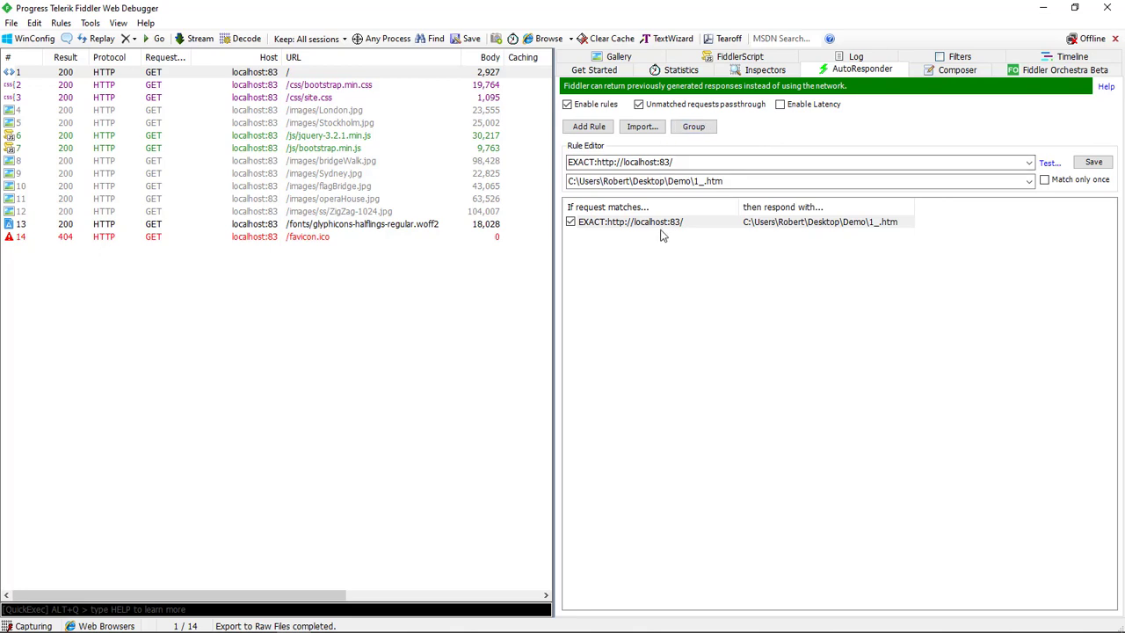
pyautogui.moveTo(710, 245)
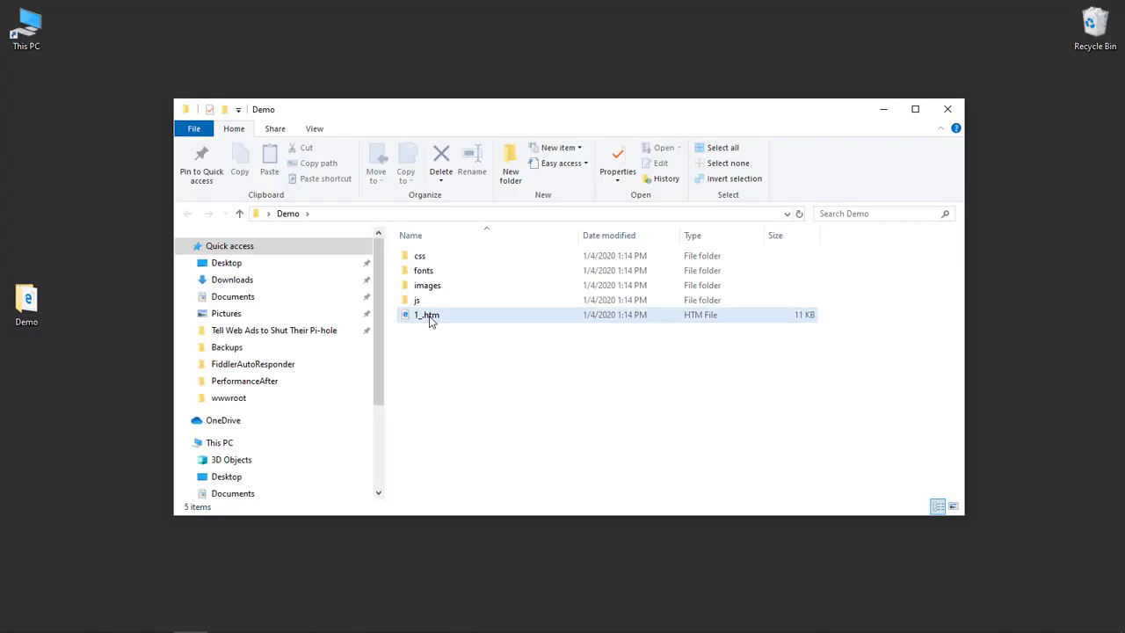
# Open Demo's 1_.htm in Notepad and change its title to 'Sydney - RJB'.
pyautogui.rightClick(425, 315)
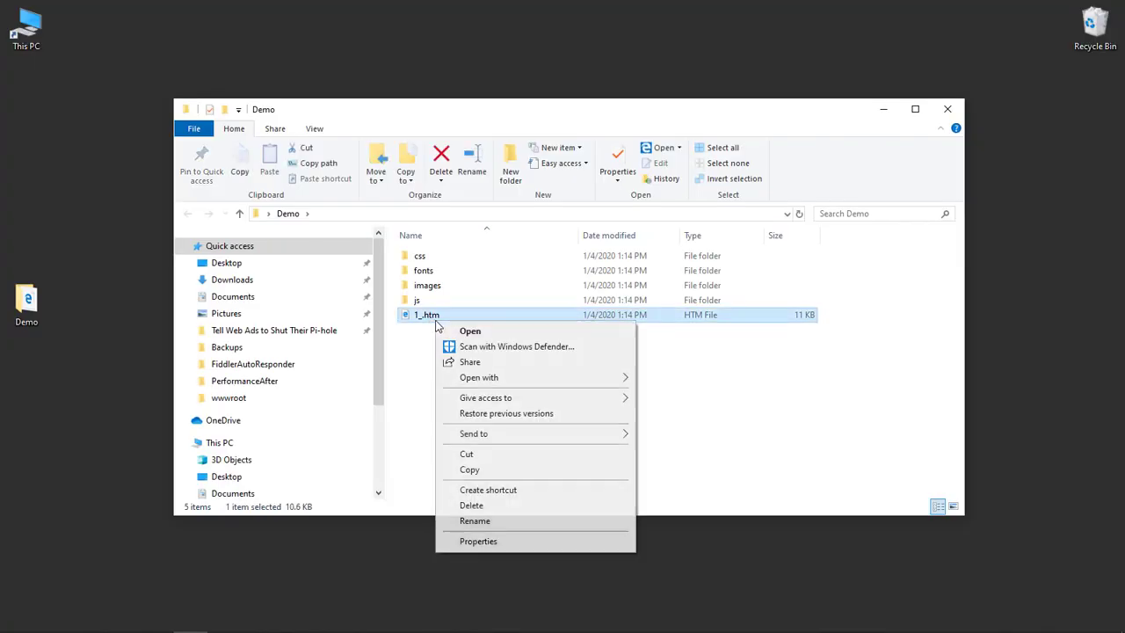
pyautogui.click(477, 378)
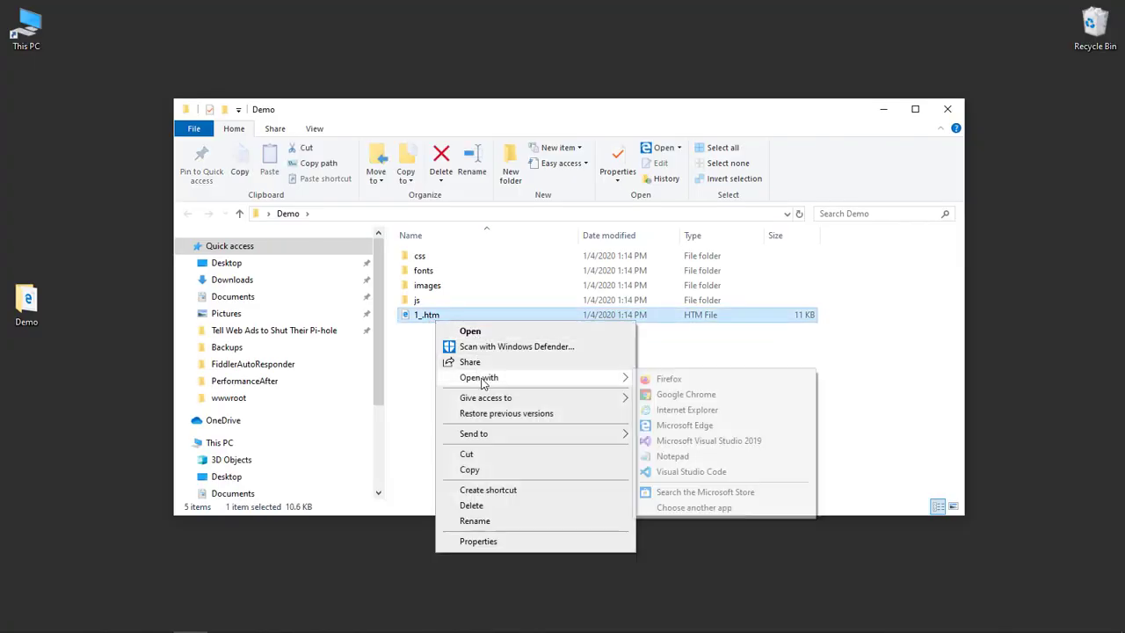
pyautogui.click(673, 456)
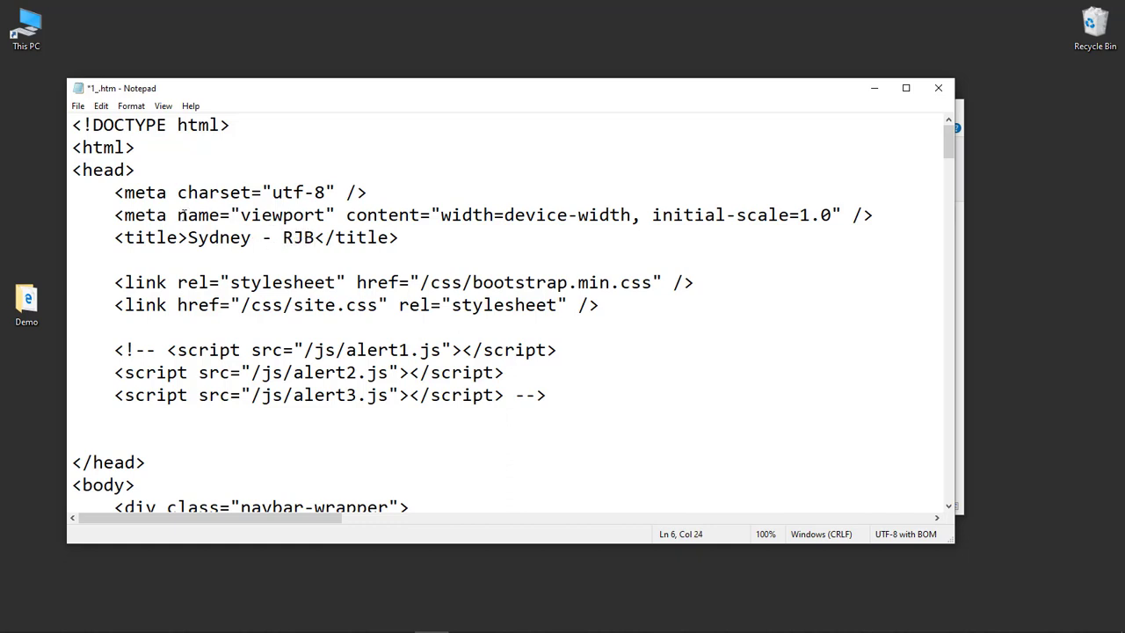
pyautogui.click(78, 105)
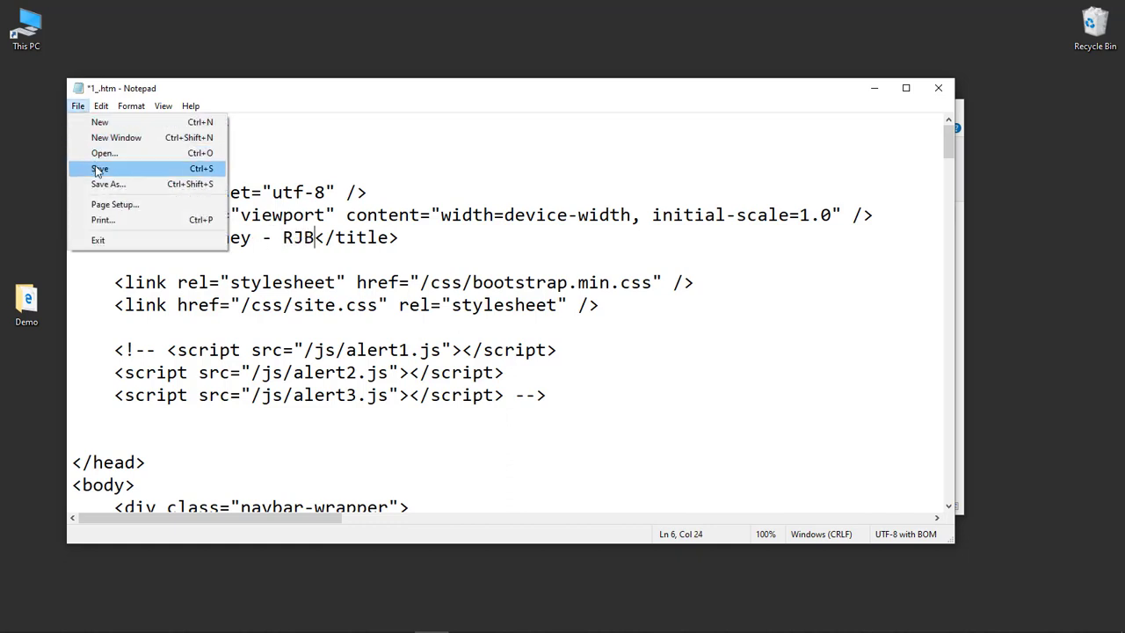
# Save the edited 1_.htm and reload localhost:83 in Chrome, now titled 'Sydney - RJB'.
pyautogui.click(100, 168)
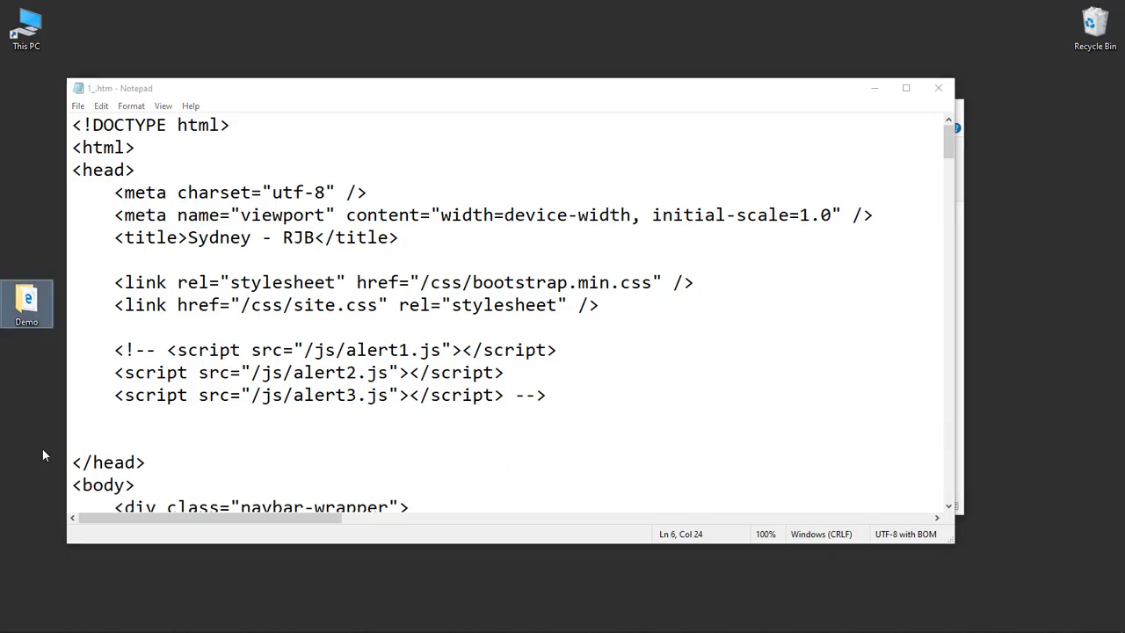
pyautogui.moveTo(85, 631)
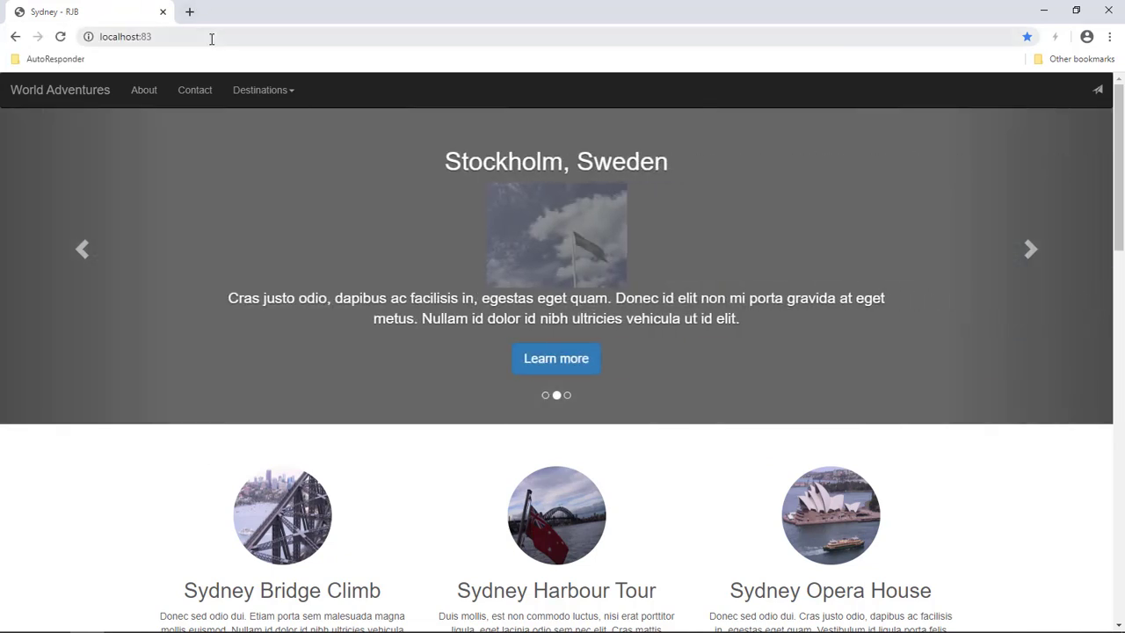
pyautogui.click(1029, 249)
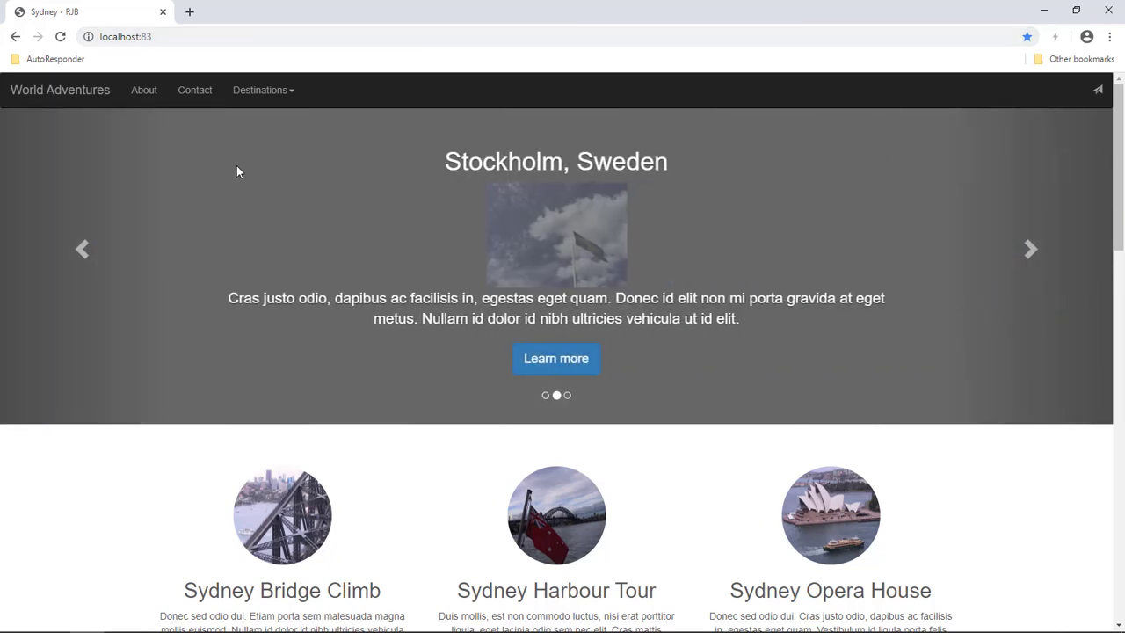
pyautogui.moveTo(248, 183)
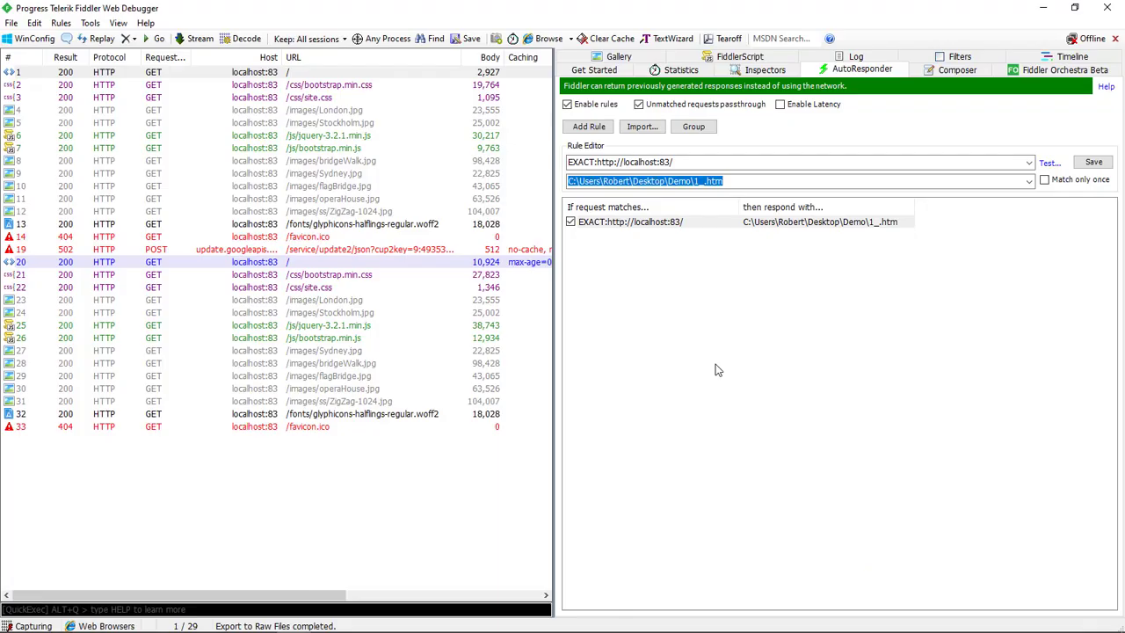
pyautogui.moveTo(712, 349)
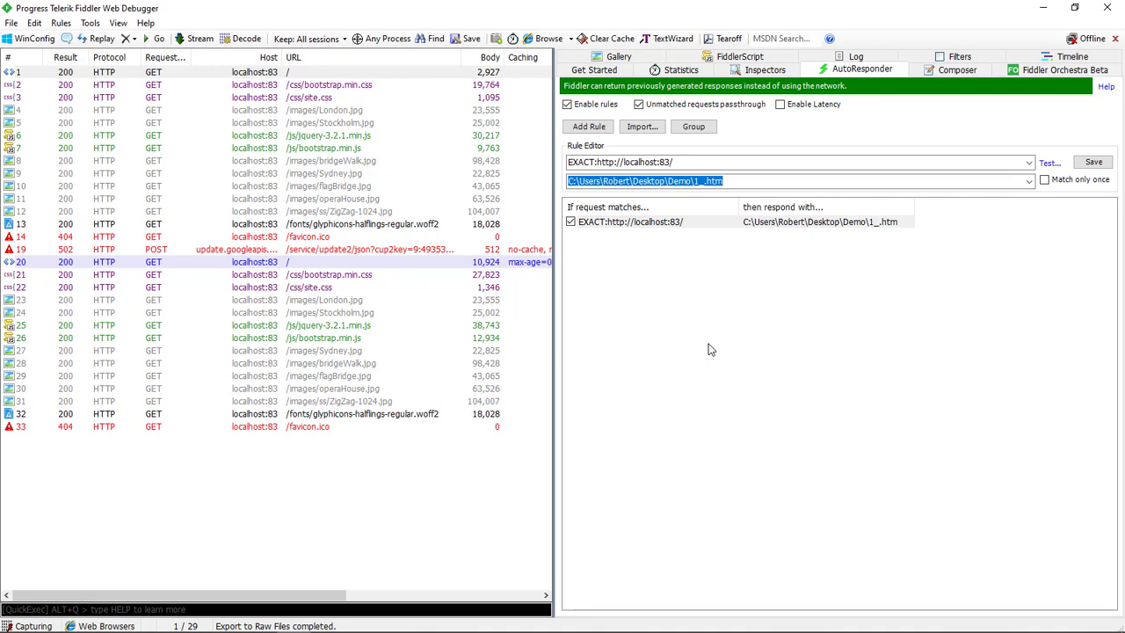
pyautogui.moveTo(608, 150)
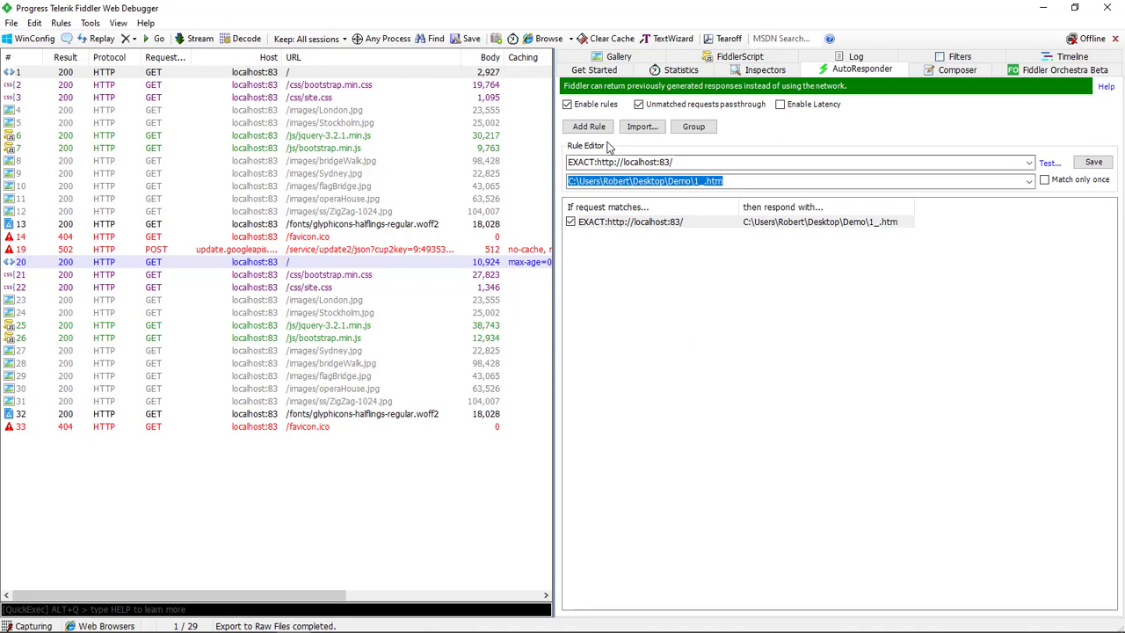
pyautogui.click(587, 125)
pyautogui.write('REG')
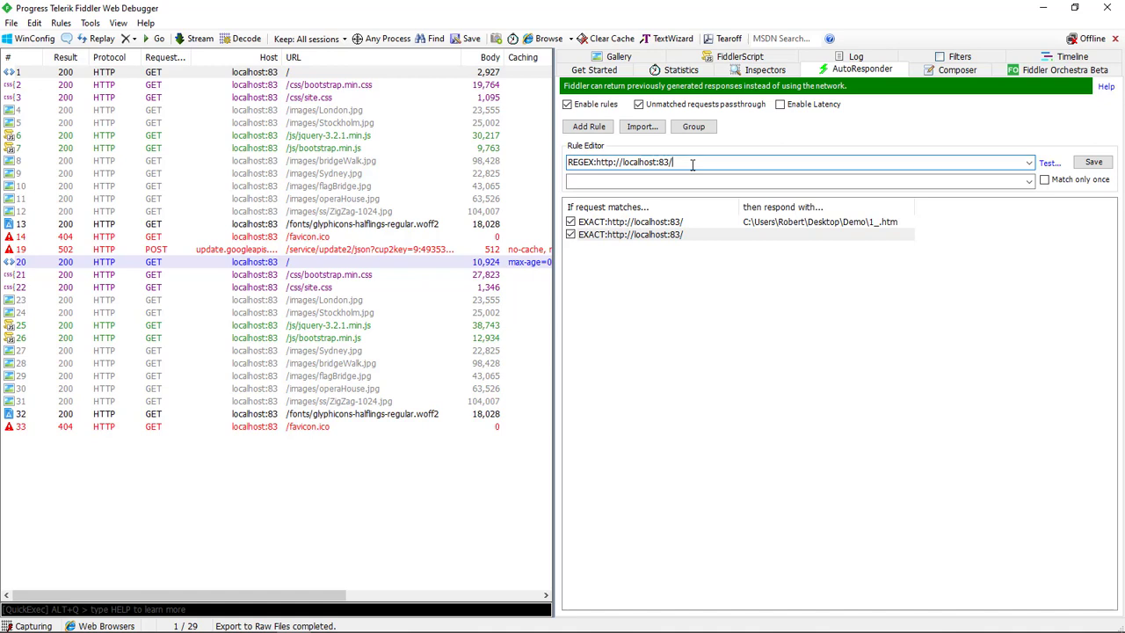
pyautogui.write('(')
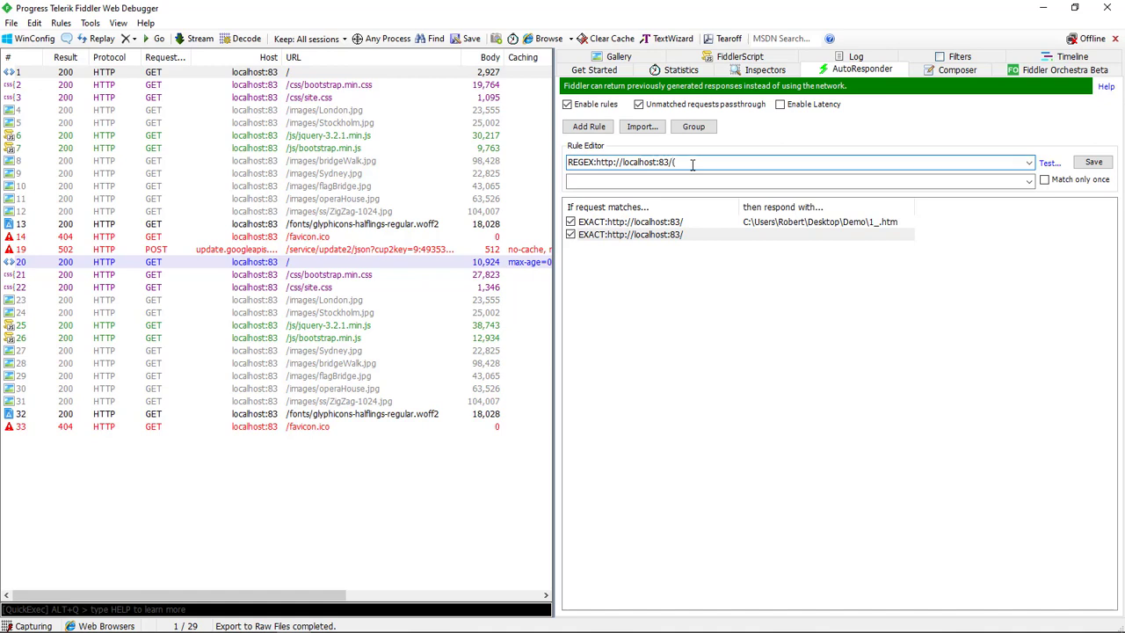
pyautogui.write("?'p")
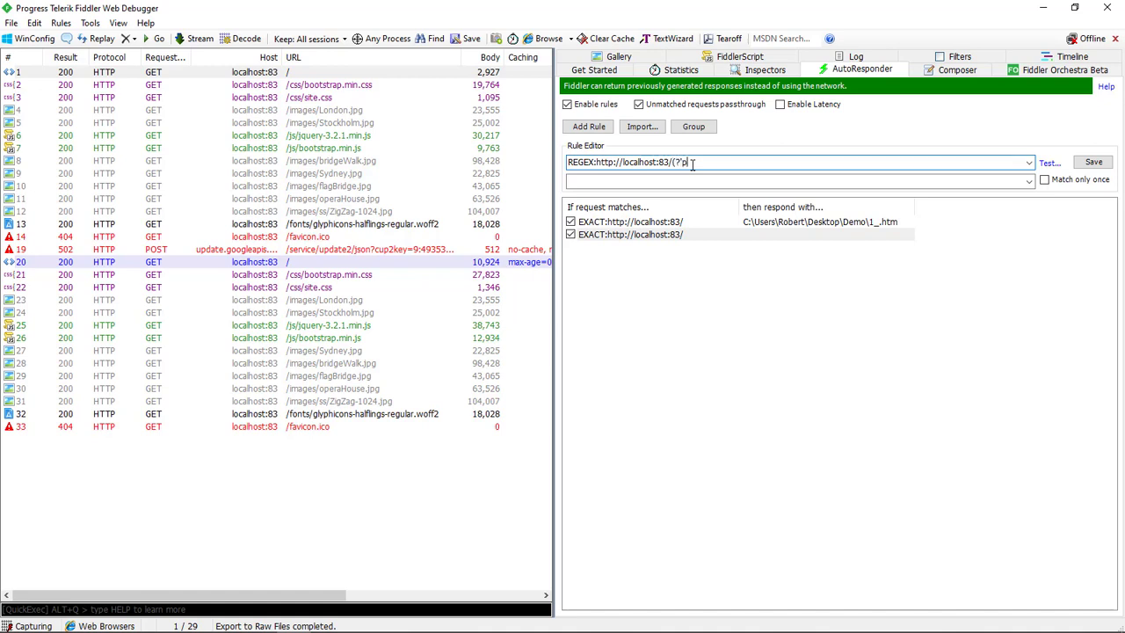
pyautogui.write('ath')
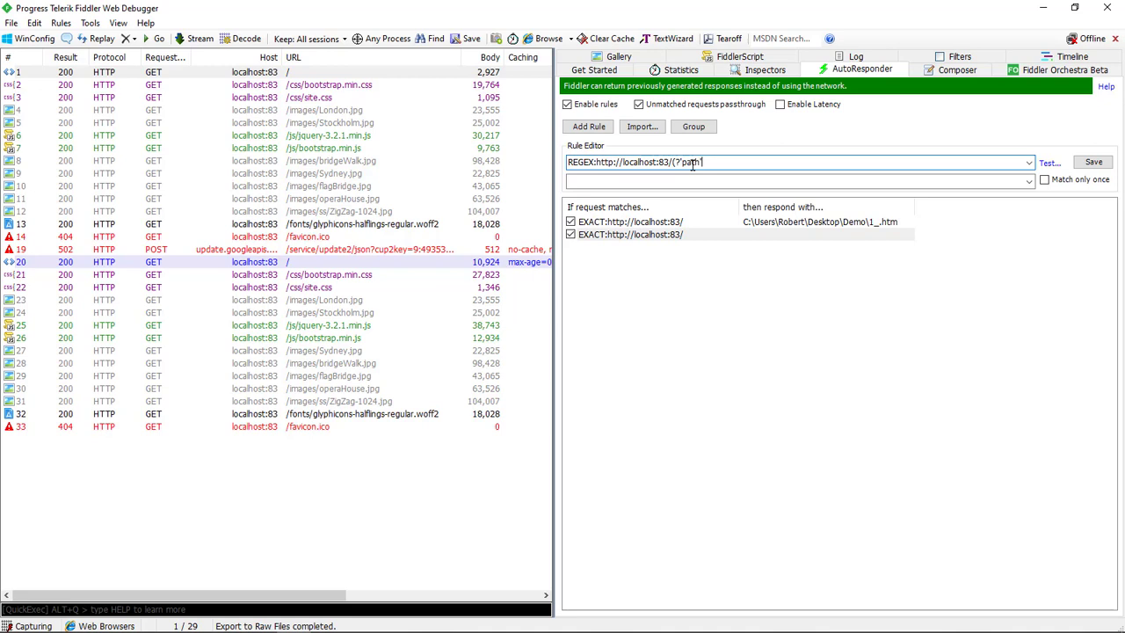
pyautogui.write('.*')
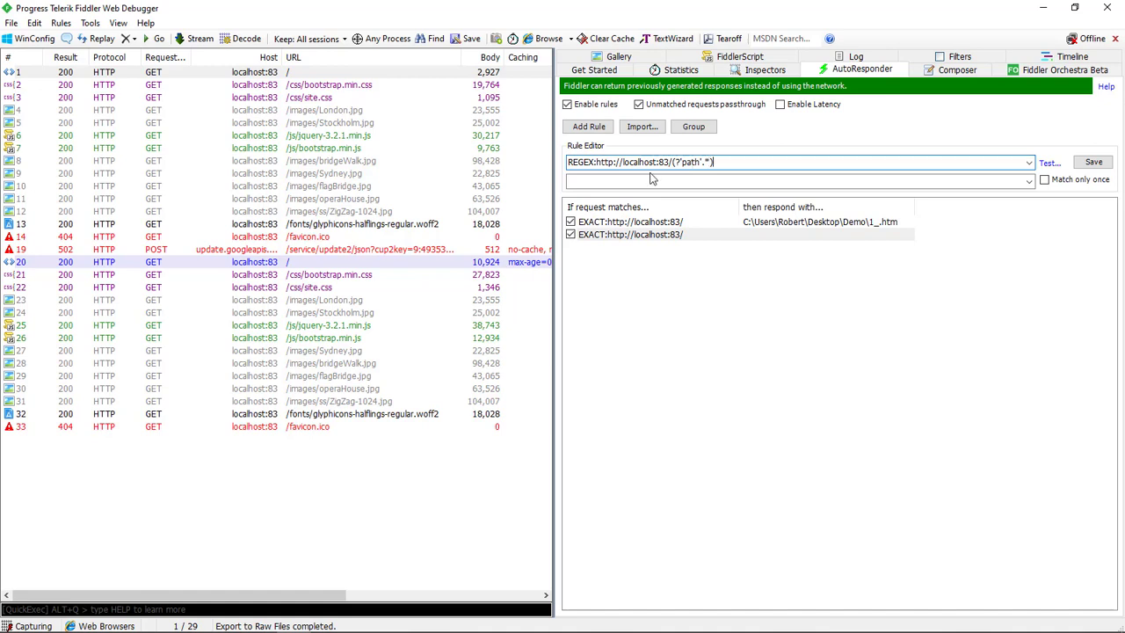
# Give the regex rule the response c:\users\robert\desktop\demo\${path} and save it.
pyautogui.write('d')
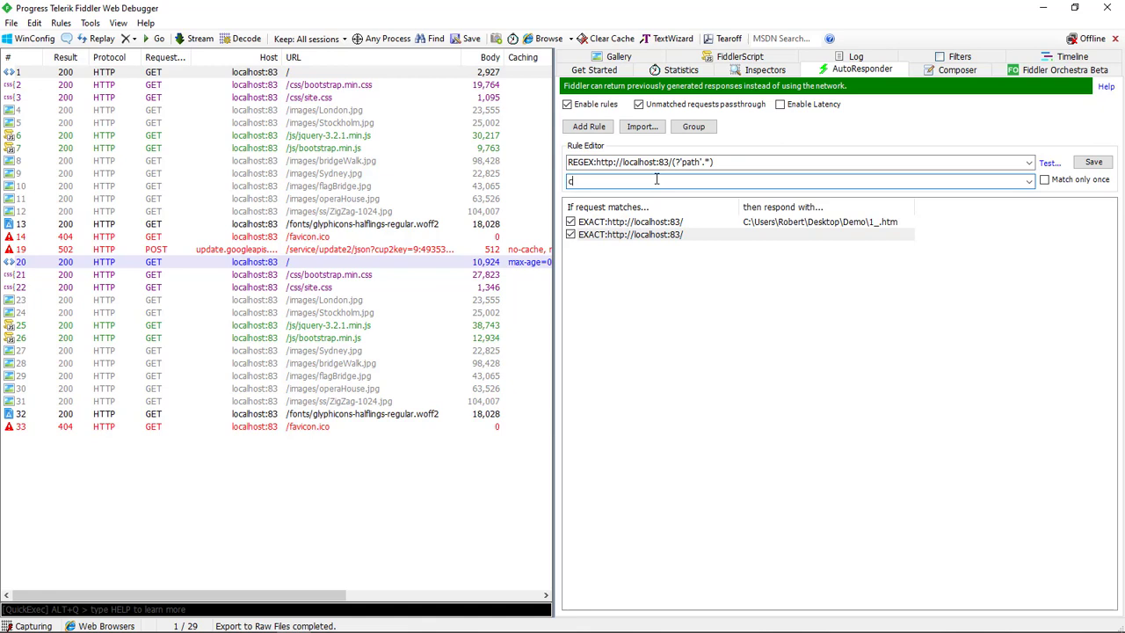
pyautogui.write(':\\users\\robert\\desktop\\demo\\$(')
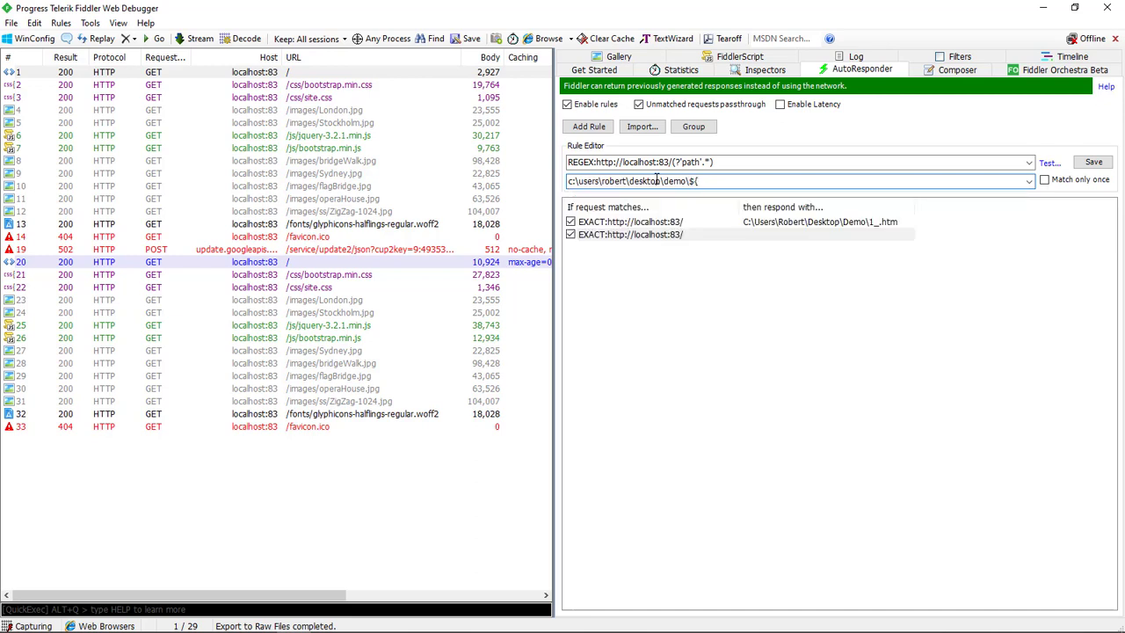
pyautogui.write('path')
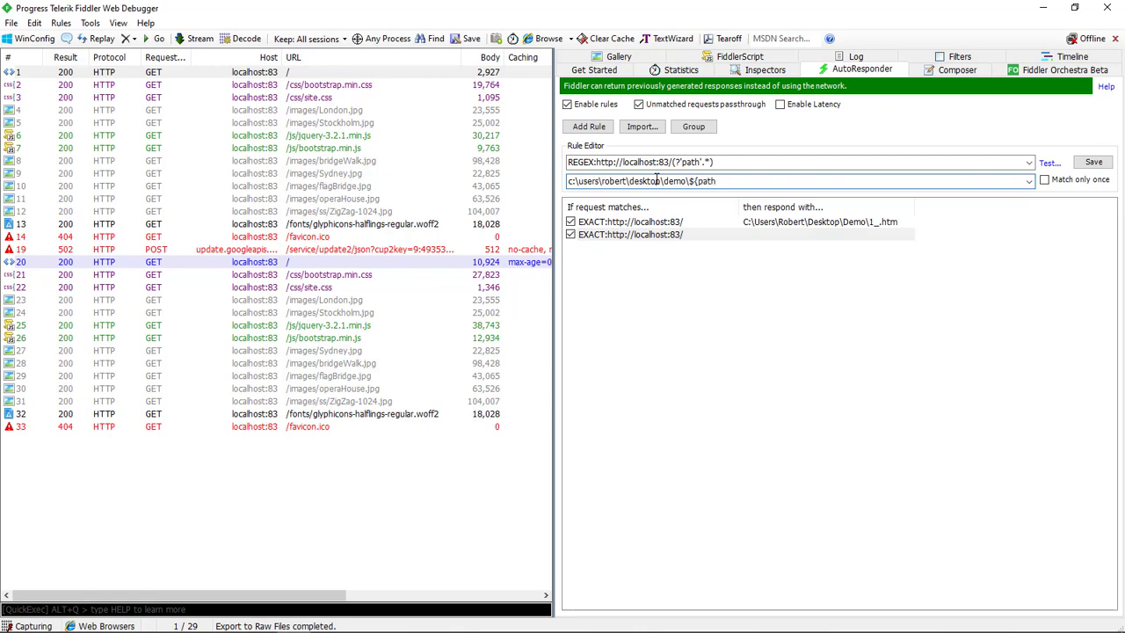
pyautogui.write('}')
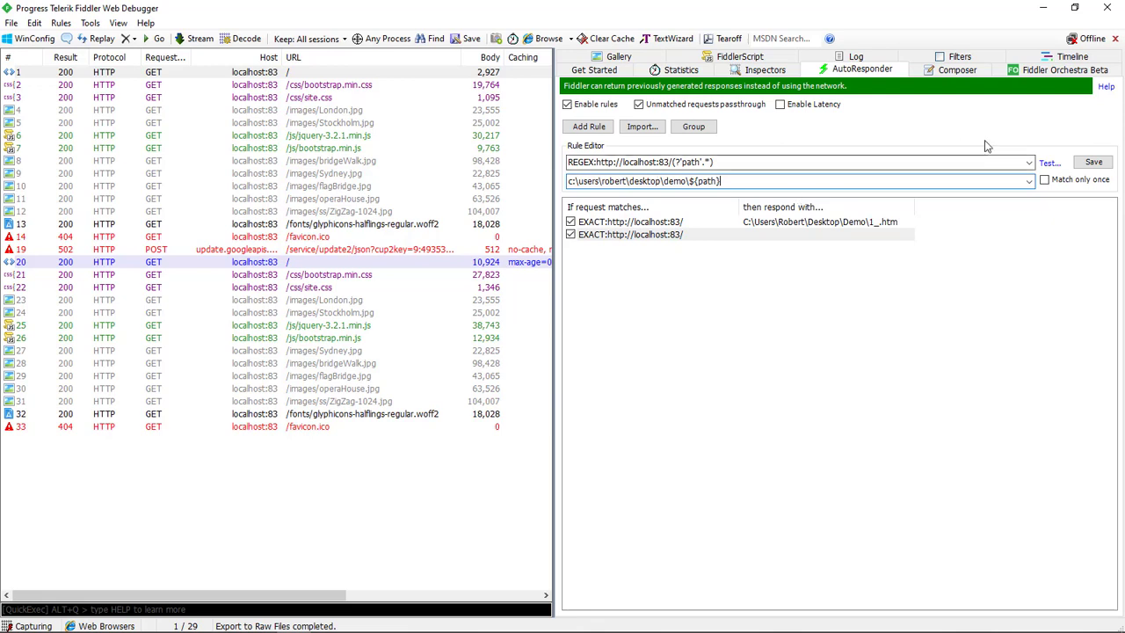
pyautogui.click(1098, 162)
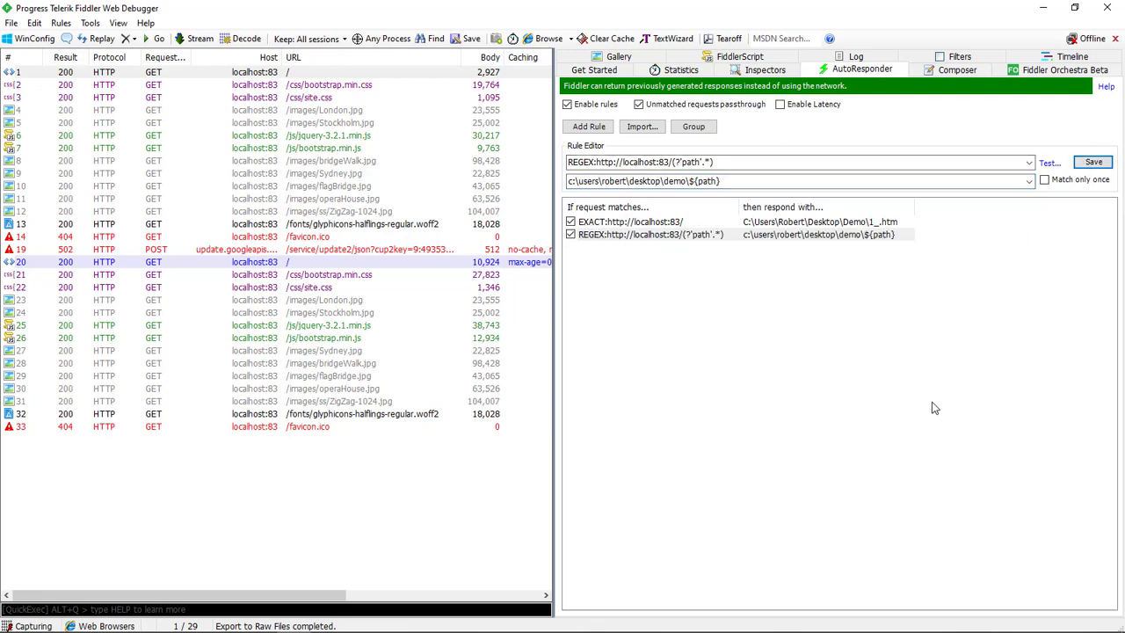
pyautogui.moveTo(918, 409)
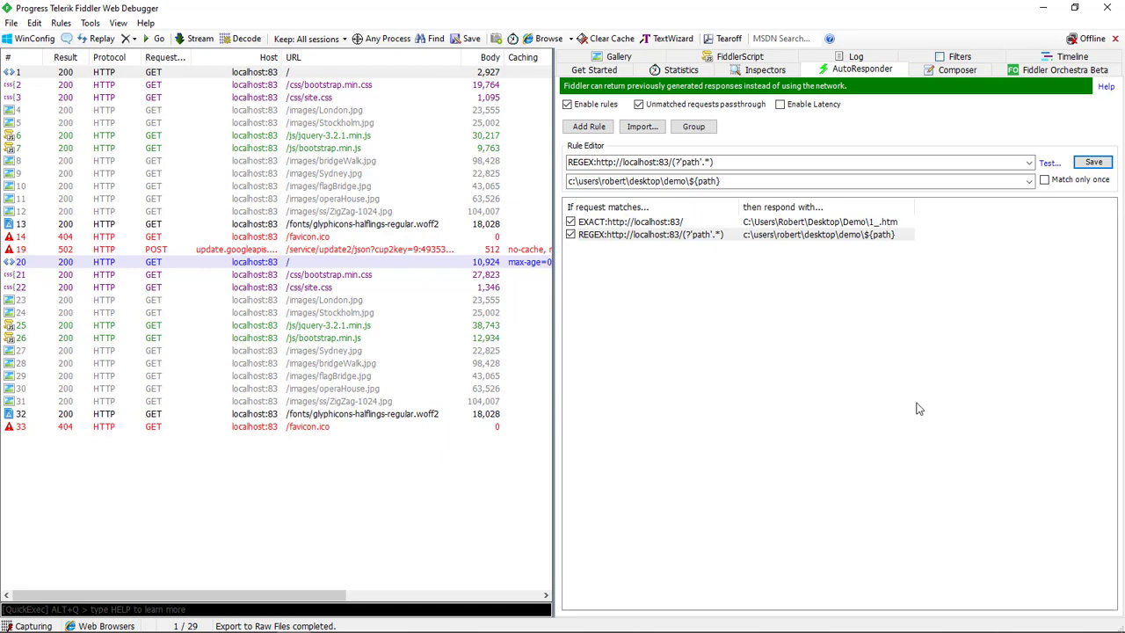
pyautogui.moveTo(643, 535)
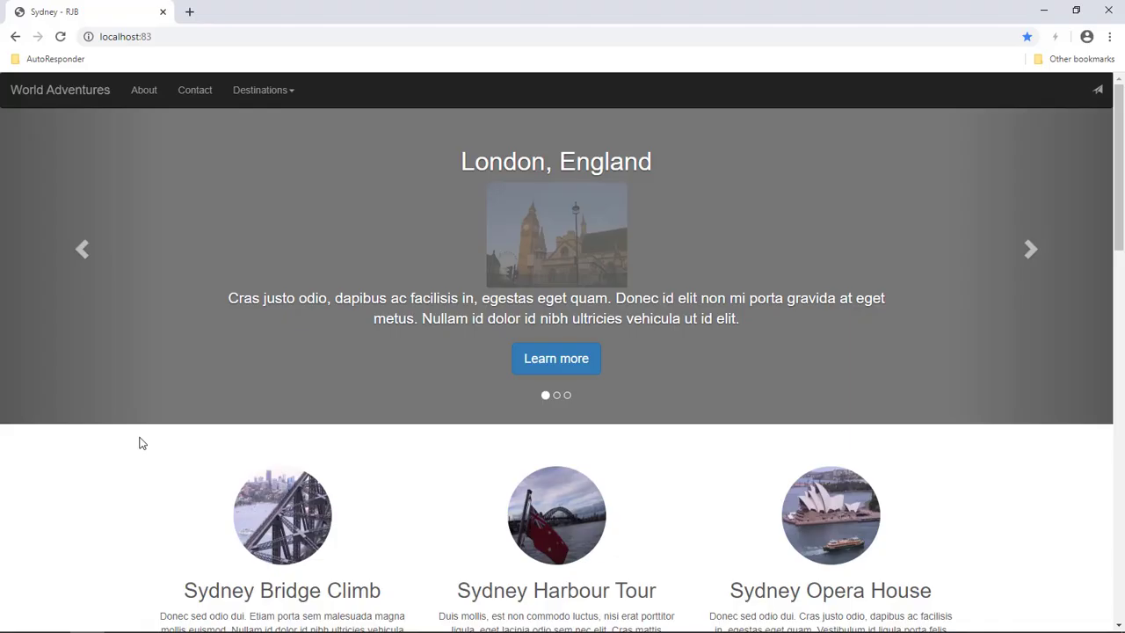
# Refresh localhost:83 in Chrome so the AutoResponder rules serve its requests.
pyautogui.click(1029, 249)
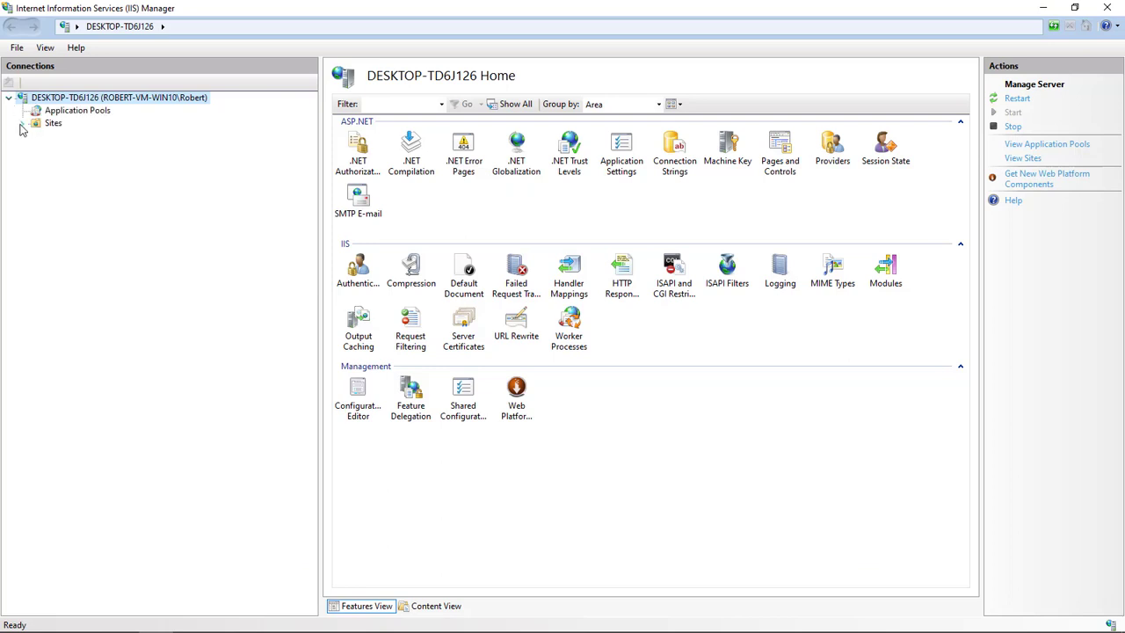
# Expand Sites and select the stopped FiddlerAutoResponder website.
pyautogui.click(24, 124)
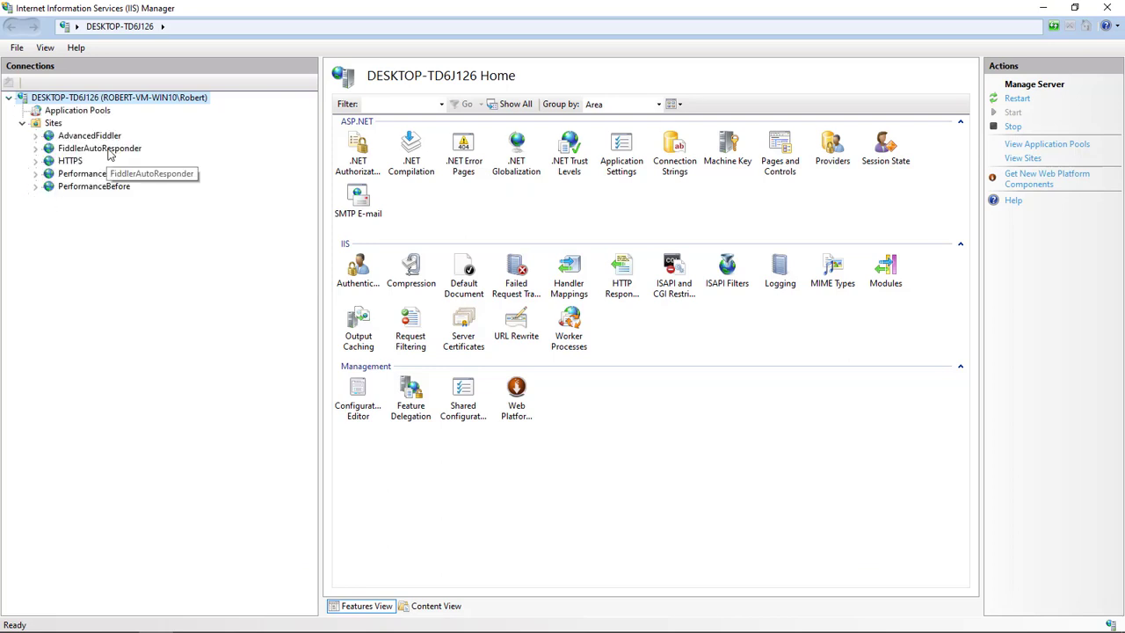
pyautogui.click(99, 148)
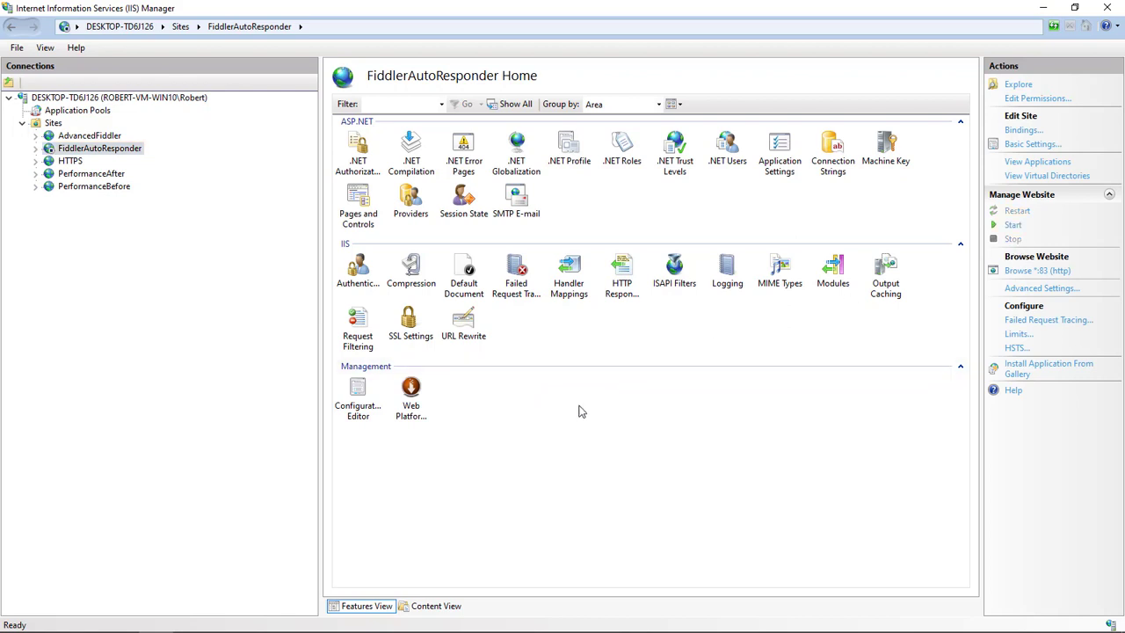
pyautogui.moveTo(395, 559)
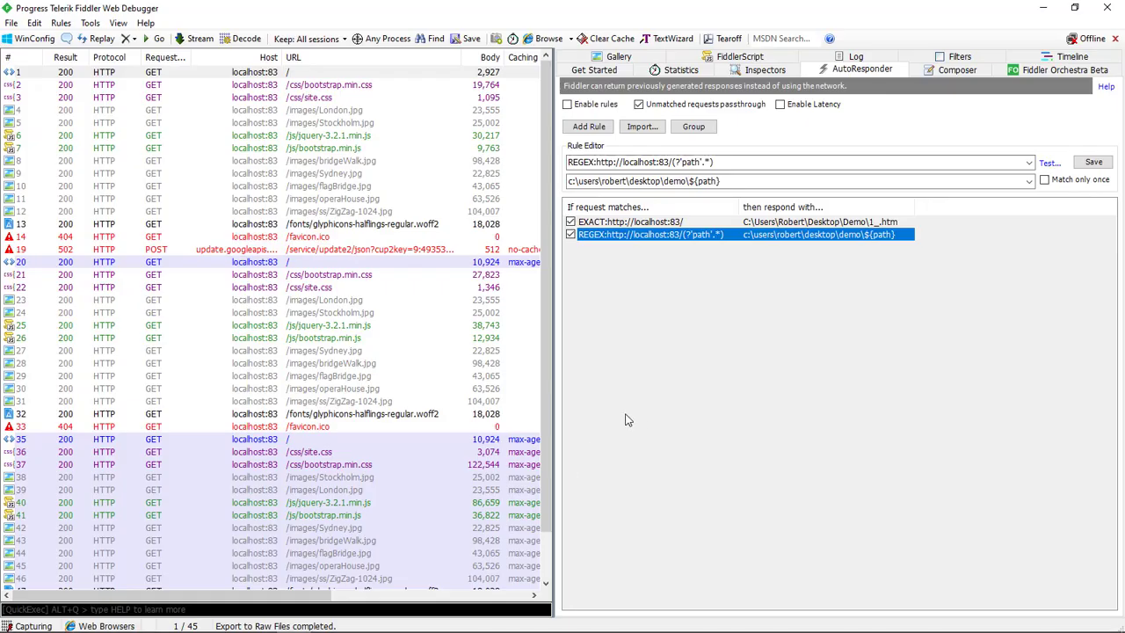
# Uncheck Enable rules in AutoResponder and refresh localhost:83 in Chrome.
pyautogui.click(567, 104)
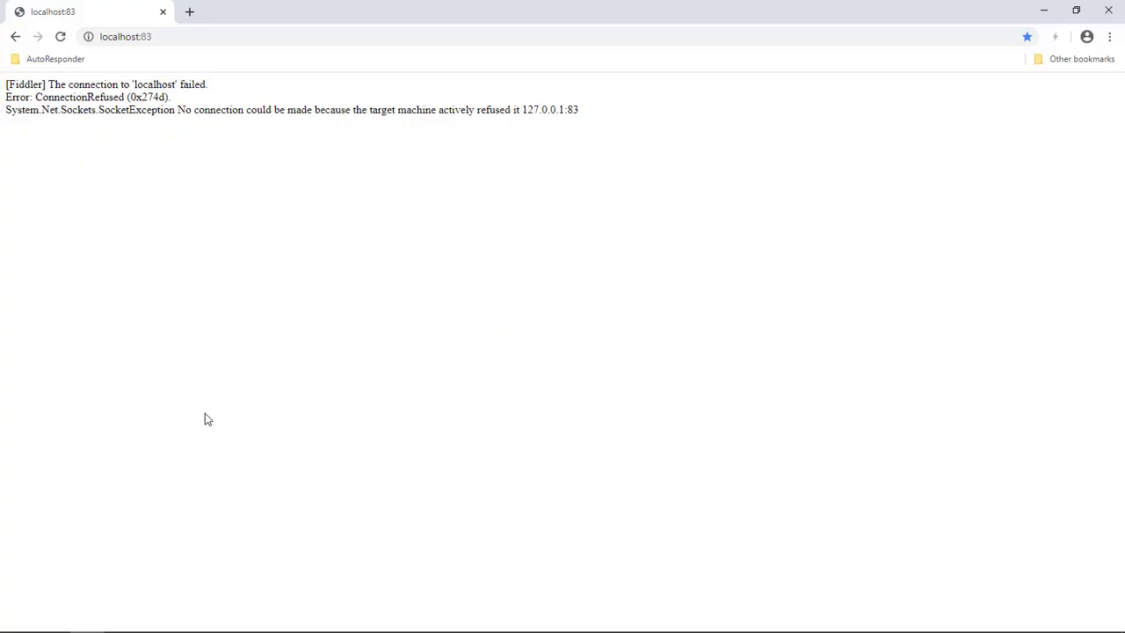
pyautogui.click(58, 38)
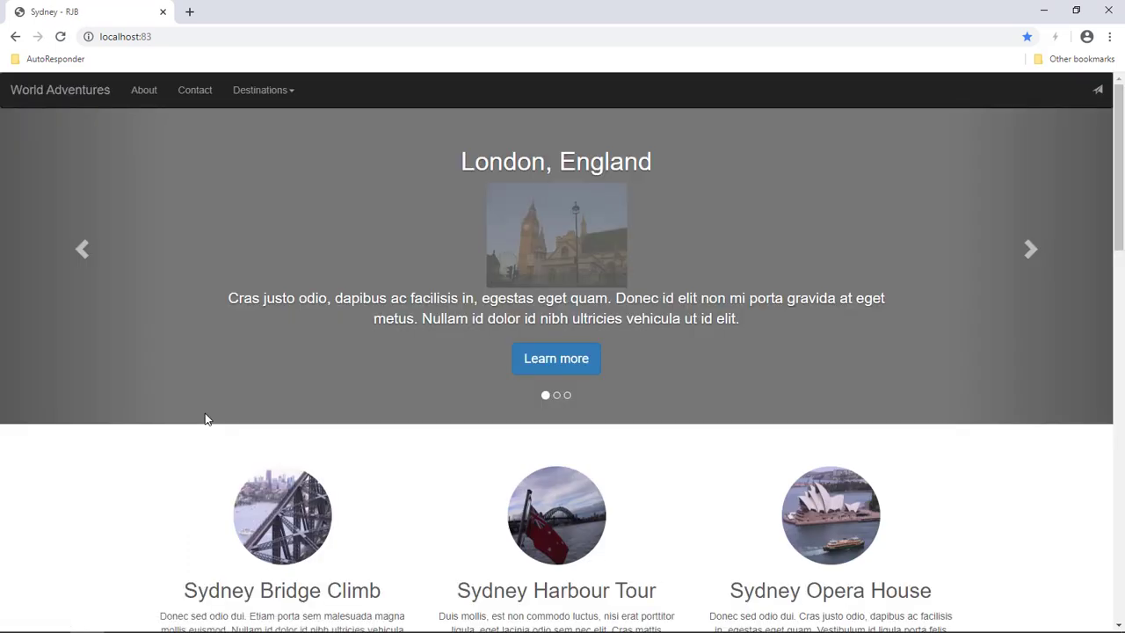
pyautogui.moveTo(84, 14)
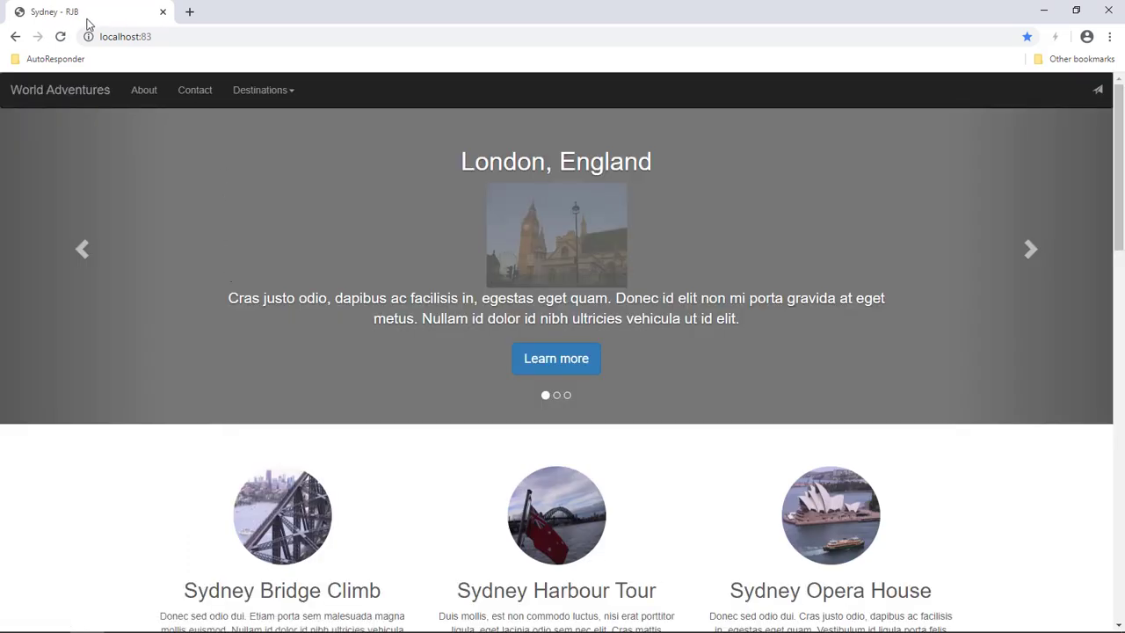
pyautogui.moveTo(258, 319)
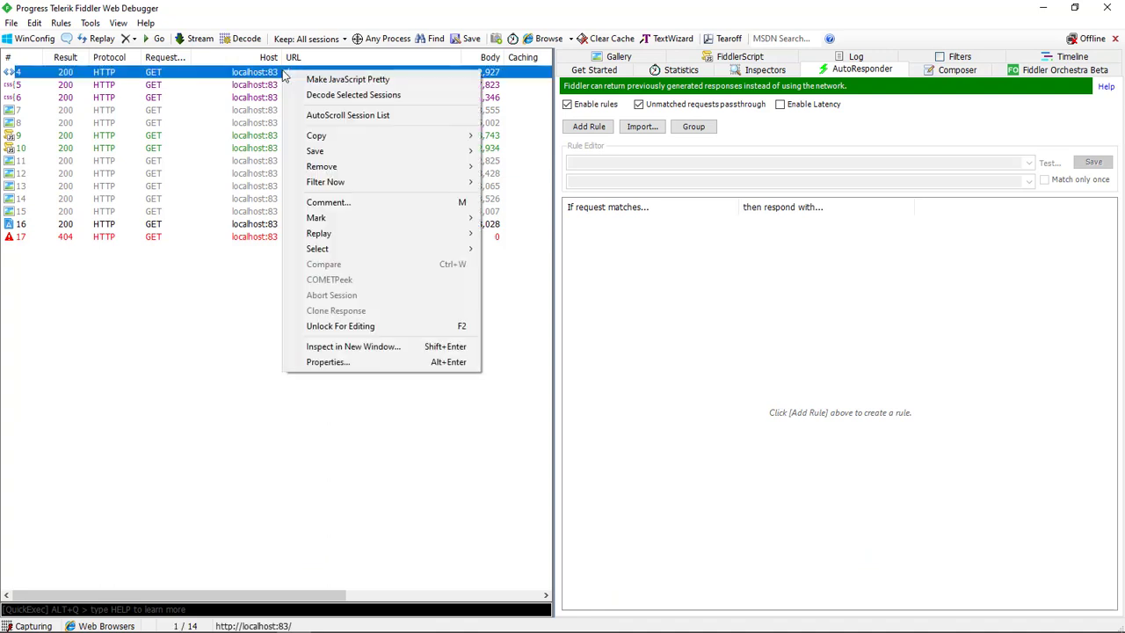
pyautogui.moveTo(406, 326)
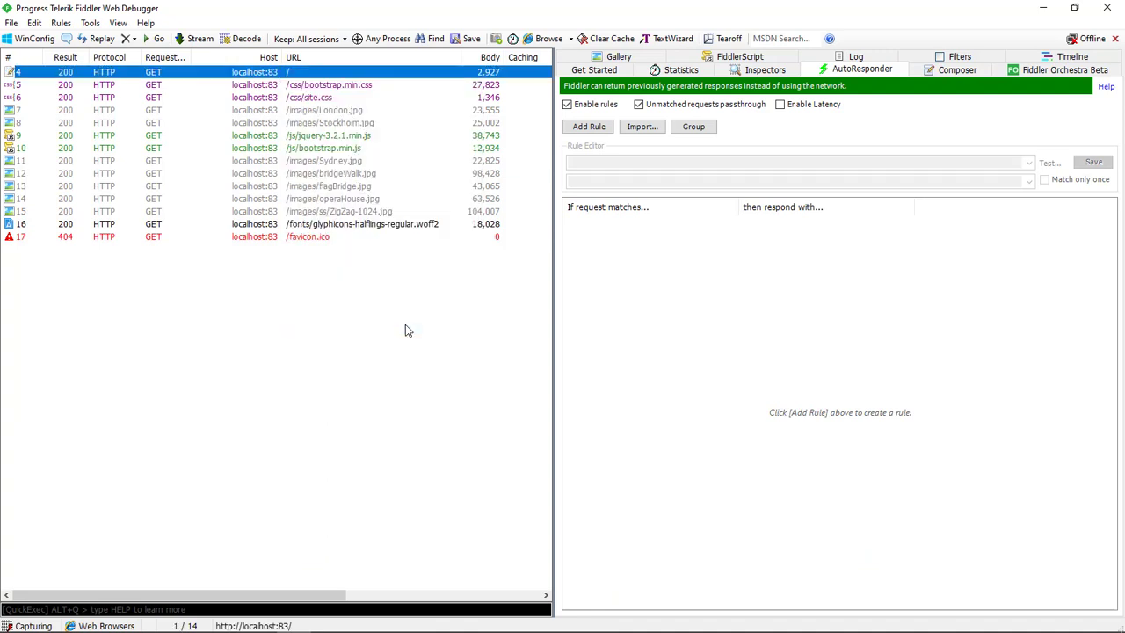
pyautogui.moveTo(806, 130)
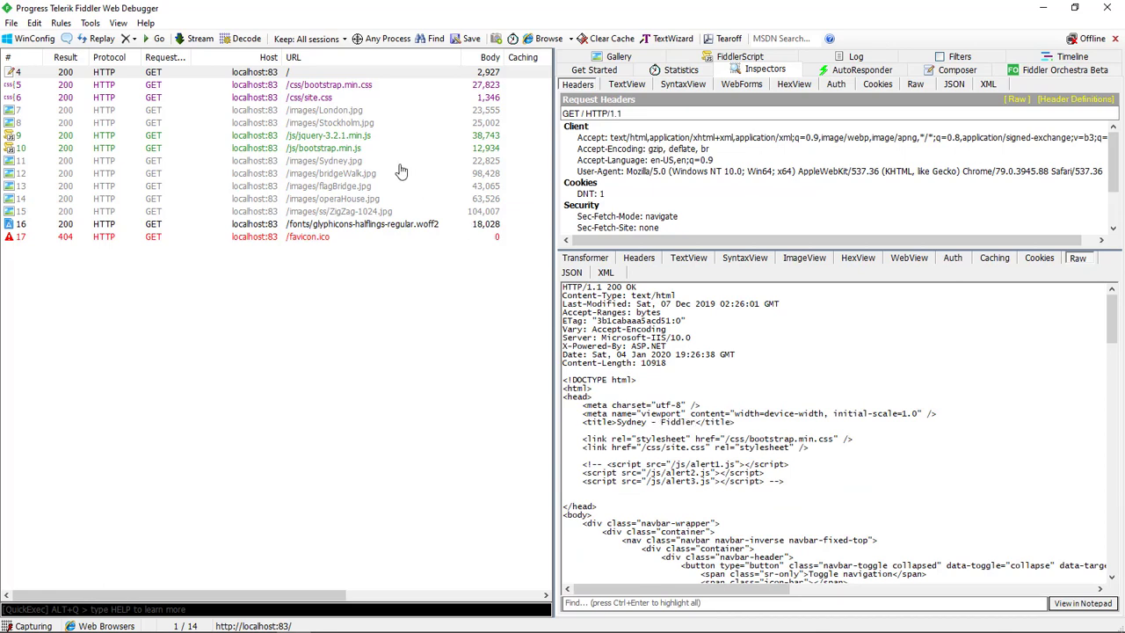
# Bring up the context menu for the localhost:83 home-page session.
pyautogui.rightClick(176, 66)
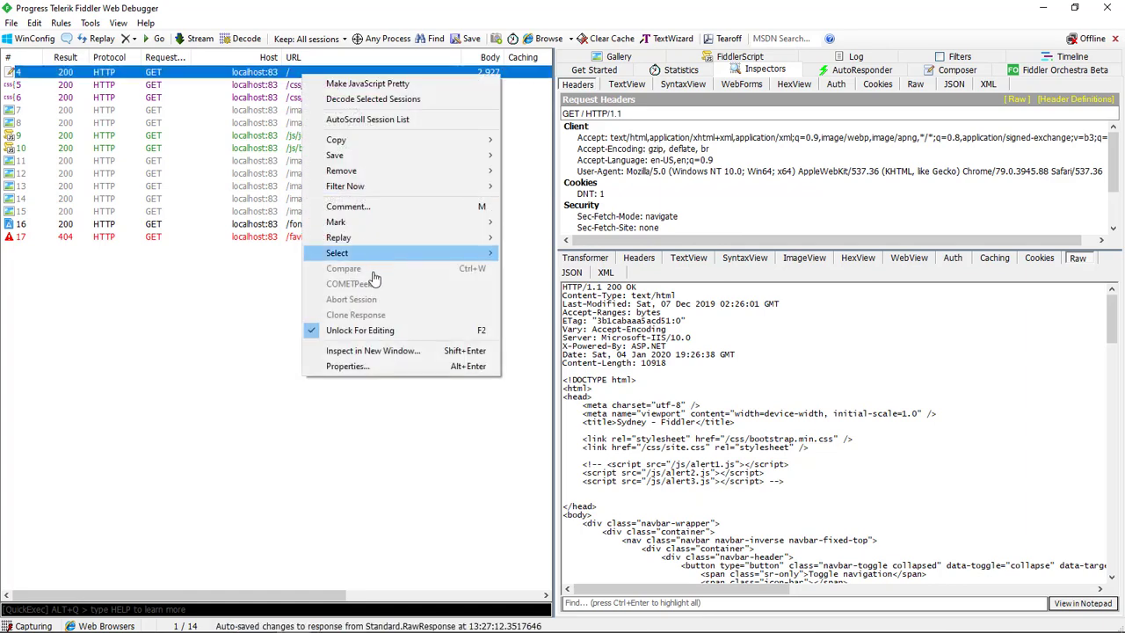
pyautogui.click(376, 333)
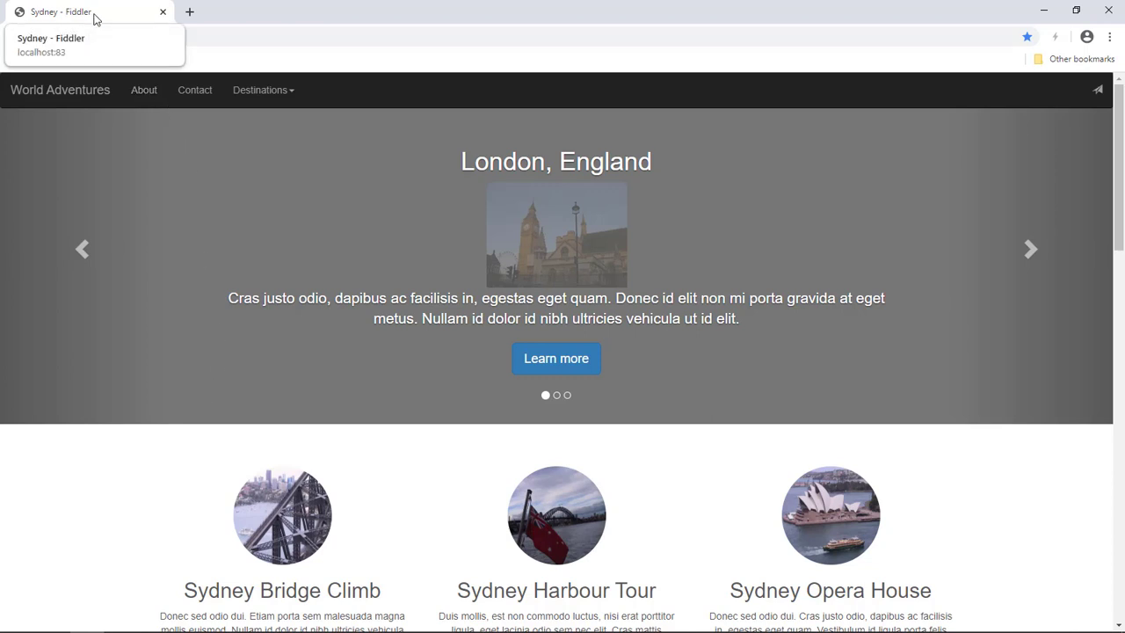
# Refresh localhost:83 and confirm the tab title shows Sydney - Fiddler.
pyautogui.click(1030, 249)
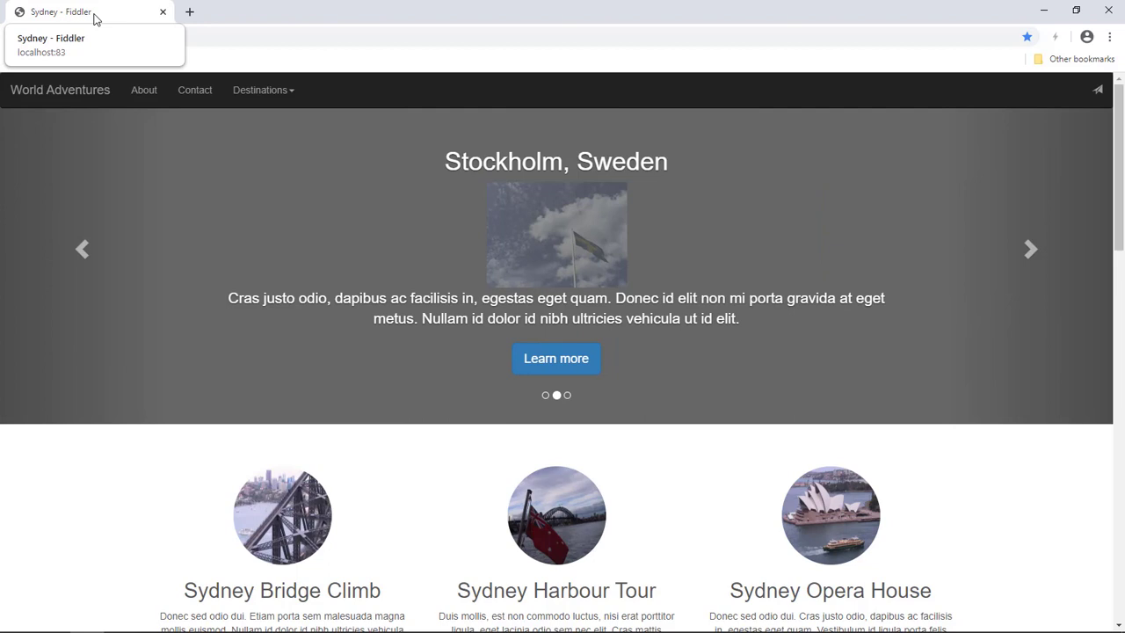
pyautogui.click(1030, 249)
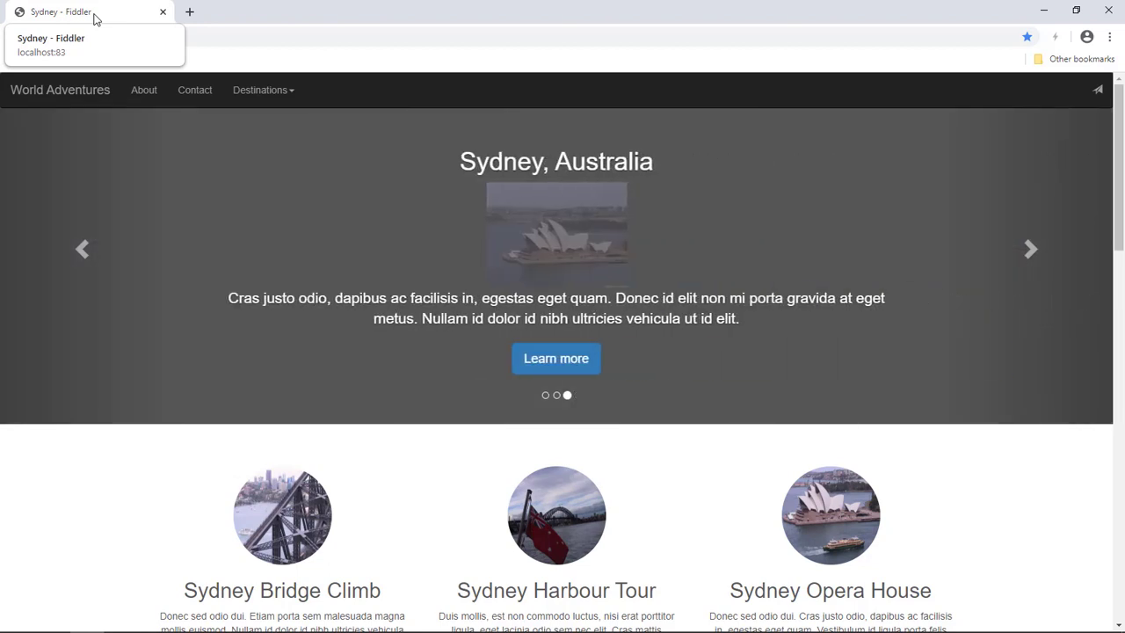
pyautogui.click(1030, 249)
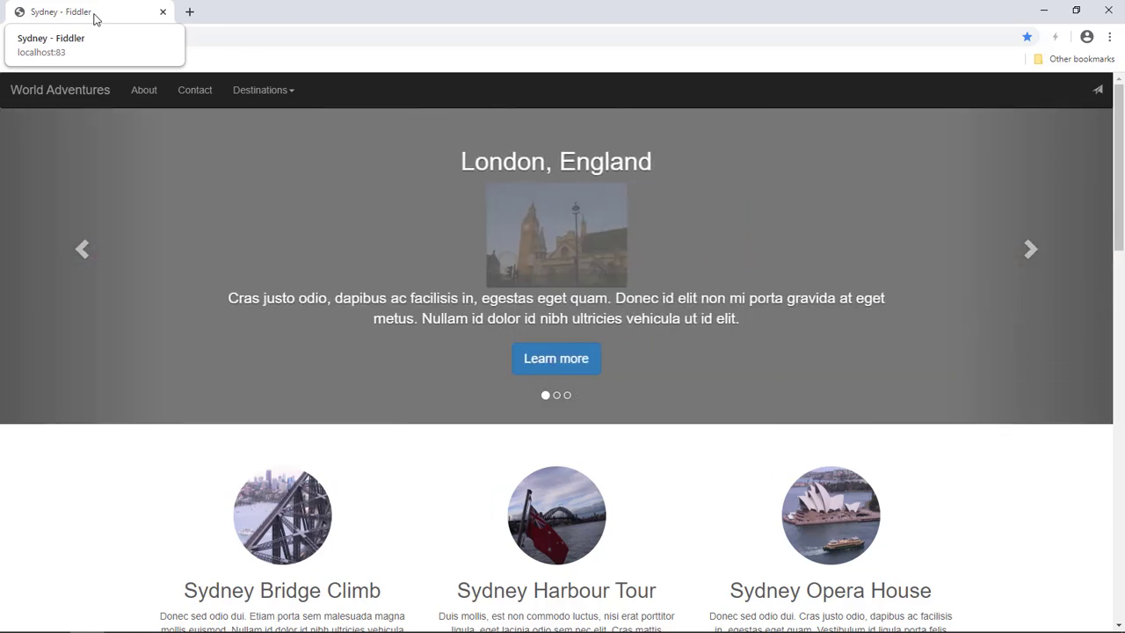
pyautogui.press('alt+tab')
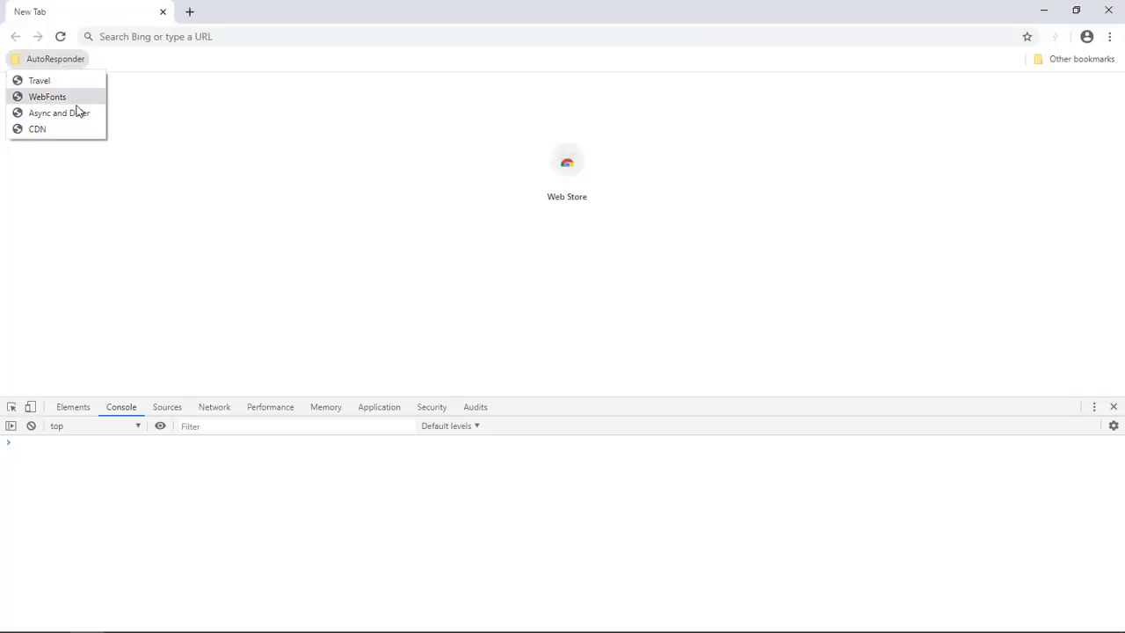
# Choose AutoResponder > Async and Defer from the bookmarks bar.
pyautogui.click(59, 113)
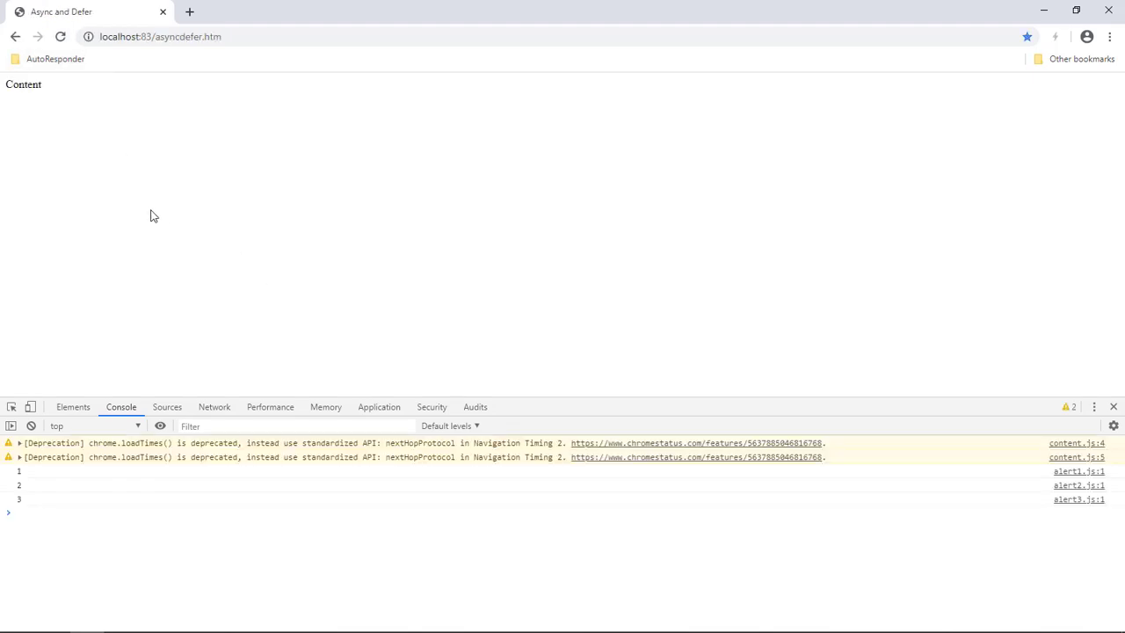
pyautogui.moveTo(31, 483)
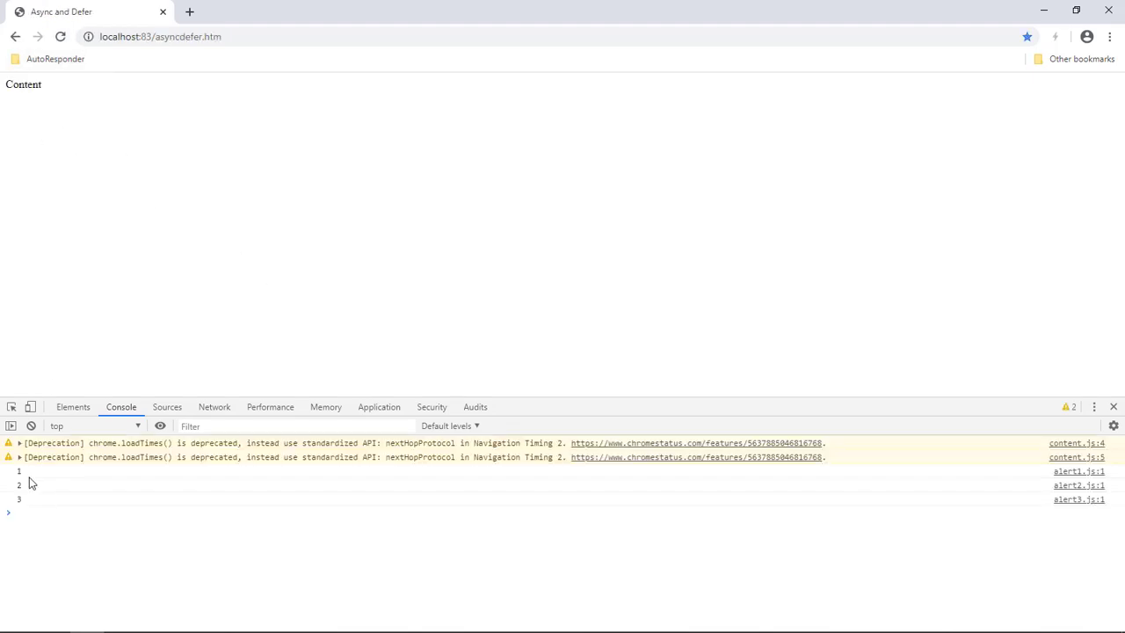
pyautogui.moveTo(31, 503)
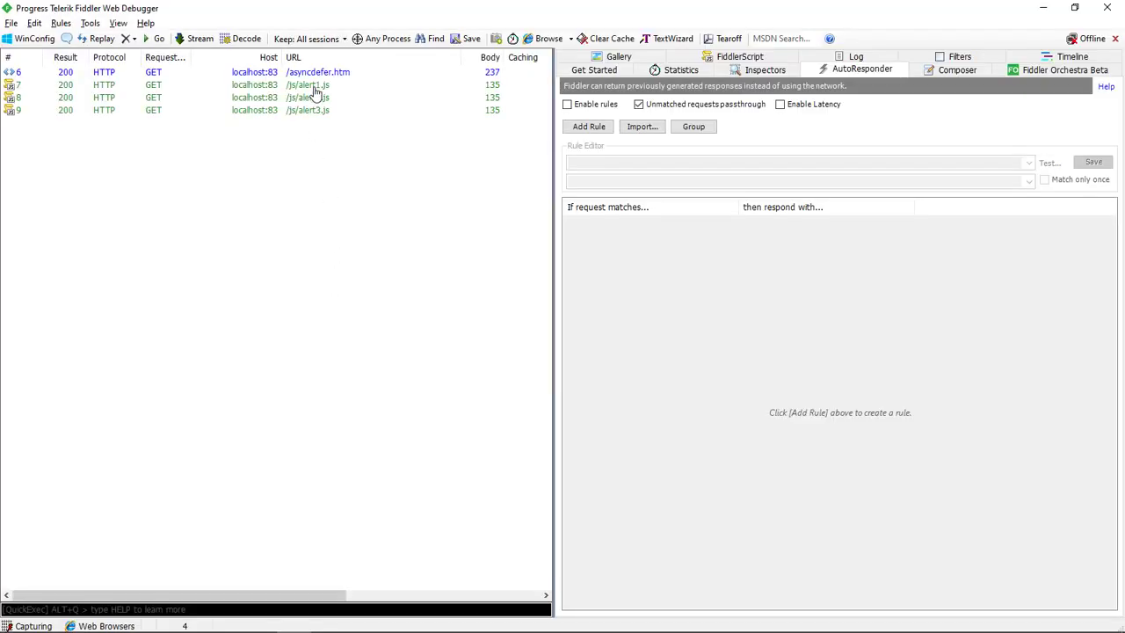
# Give alert2.js a 4000 ms delayed response and alert3.js 6000 ms, then save.
pyautogui.click(308, 84)
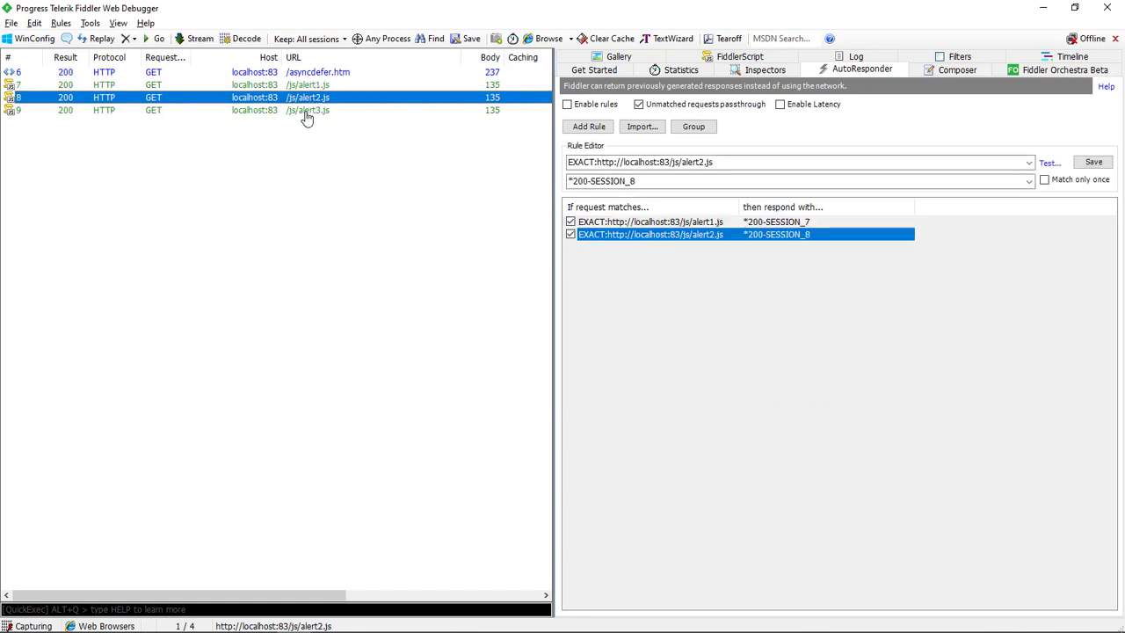
pyautogui.click(650, 222)
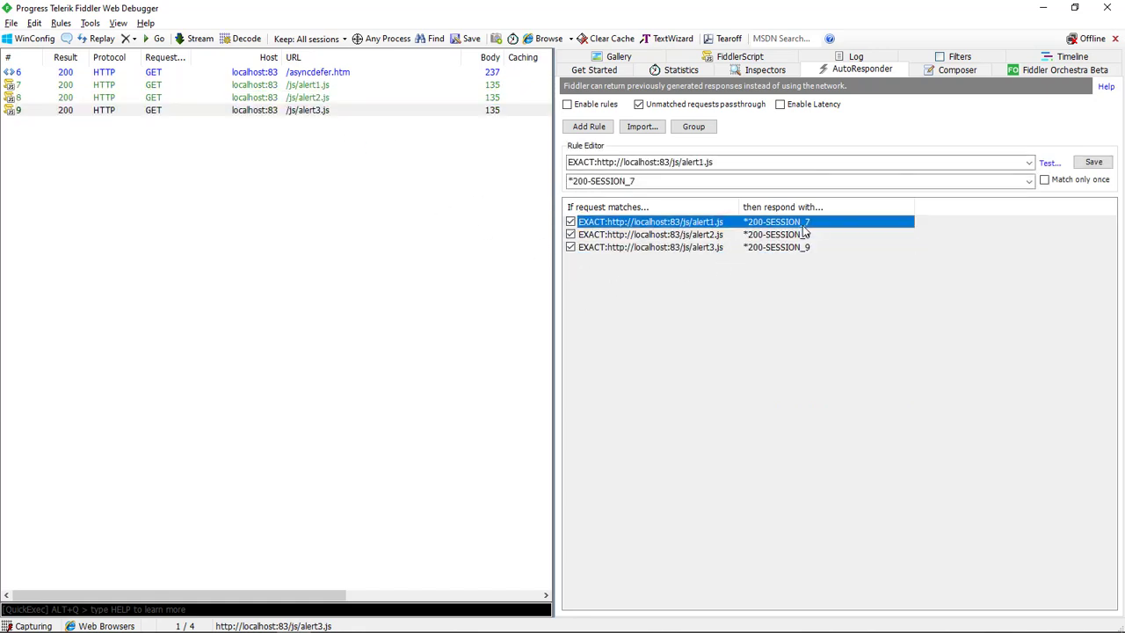
pyautogui.click(1025, 182)
pyautogui.write('*delay:8000')
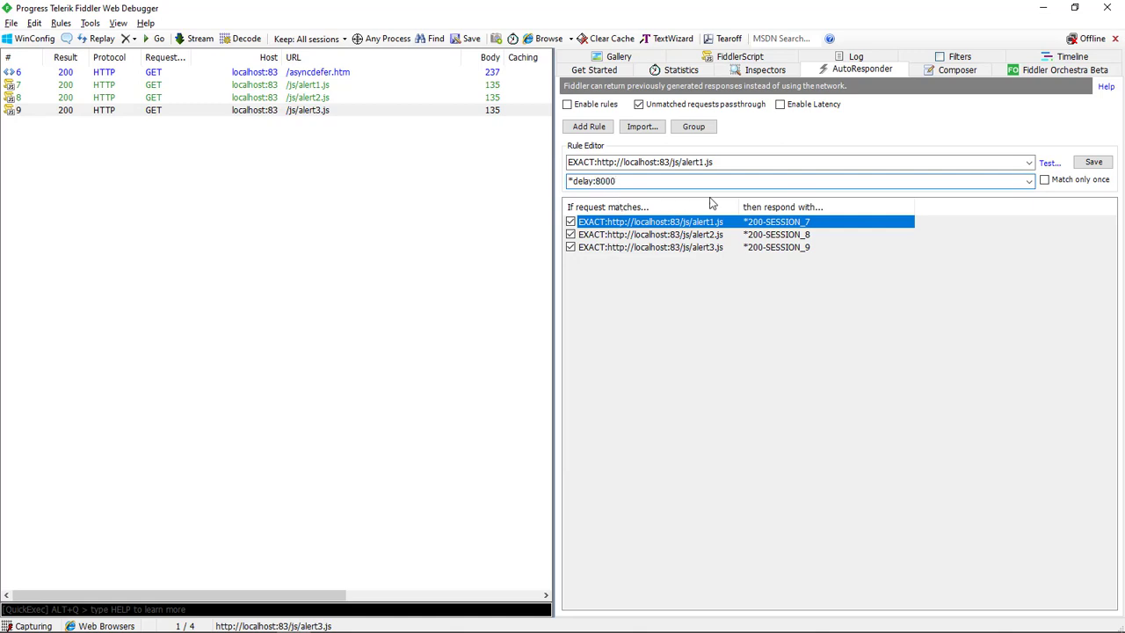
pyautogui.click(650, 234)
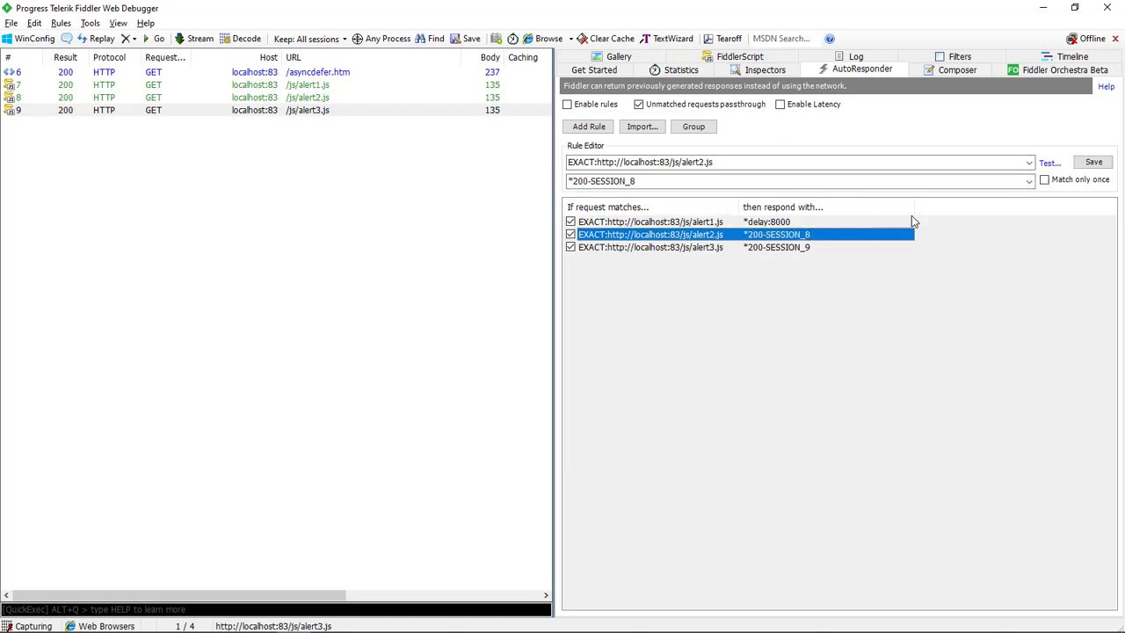
pyautogui.click(1025, 182)
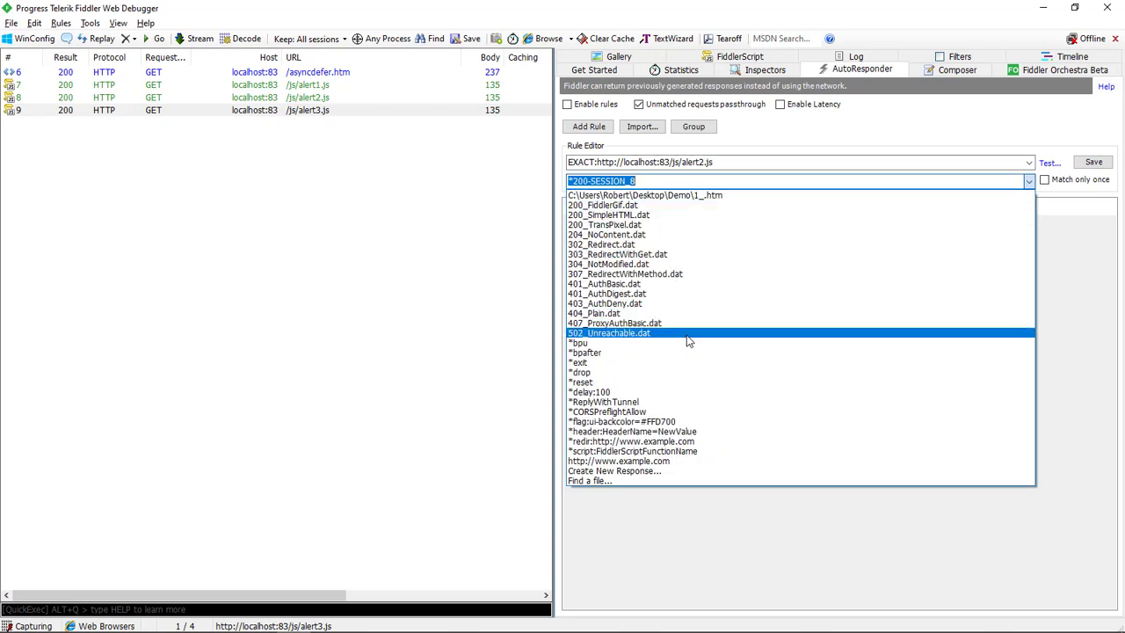
pyautogui.moveTo(681, 392)
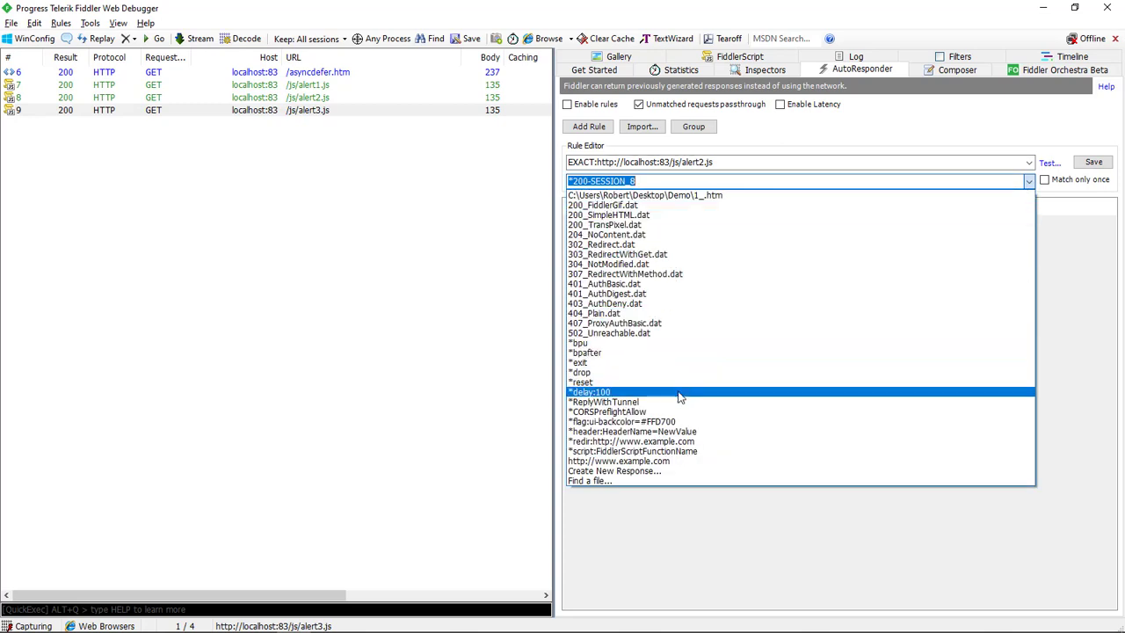
pyautogui.click(590, 392)
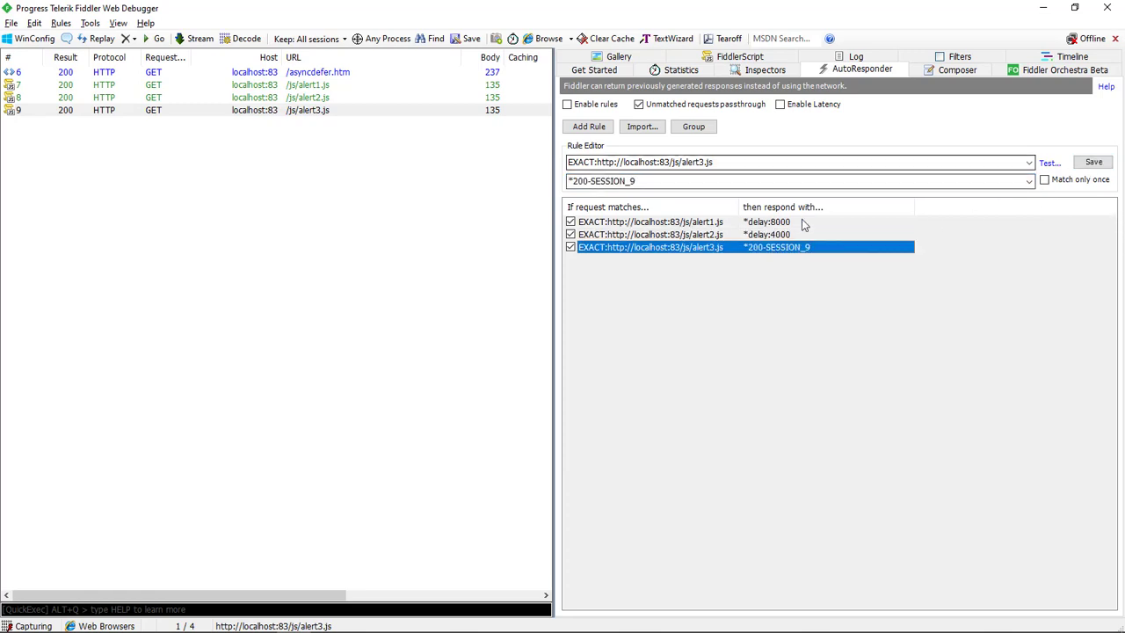
pyautogui.click(1025, 181)
pyautogui.write('*delay:6000')
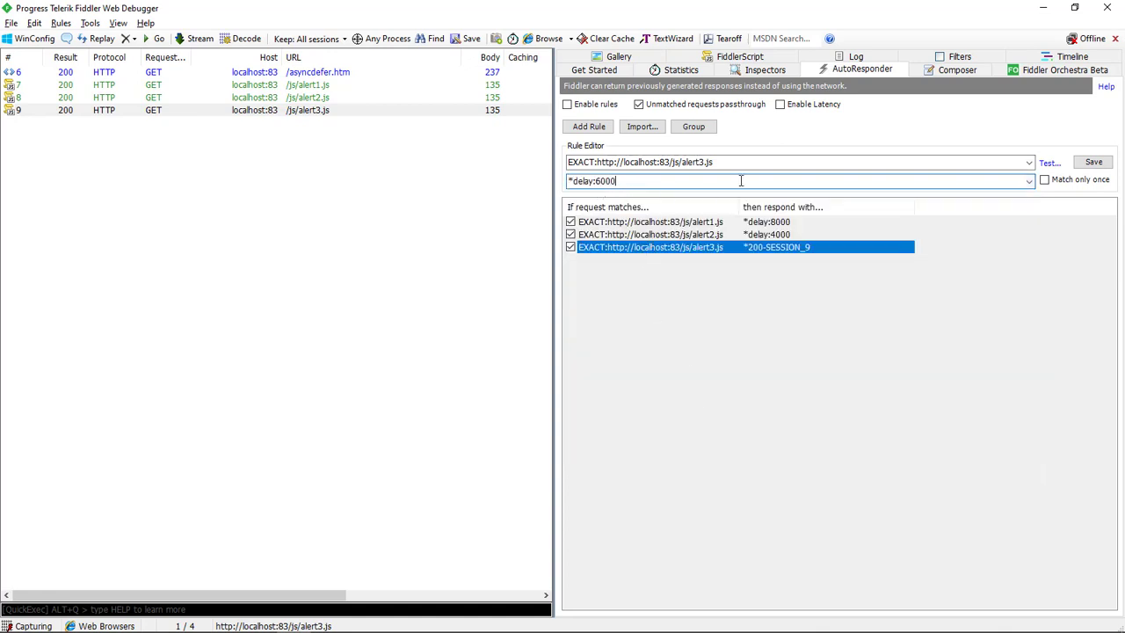
pyautogui.click(1101, 162)
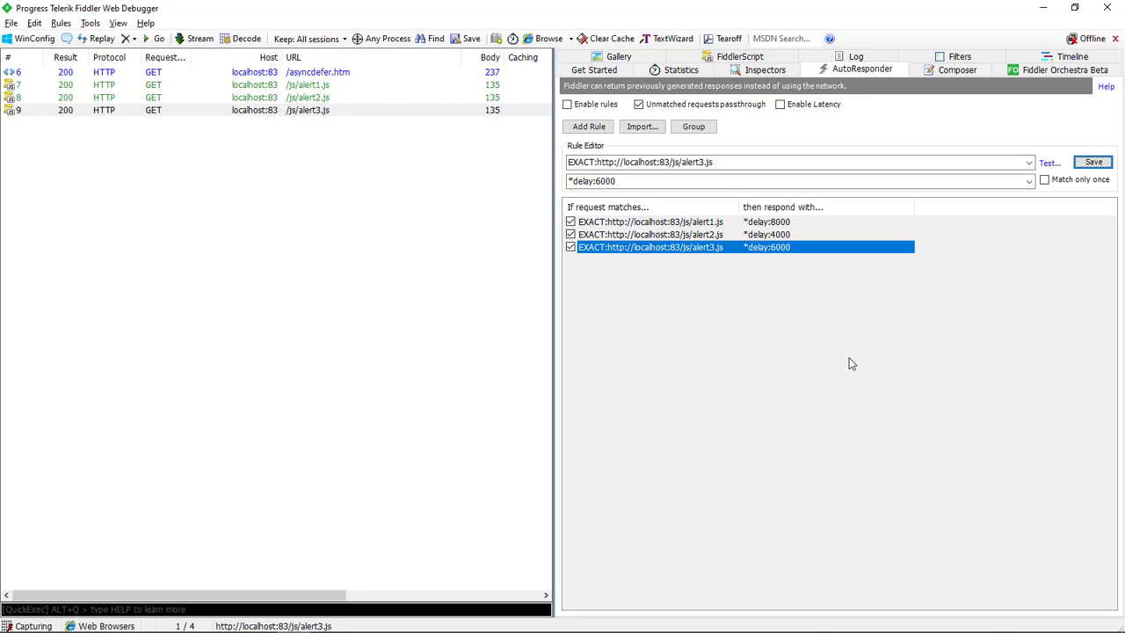
pyautogui.moveTo(307, 388)
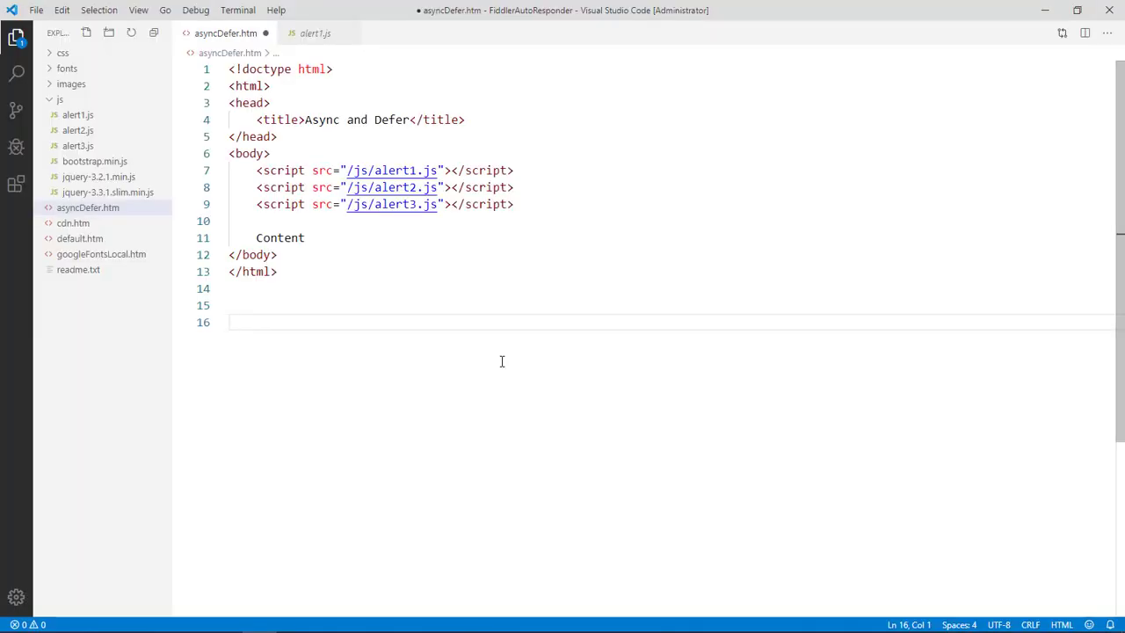
pyautogui.moveTo(456, 263)
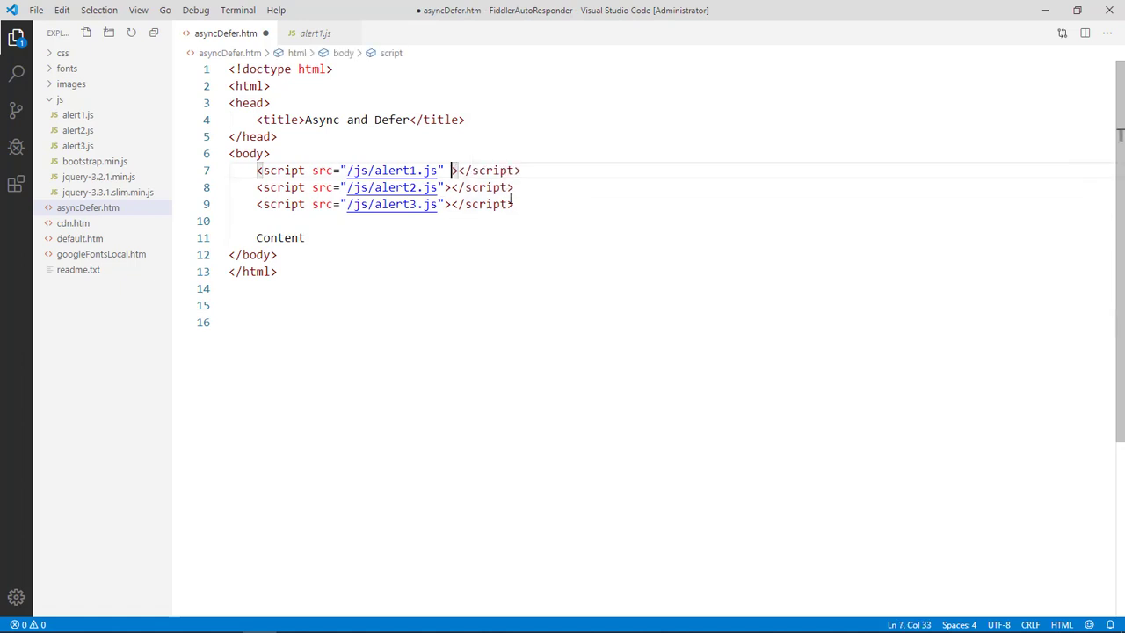
# Add the async attribute to each of the three alert script tags.
pyautogui.write('async')
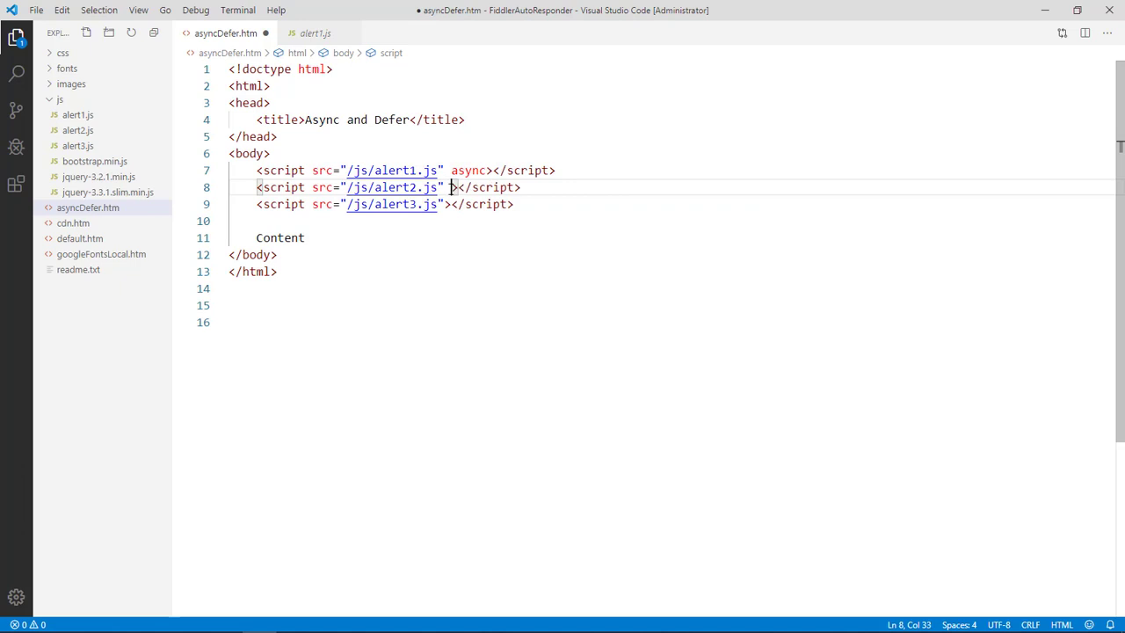
pyautogui.write('async')
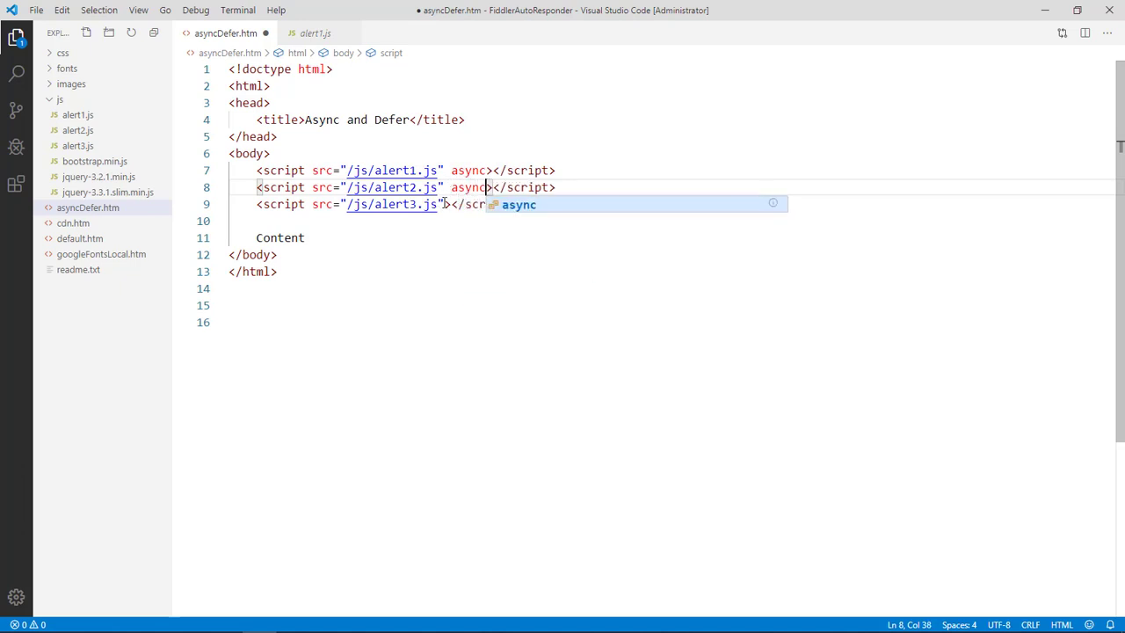
pyautogui.write('a')
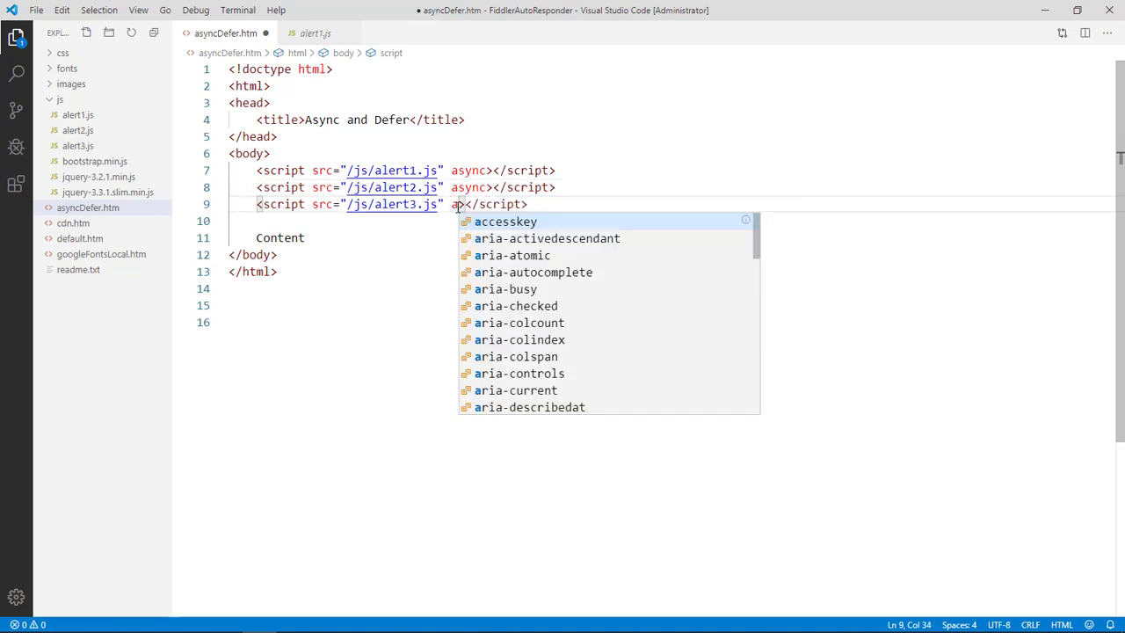
pyautogui.write('sync>')
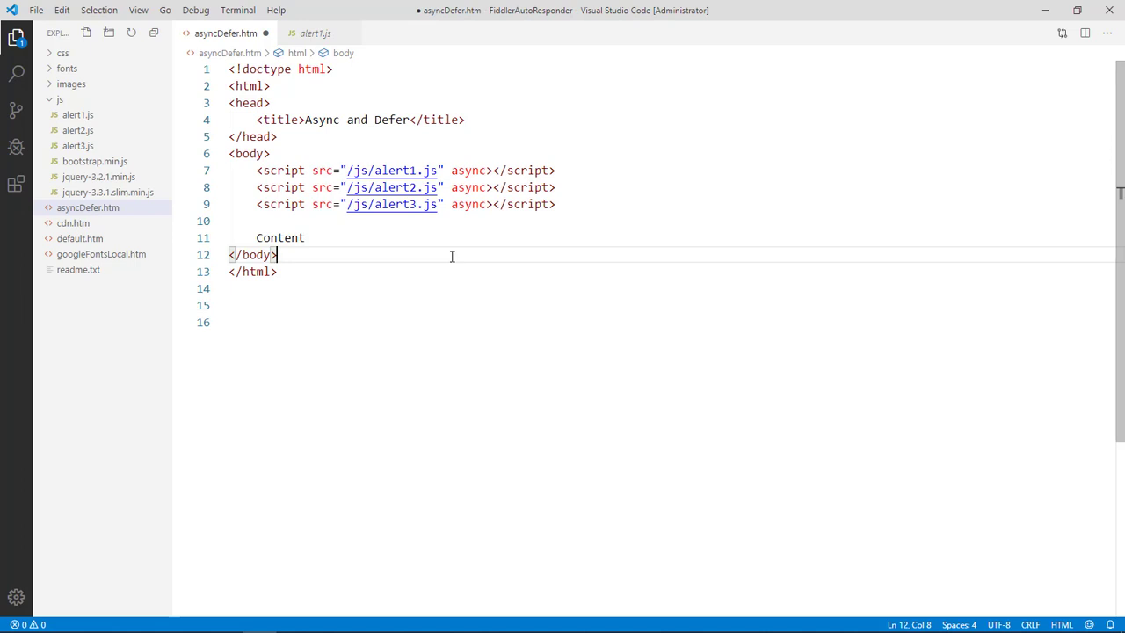
pyautogui.moveTo(441, 263)
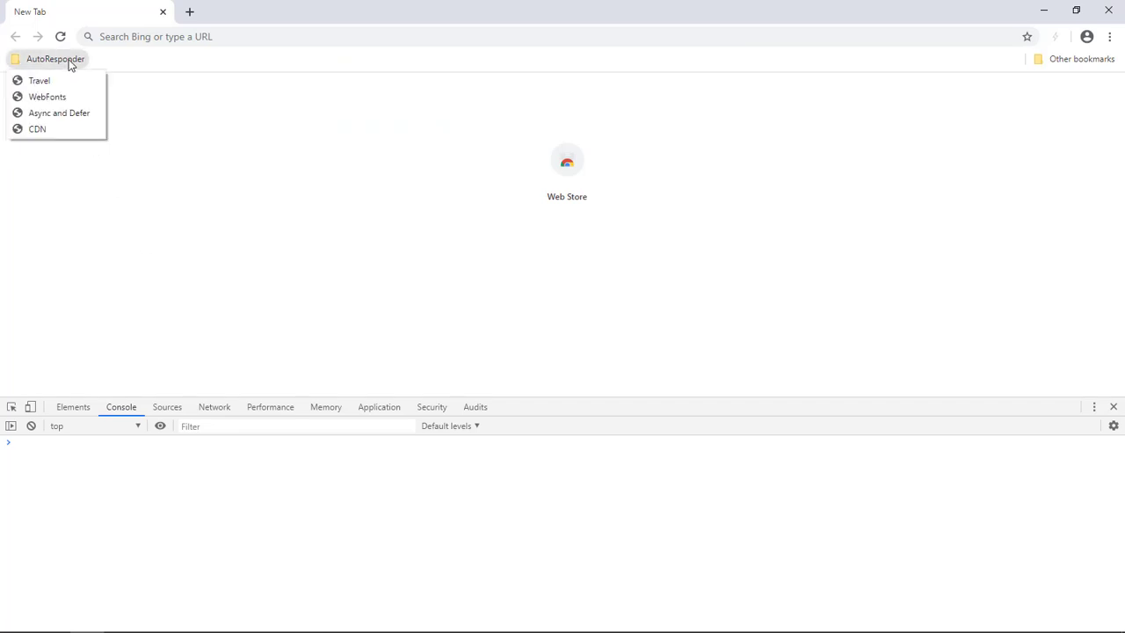
# Load the Async and Defer bookmark and check the console logs 2, 3, 1.
pyautogui.click(58, 112)
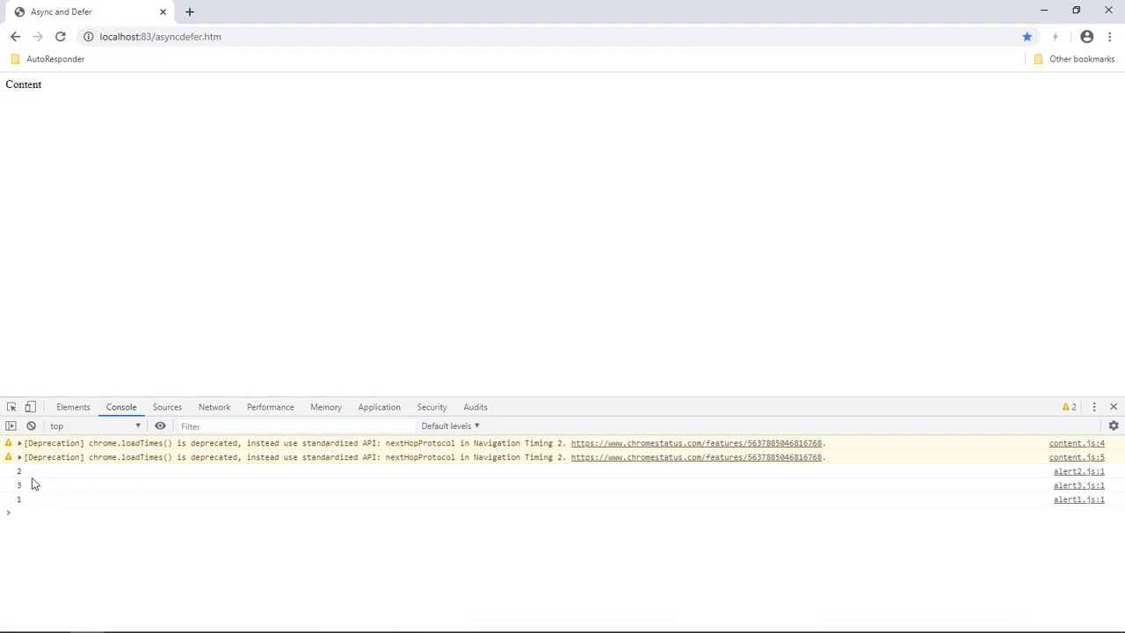
pyautogui.moveTo(36, 511)
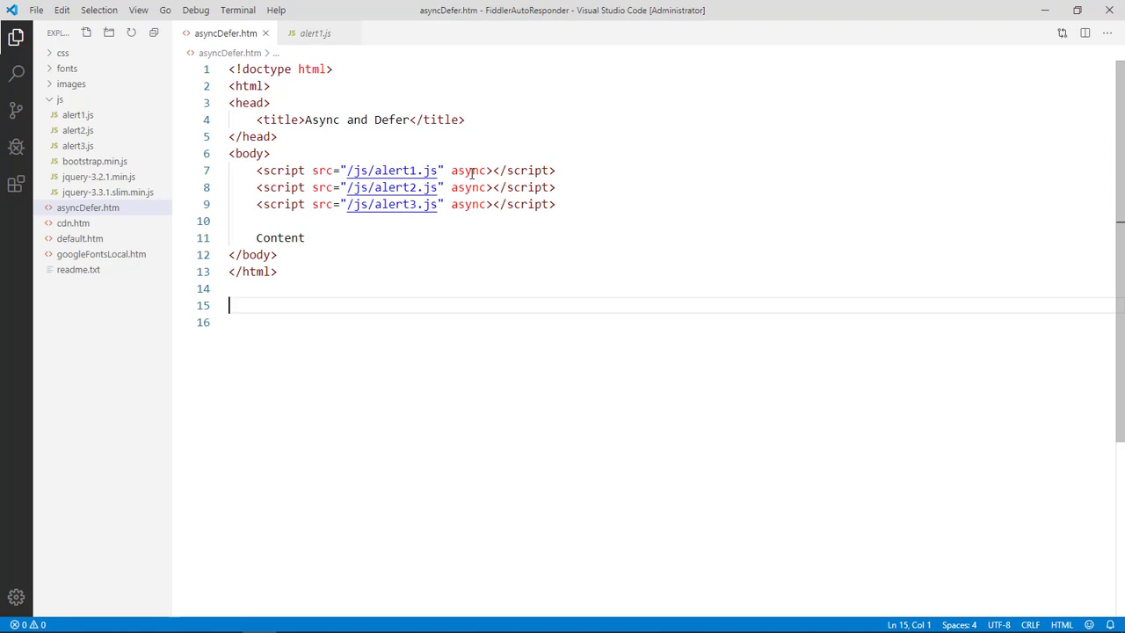
# Replace async with defer on the alert script tags in asyncDefer.htm.
pyautogui.write('defer')
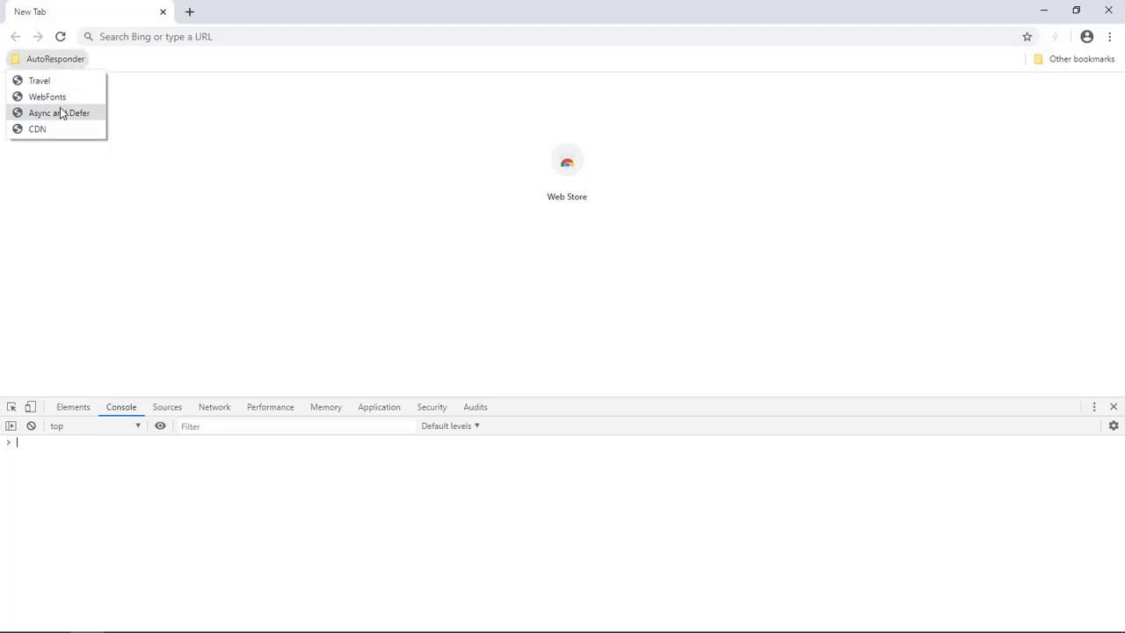
# Reopen the Async and Defer page from the AutoResponder bookmarks folder.
pyautogui.click(59, 112)
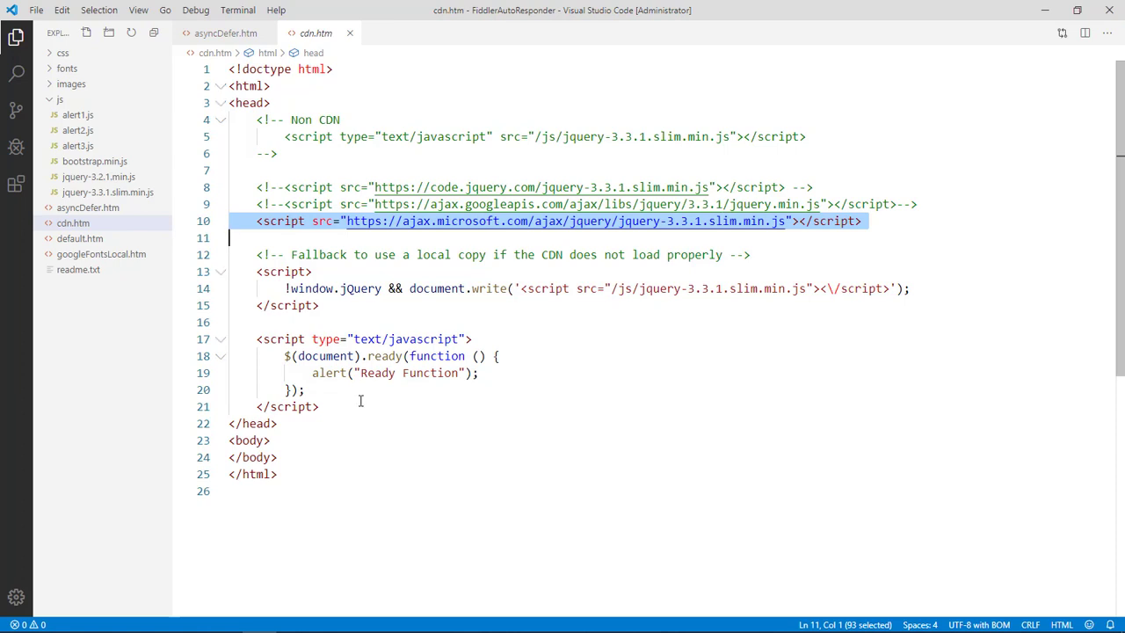
pyautogui.moveTo(188, 361)
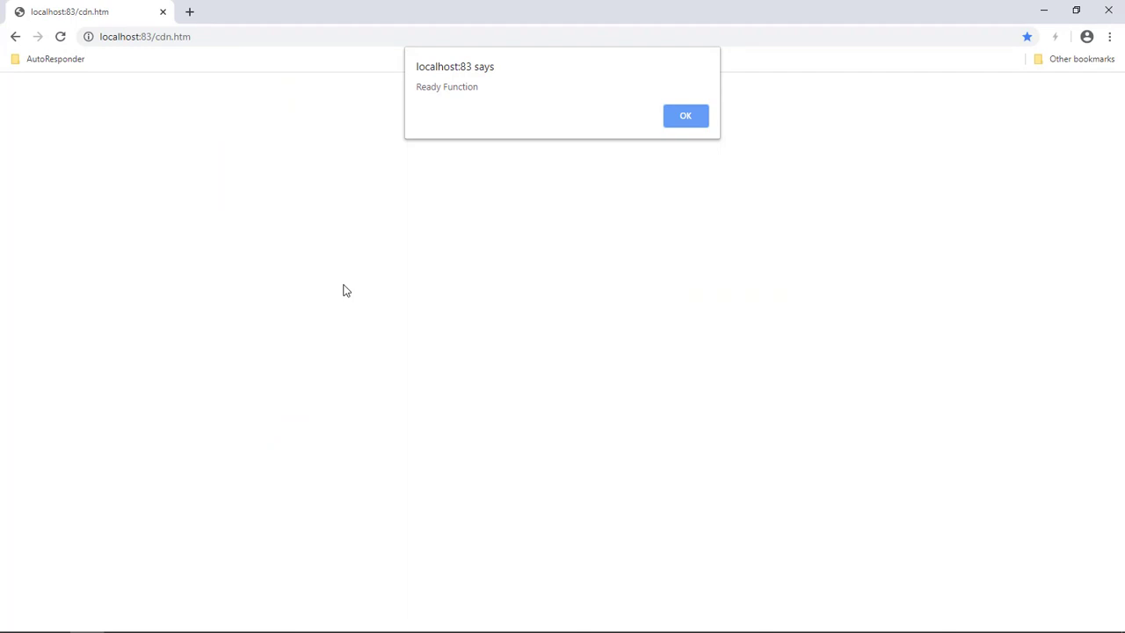
# Dismiss the Ready Function alert on the CDN test page.
pyautogui.click(686, 115)
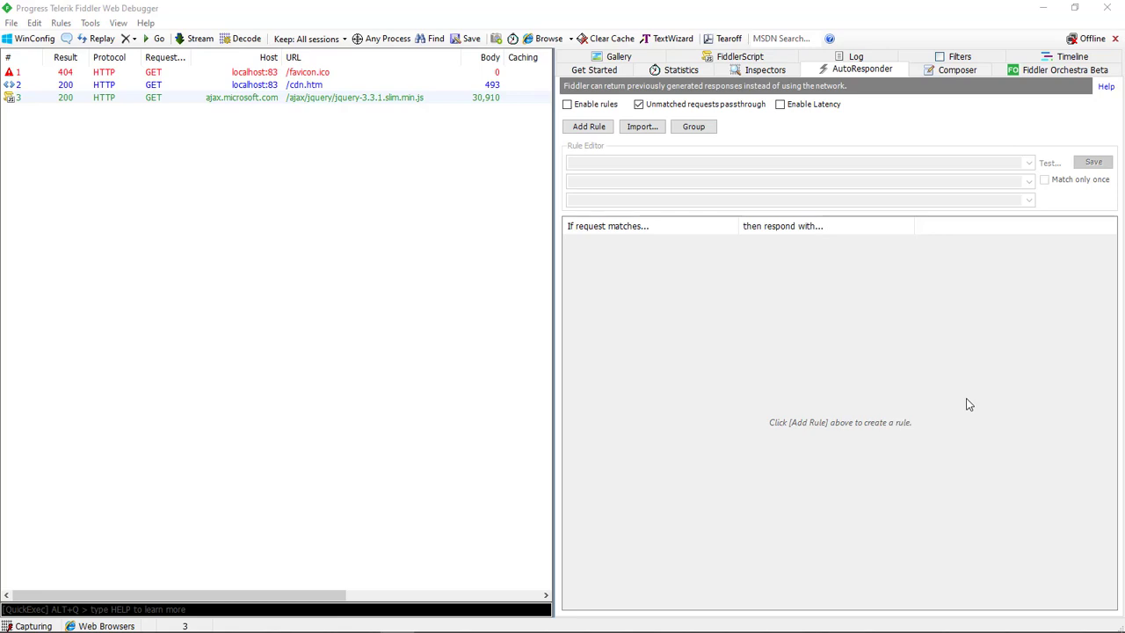
pyautogui.moveTo(851, 301)
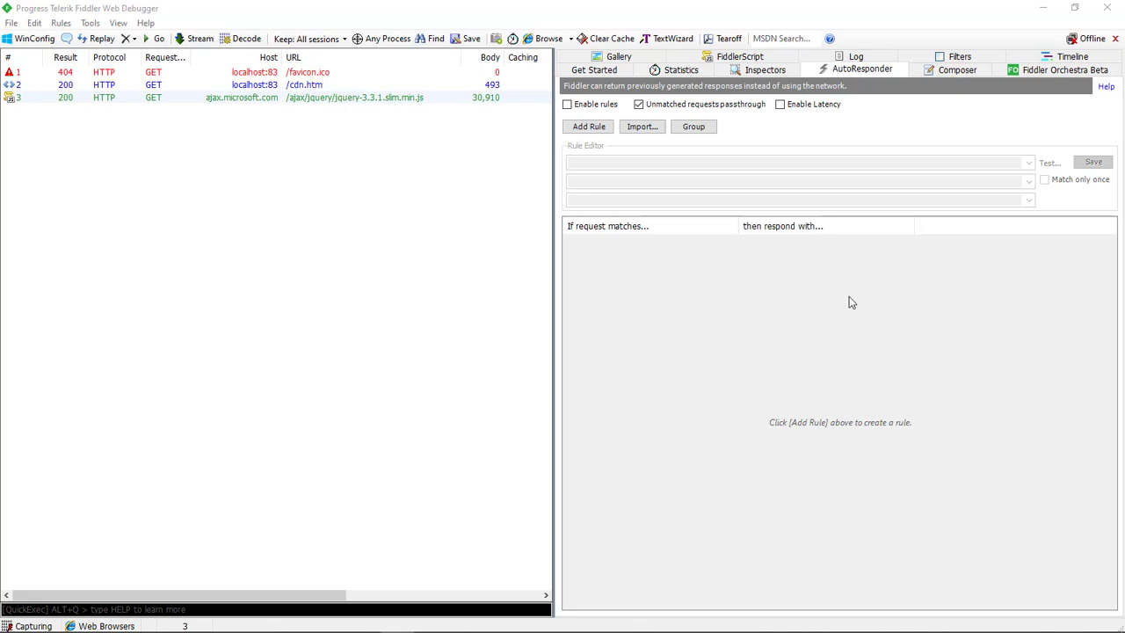
pyautogui.moveTo(455, 254)
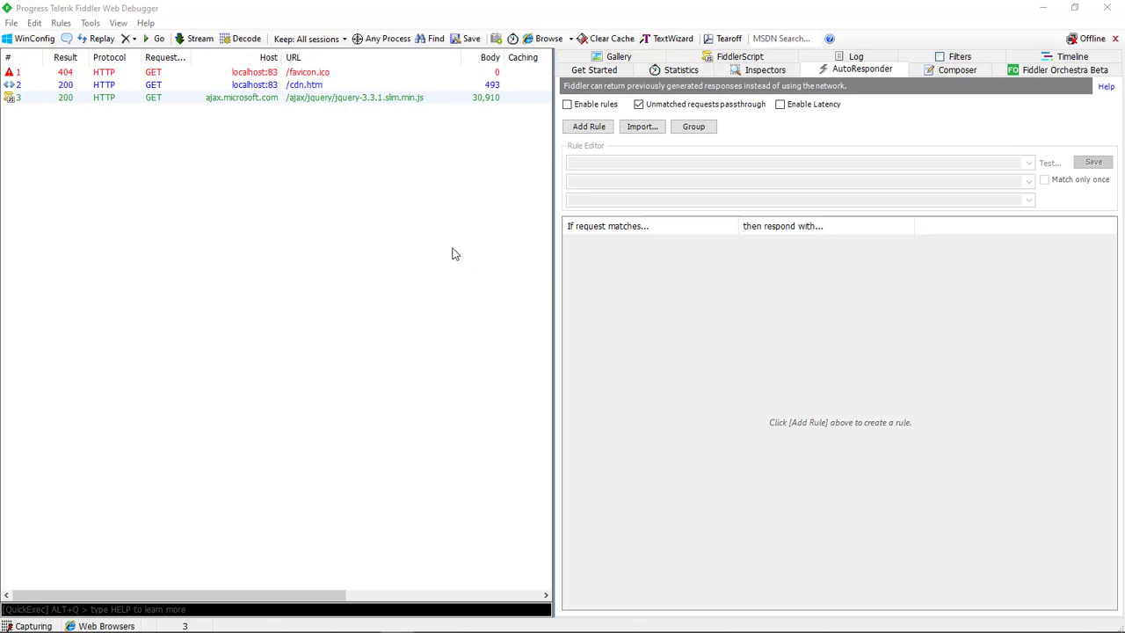
pyautogui.moveTo(453, 254)
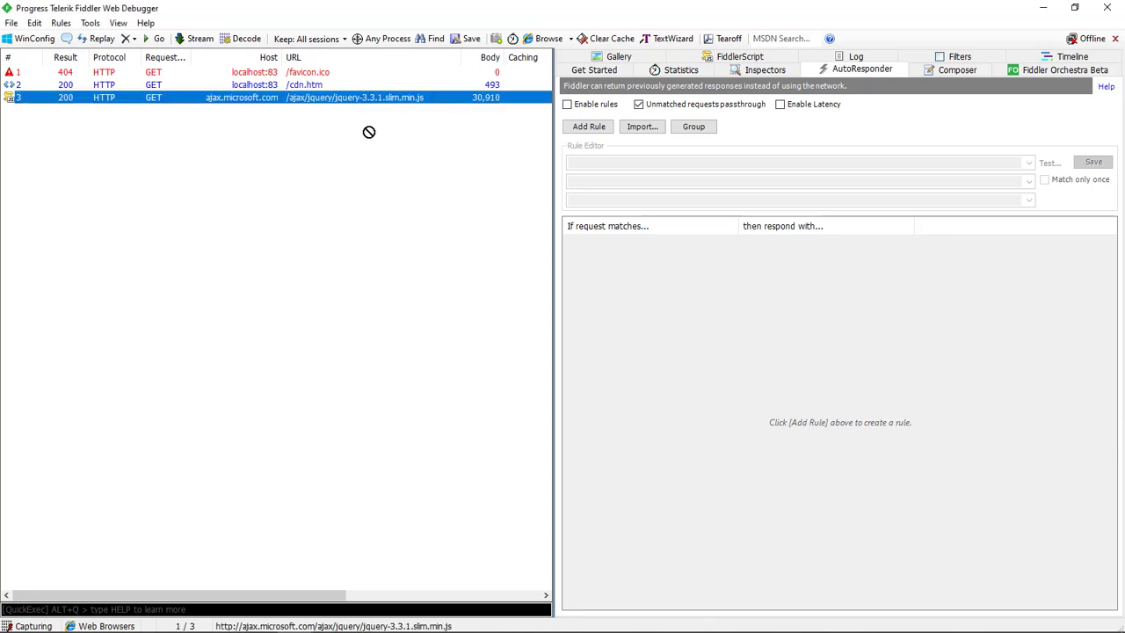
# Add an AutoResponder rule answering the ajax.microsoft.com jQuery request with 404_Plain.dat.
pyautogui.click(588, 126)
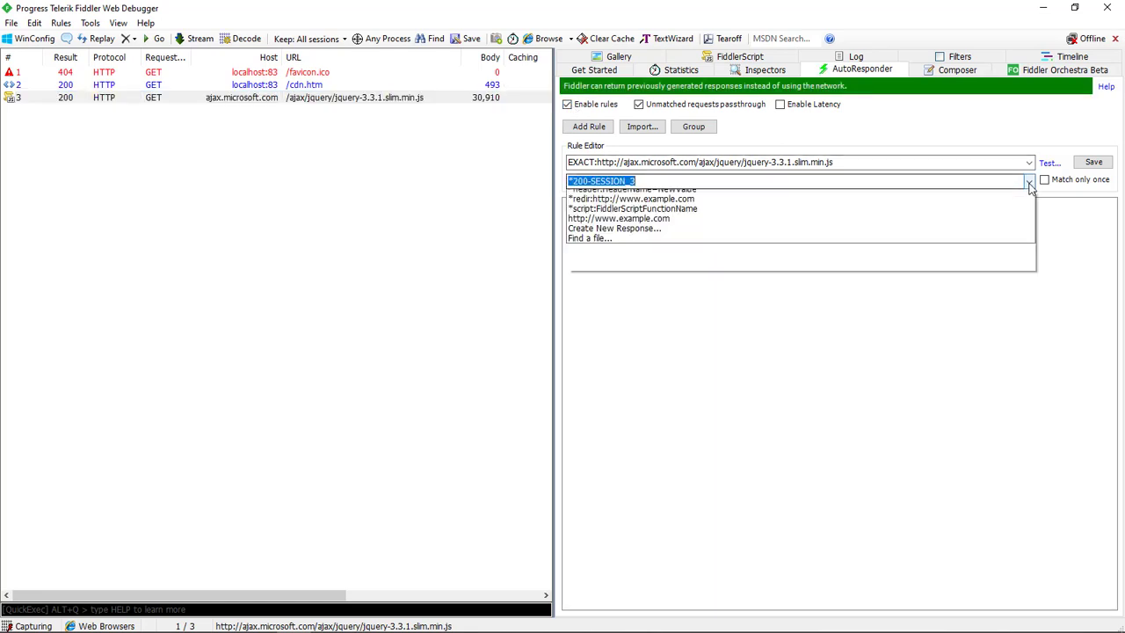
pyautogui.click(1029, 185)
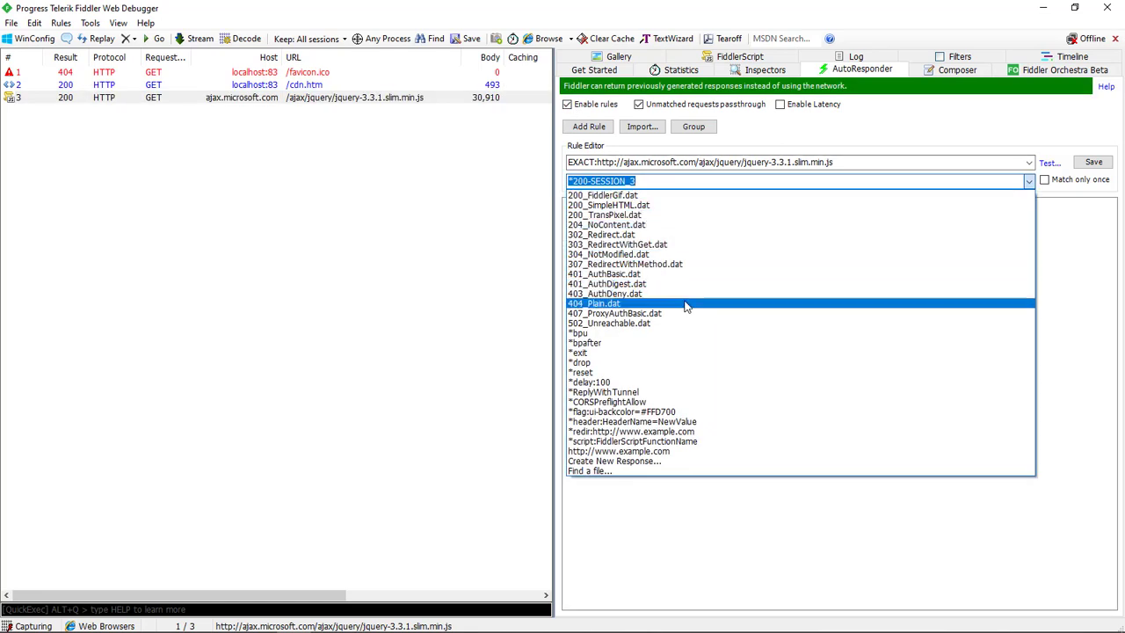
pyautogui.click(596, 302)
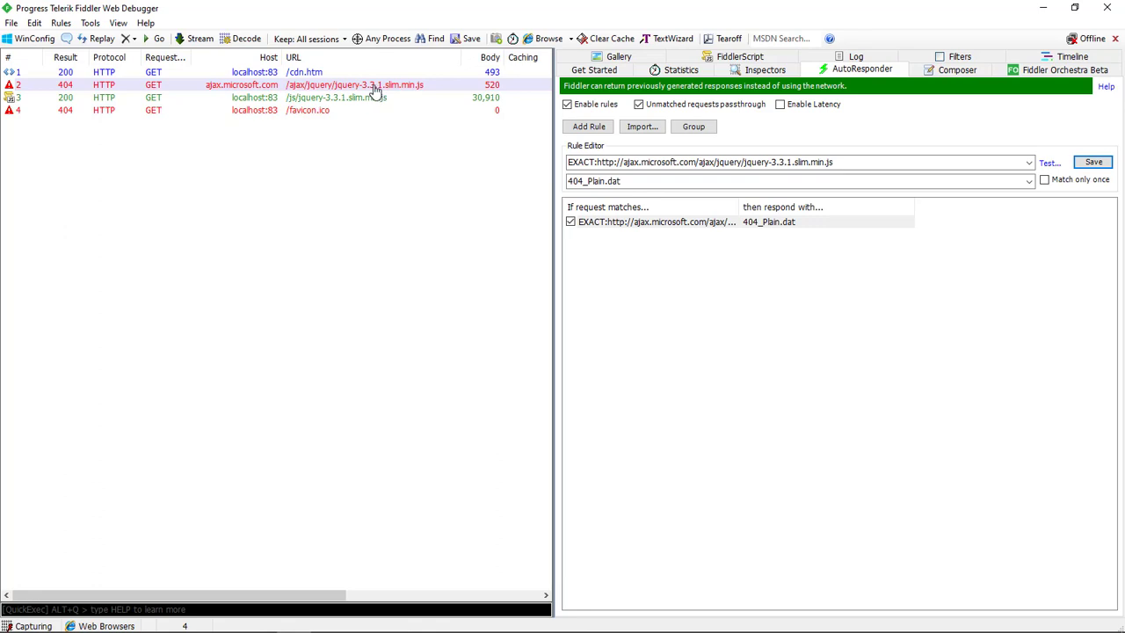
# Select session 2, the ajax.microsoft.com jQuery request that returned 404.
pyautogui.click(376, 85)
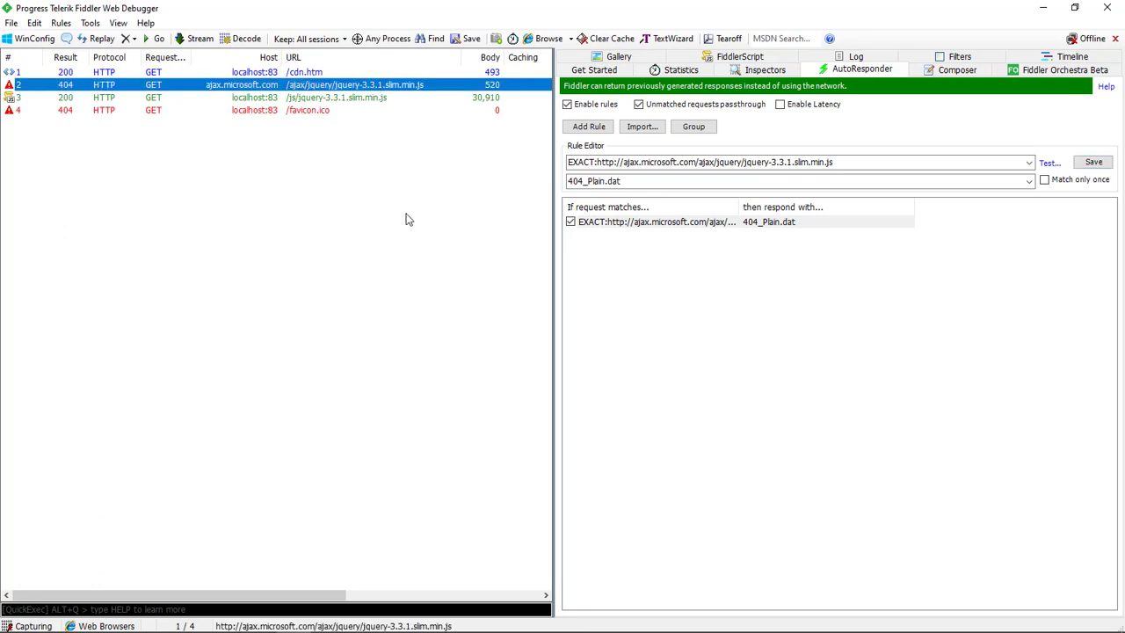